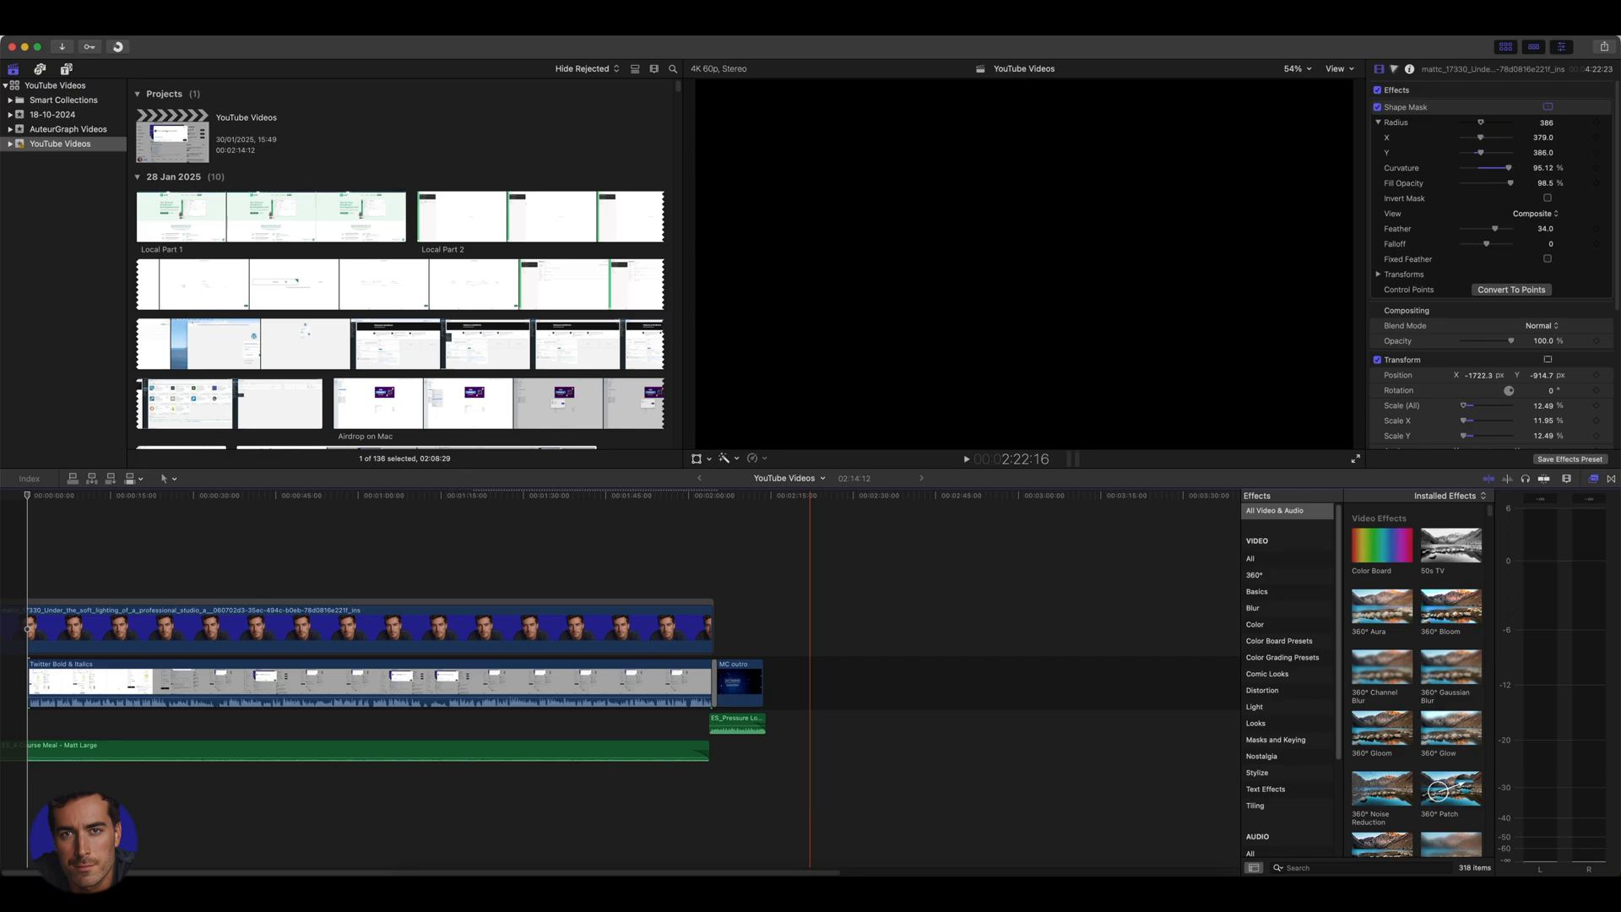
Start a 4K Apple Devices share from the File > Share menu
left_click(649, 495)
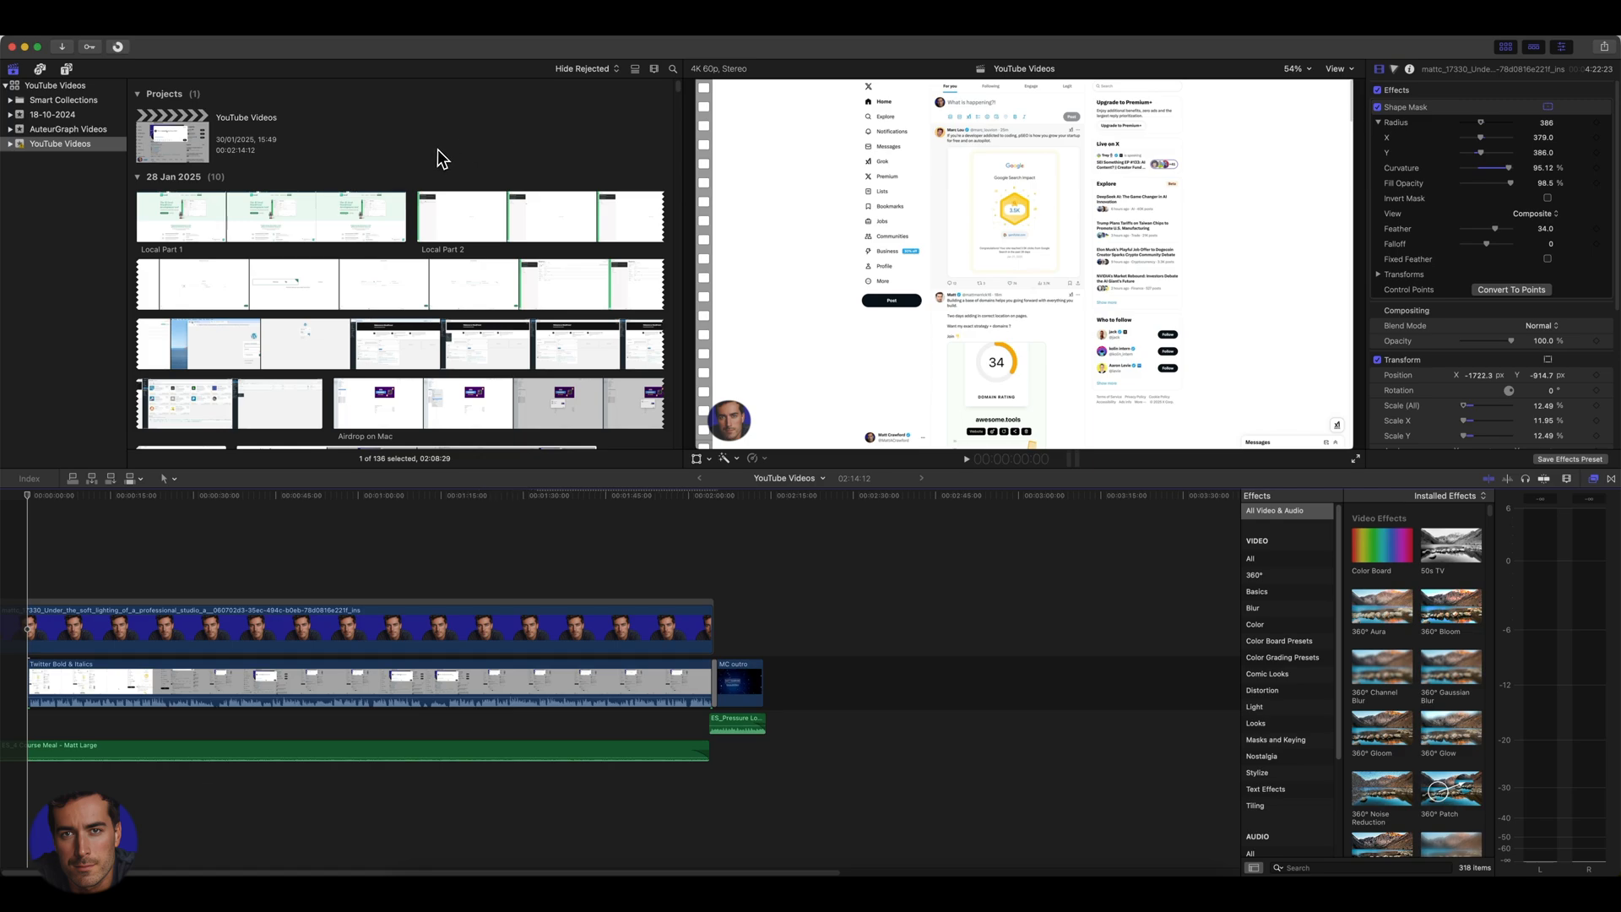
mouse_move(441, 113)
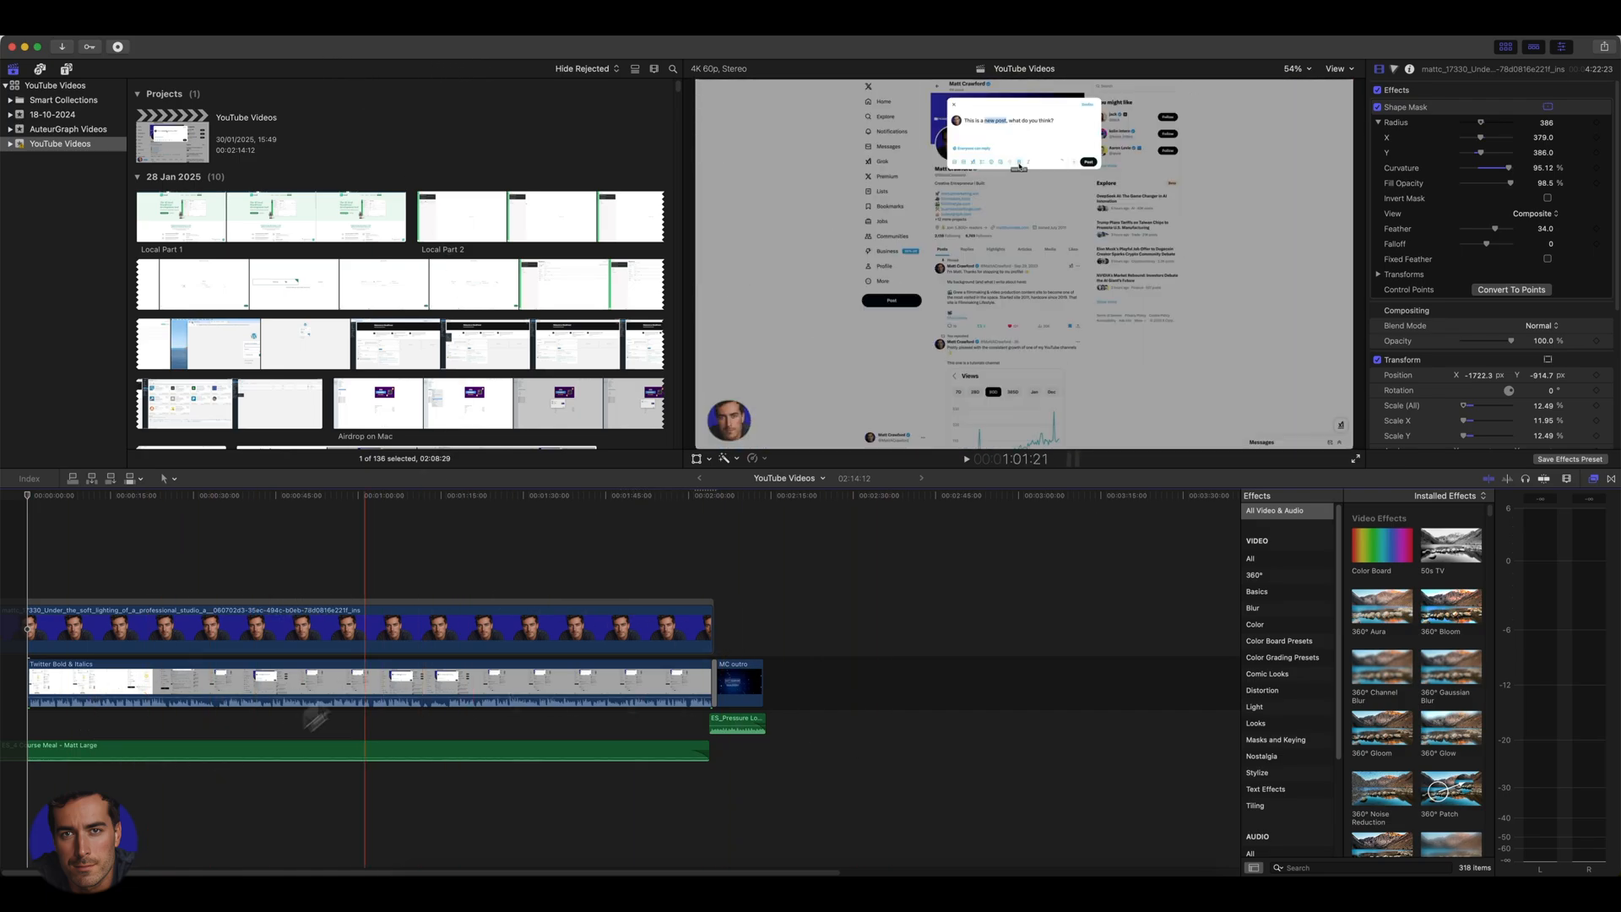
left_click(756, 494)
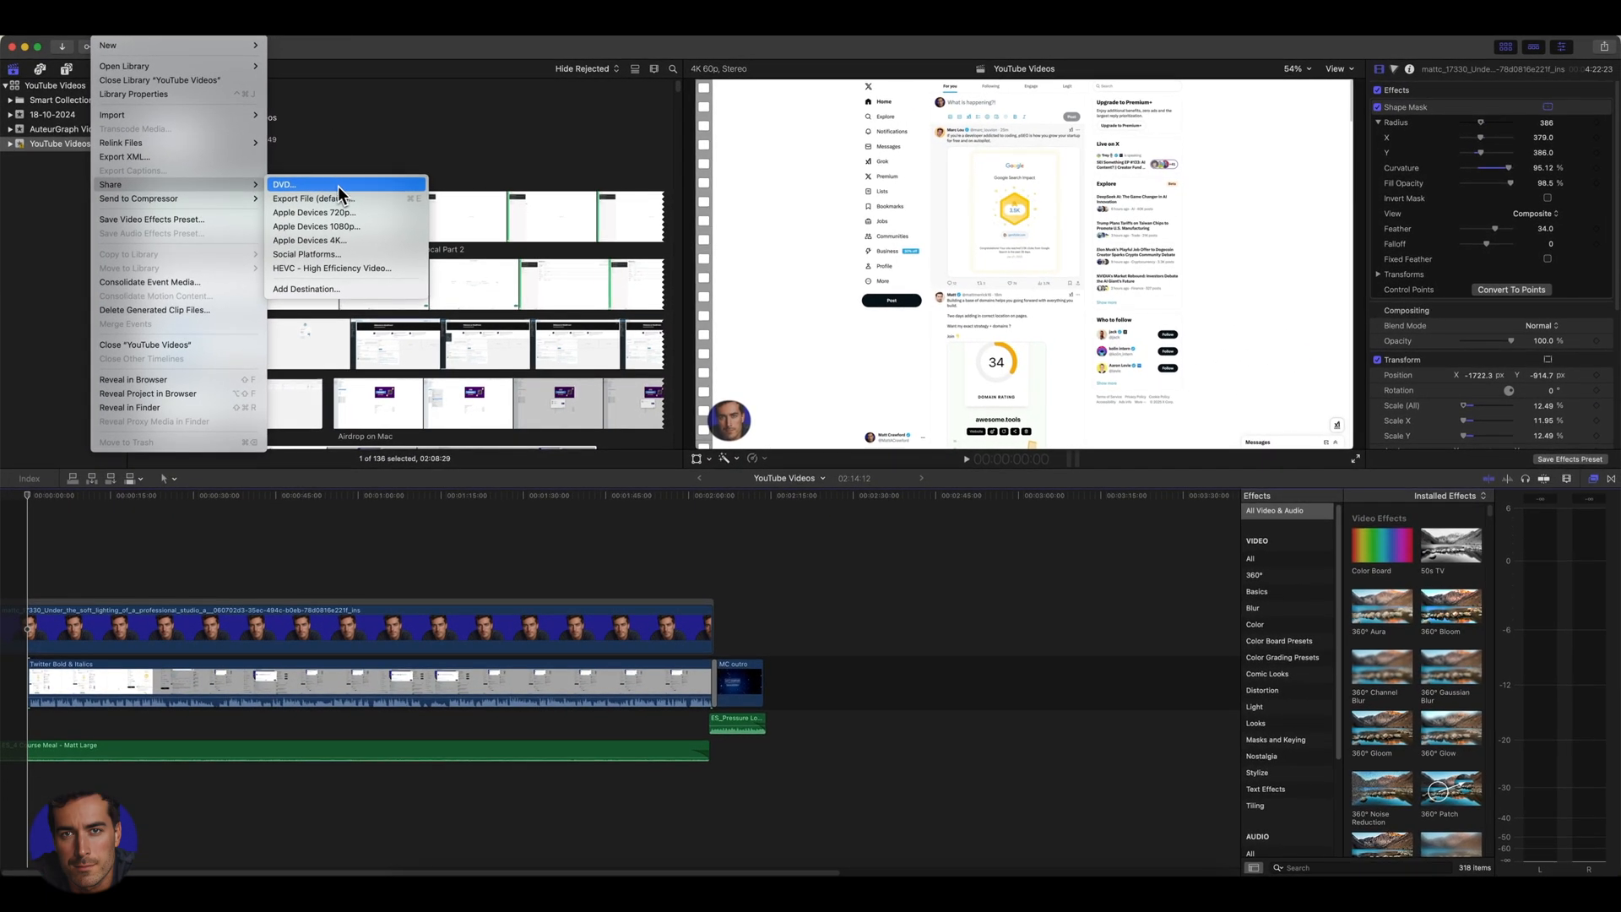
mouse_move(314, 198)
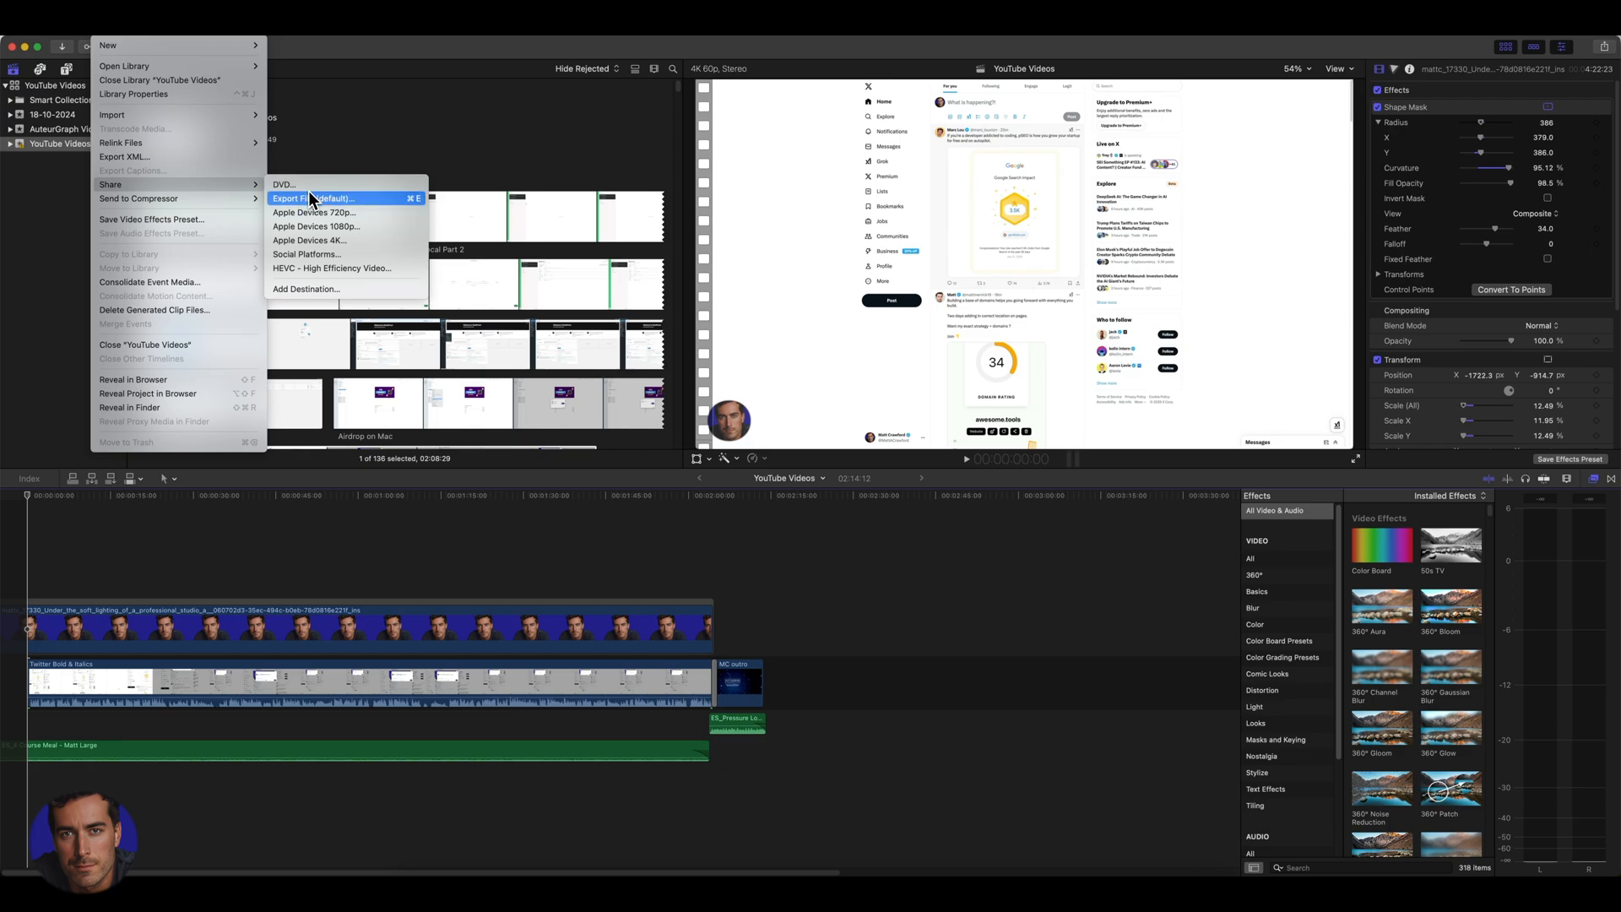
mouse_move(318, 206)
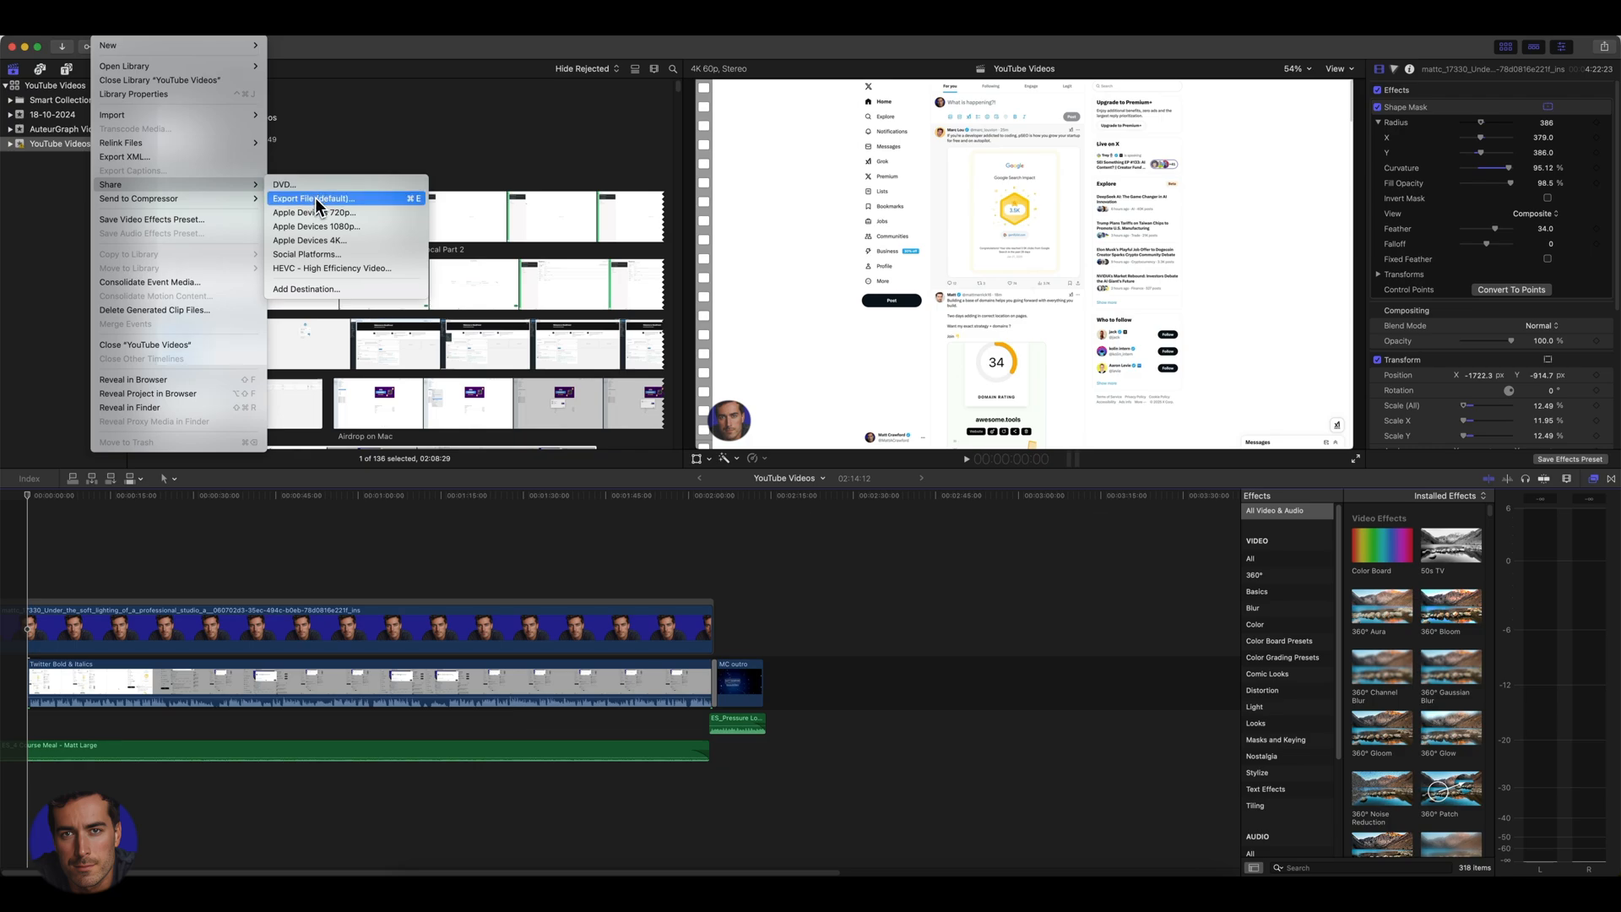
mouse_move(354, 215)
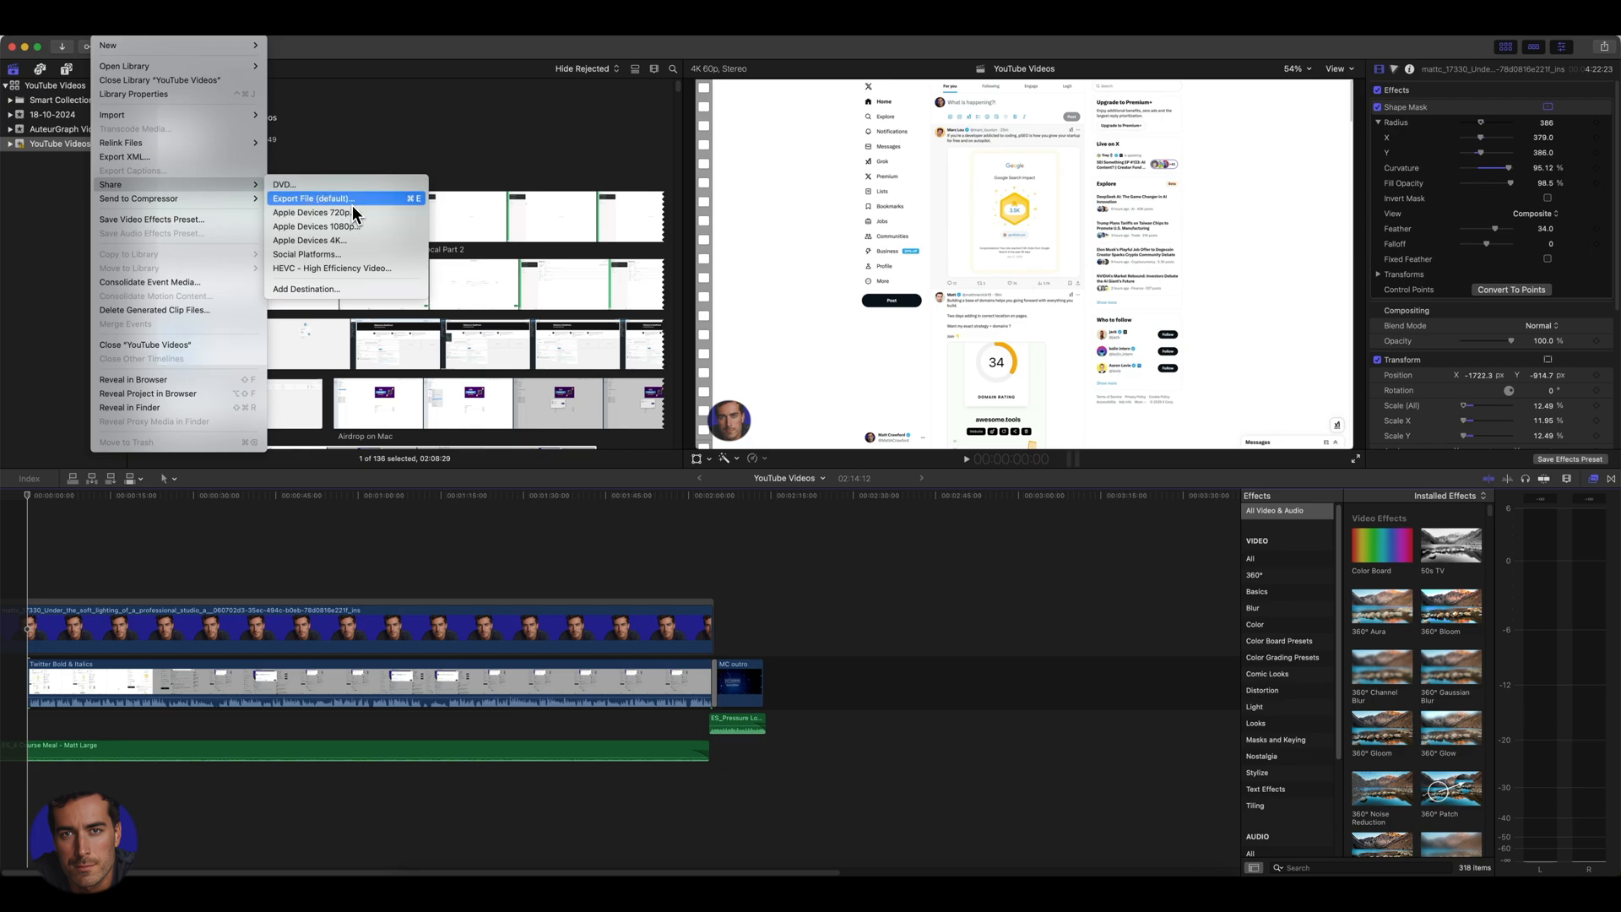
mouse_move(354, 204)
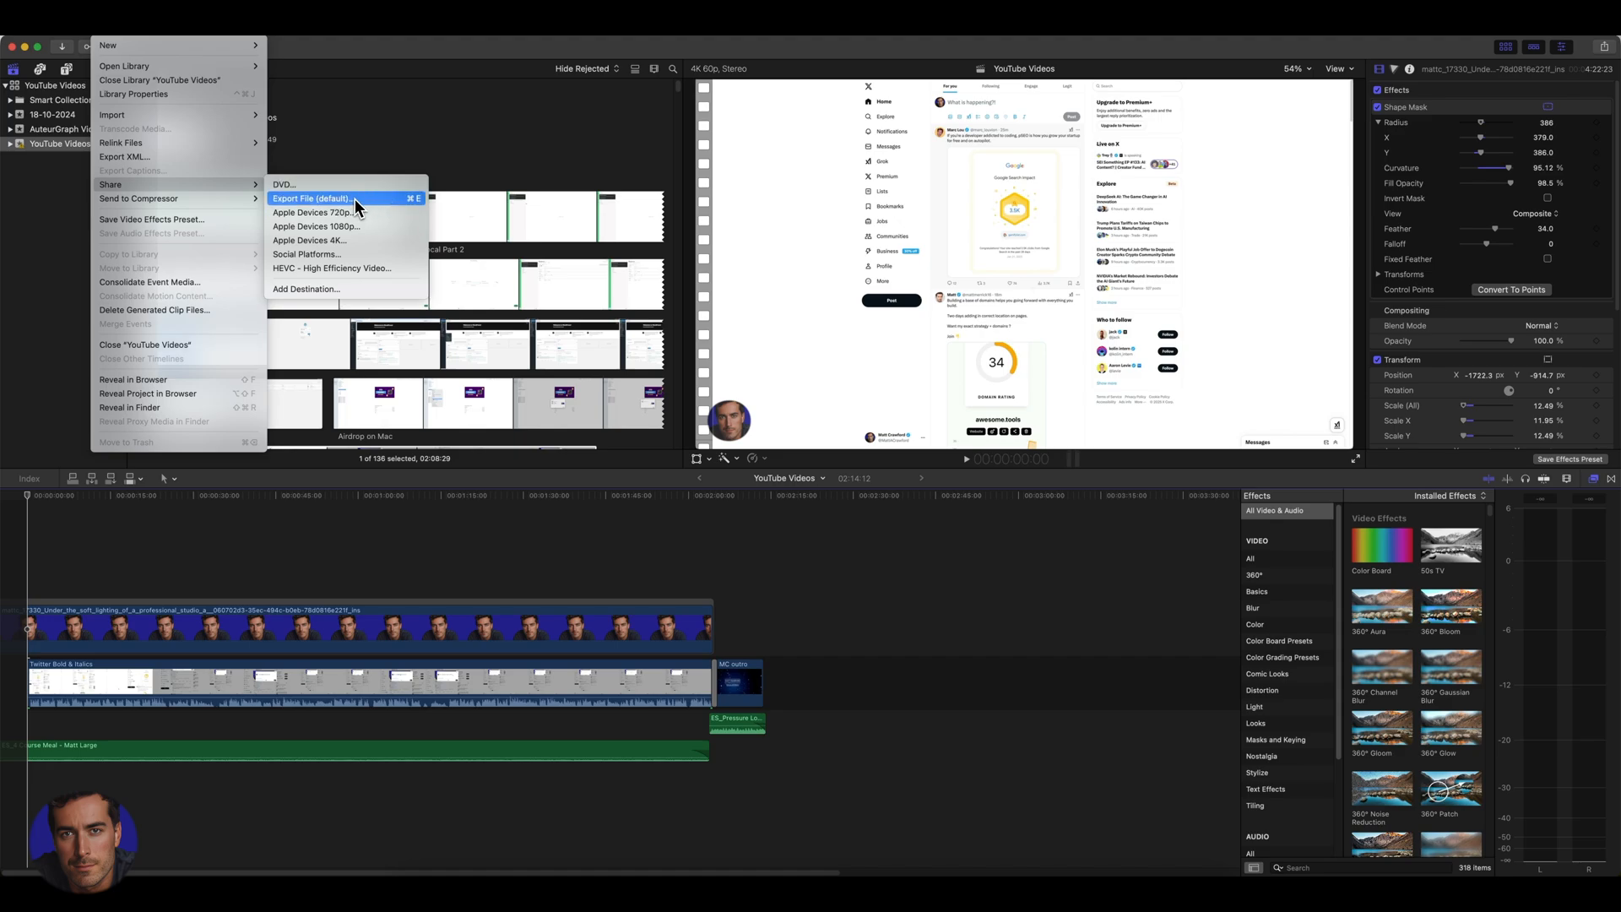
mouse_move(311, 213)
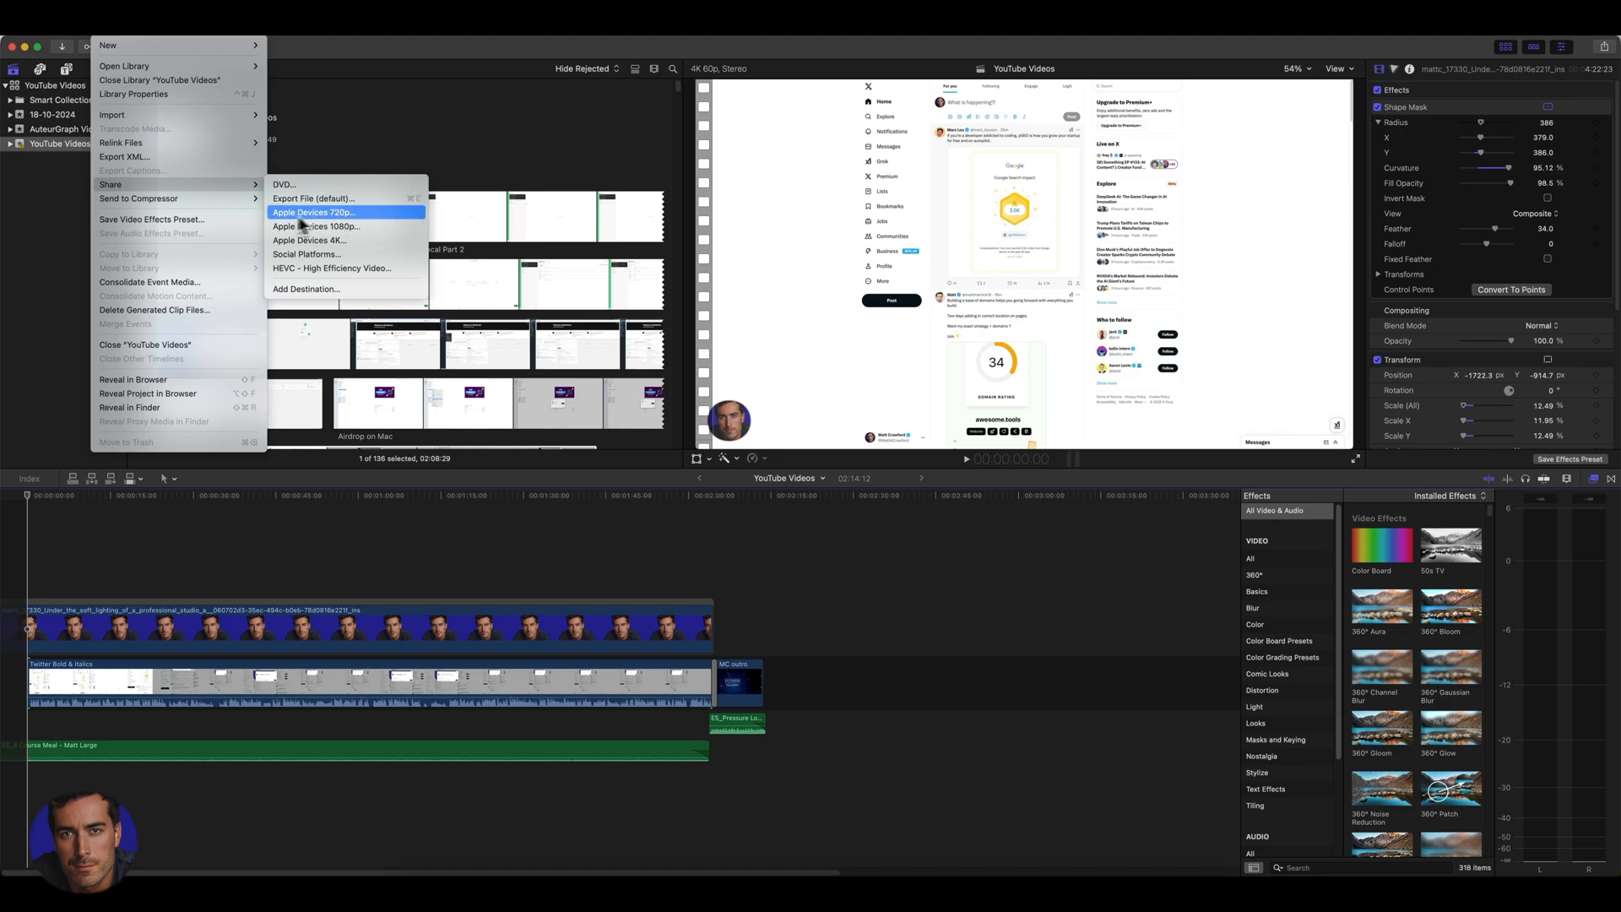
mouse_move(363, 228)
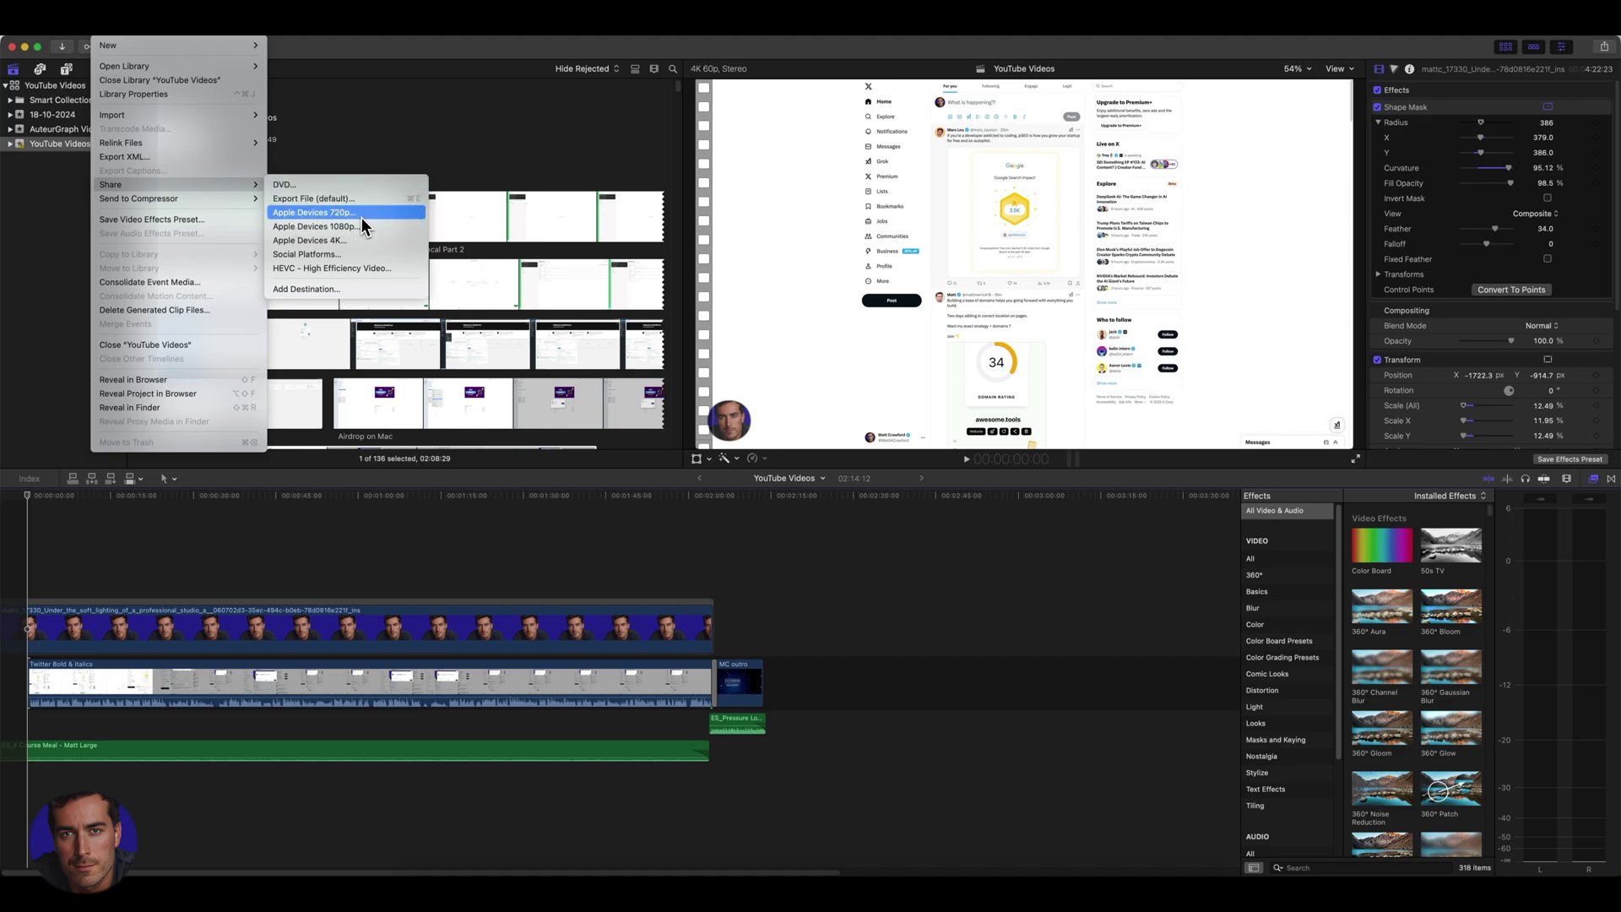
mouse_move(347, 225)
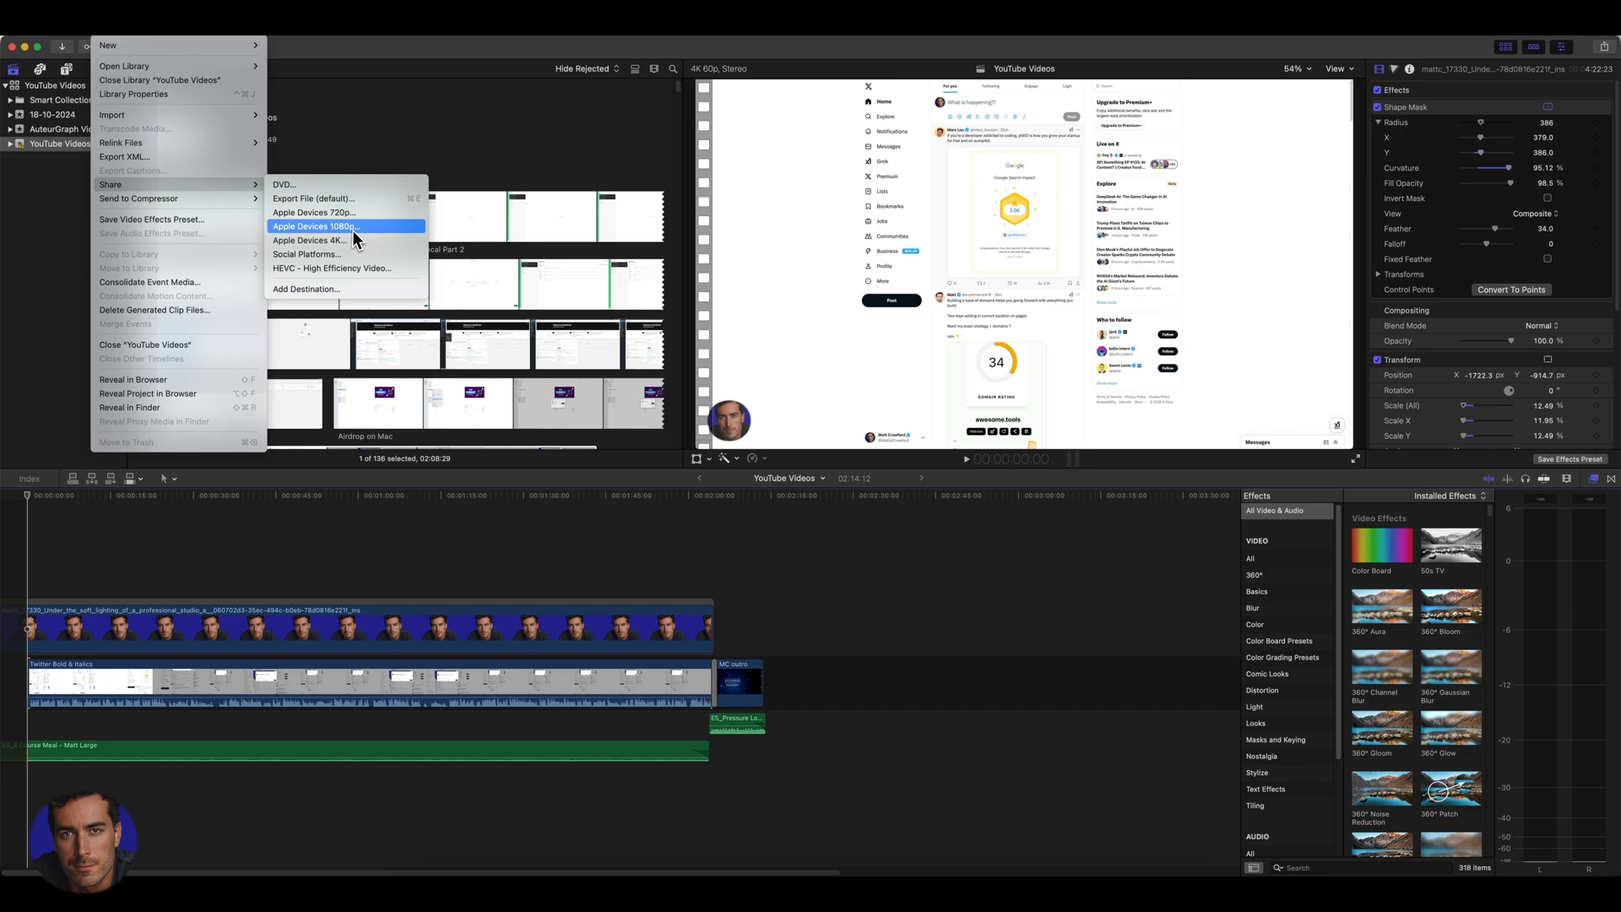
mouse_move(314, 240)
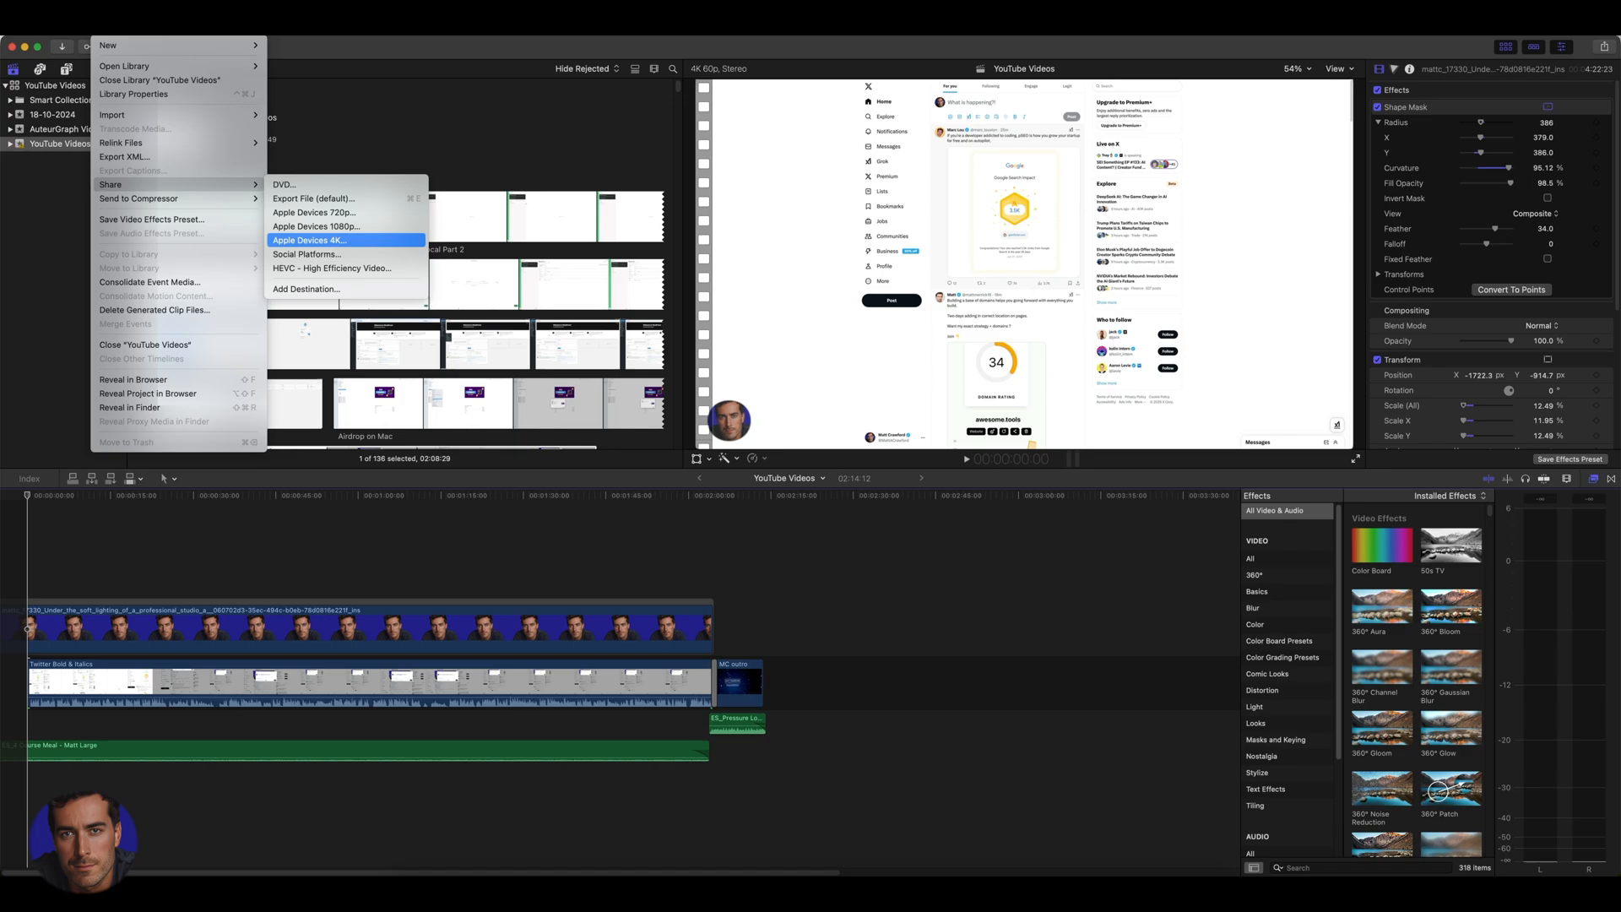
mouse_move(305, 255)
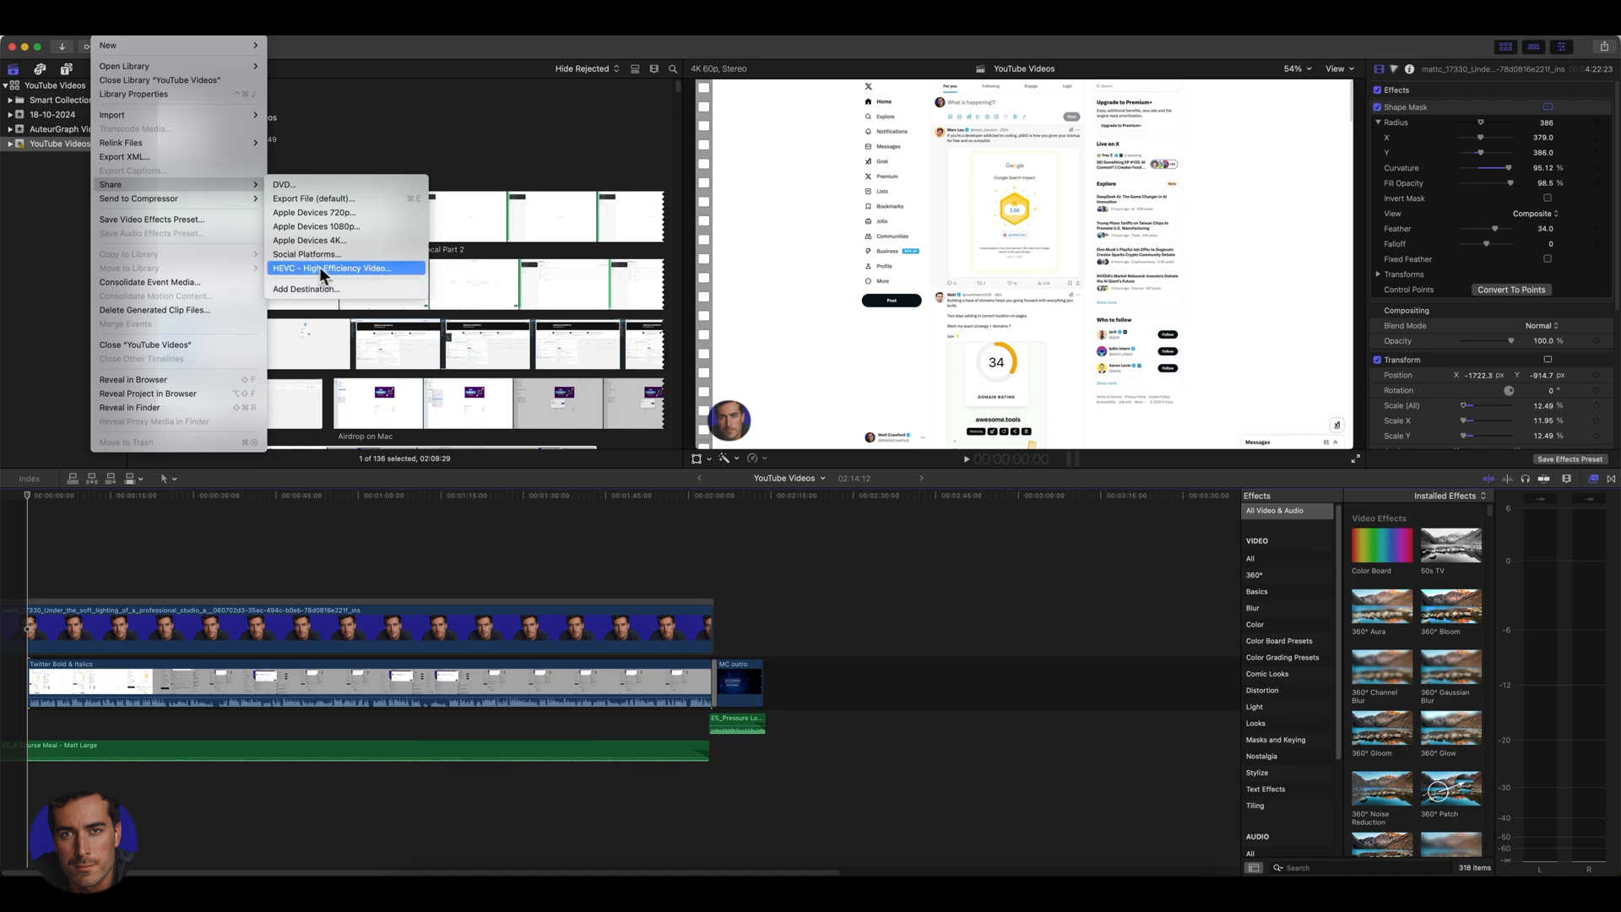
mouse_move(331, 278)
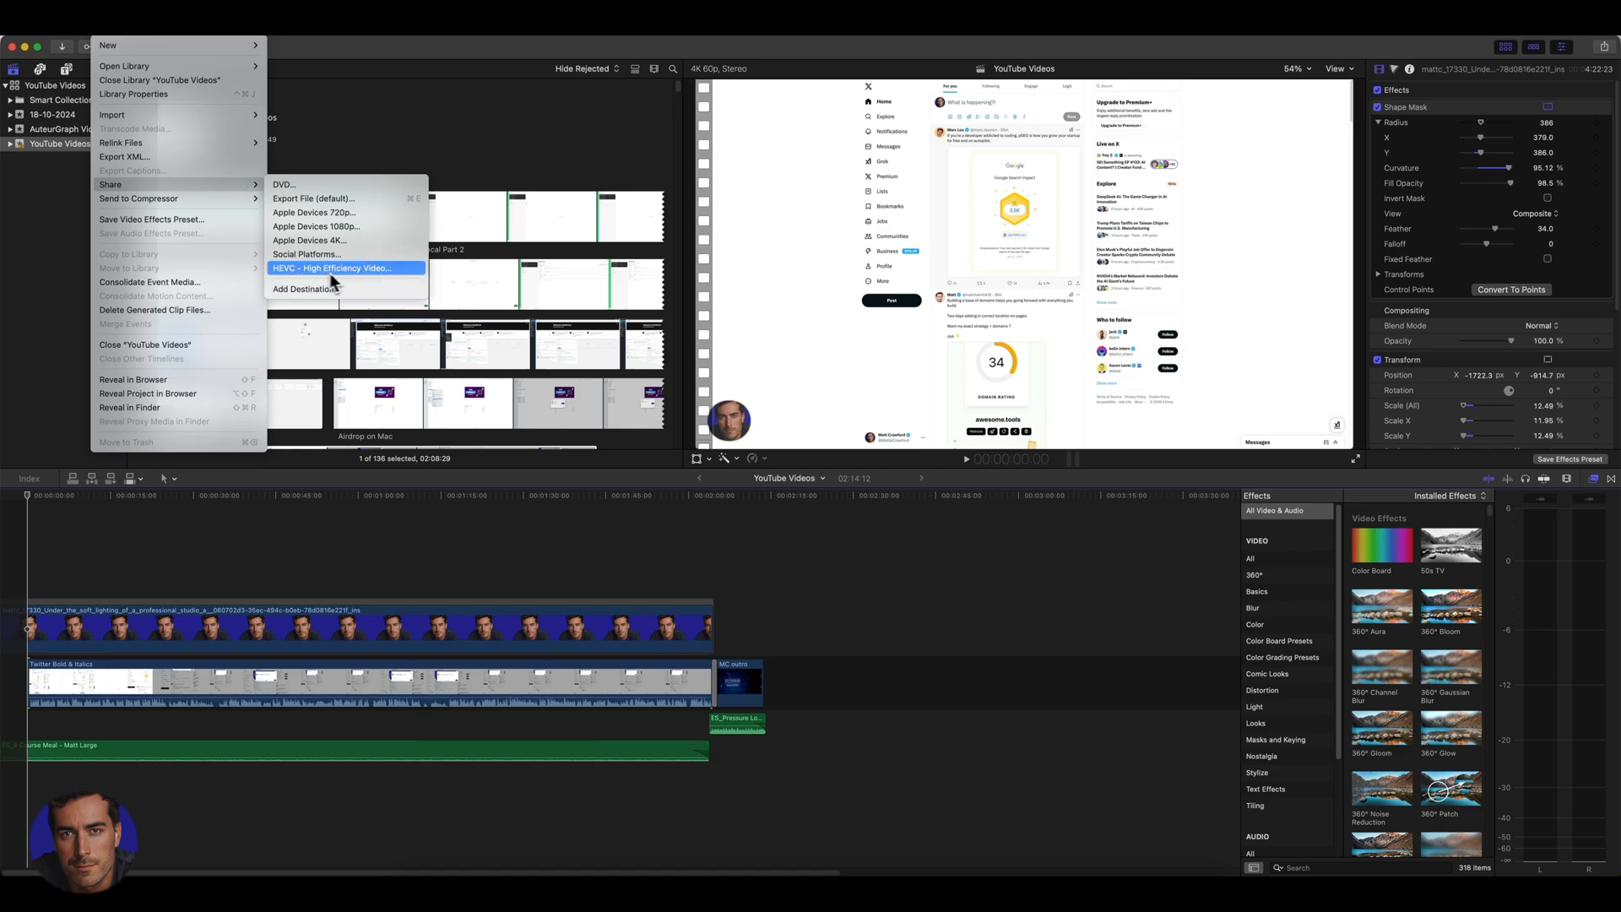
mouse_move(385, 284)
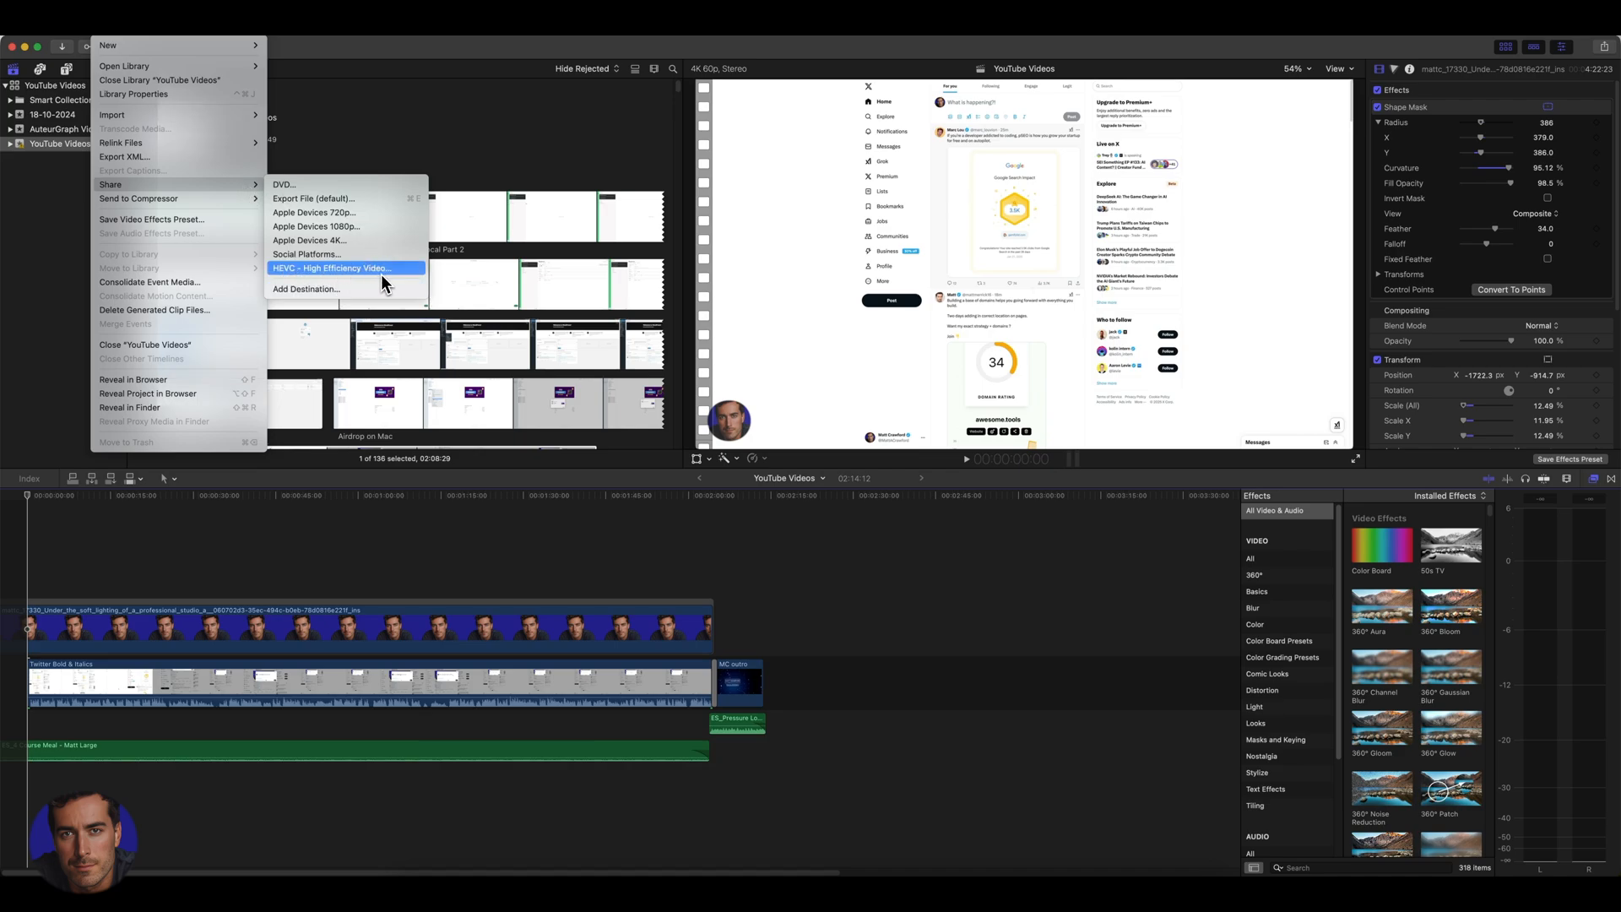
mouse_move(384, 185)
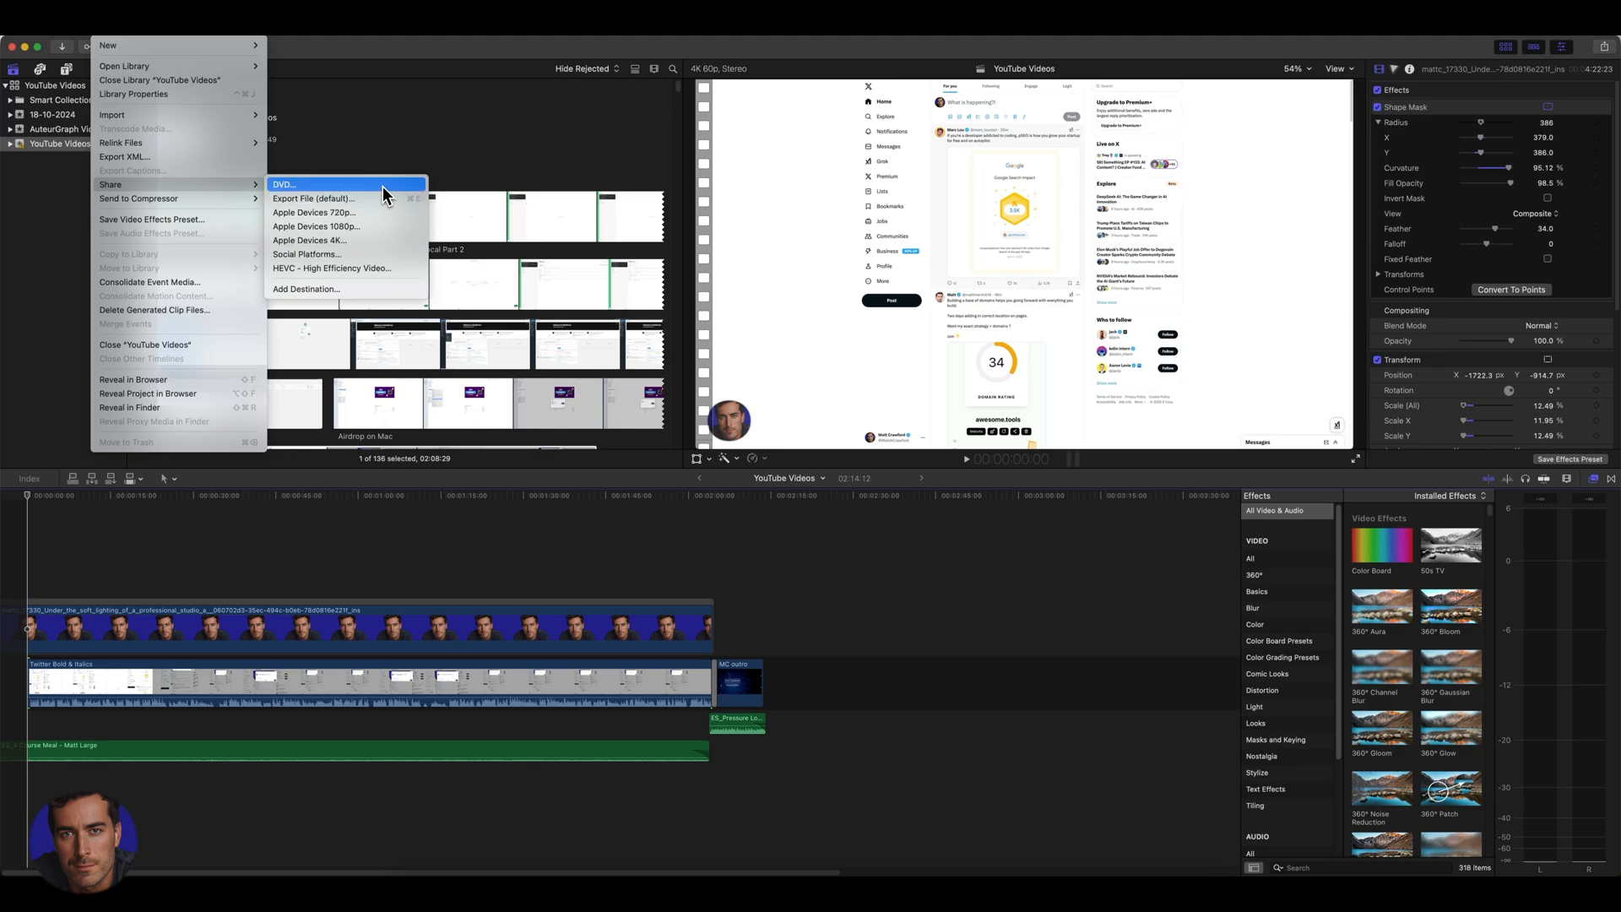
mouse_move(385, 184)
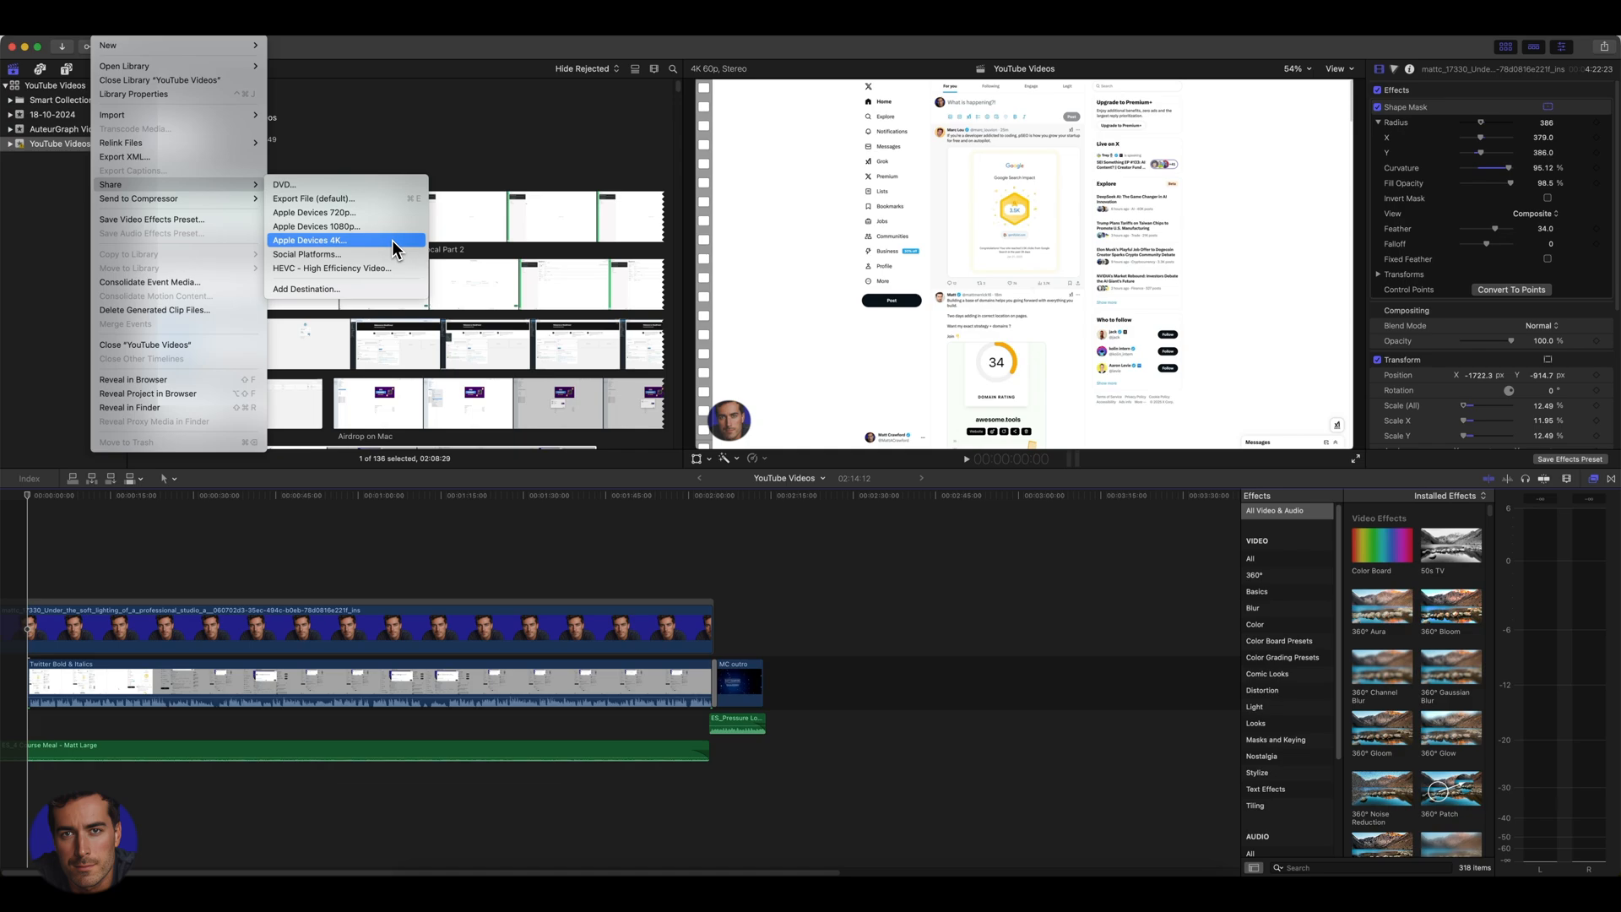
mouse_move(344, 255)
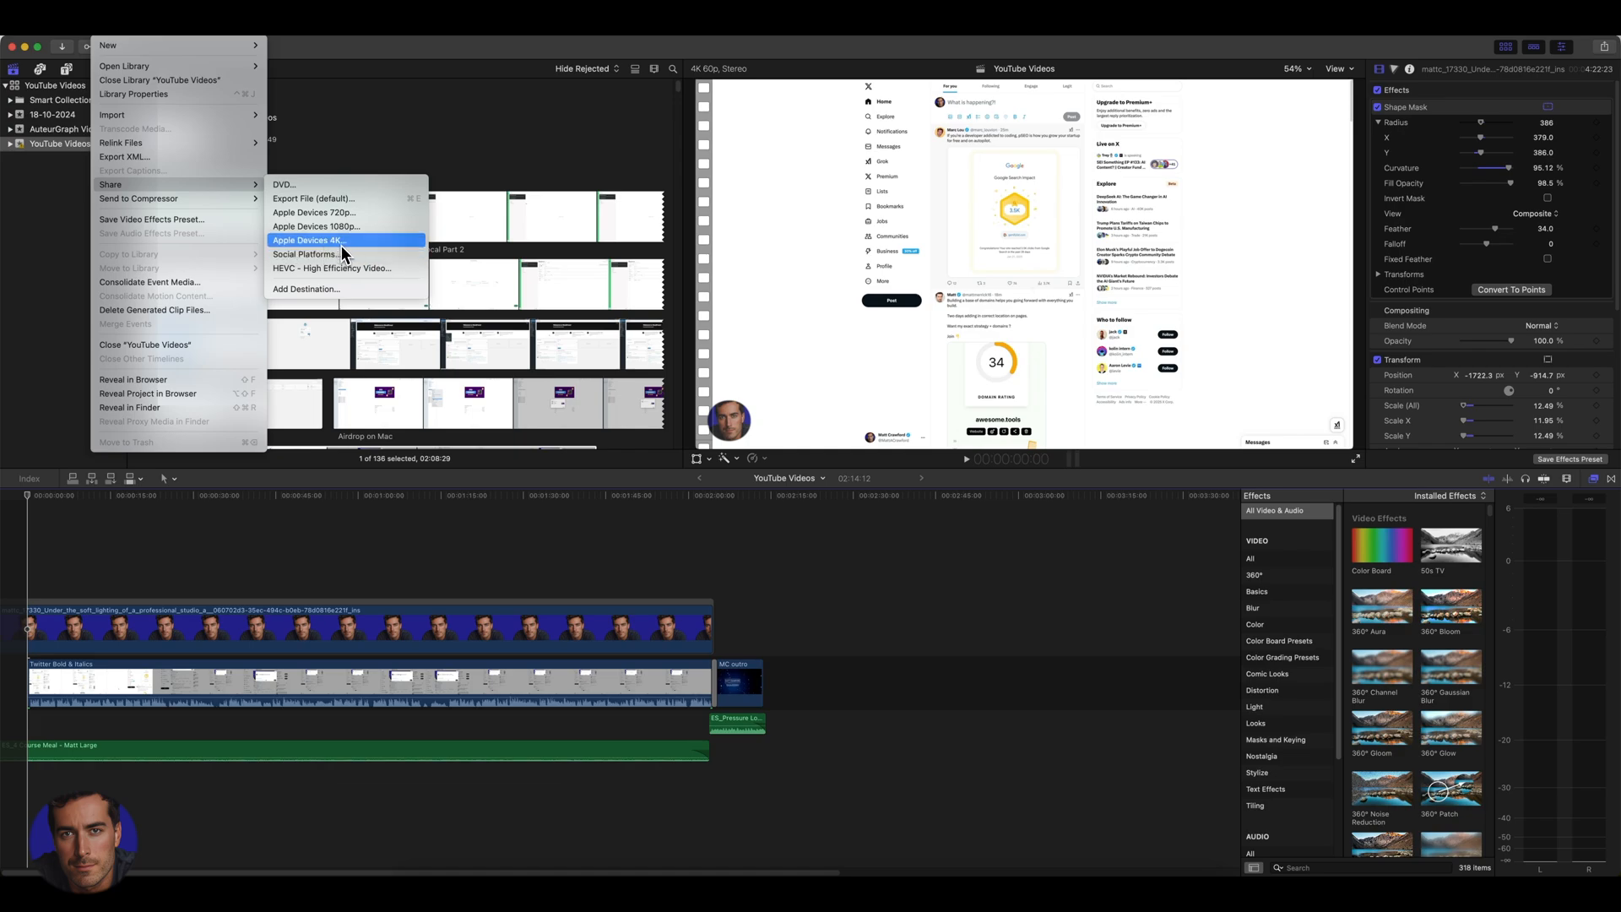
mouse_move(369, 250)
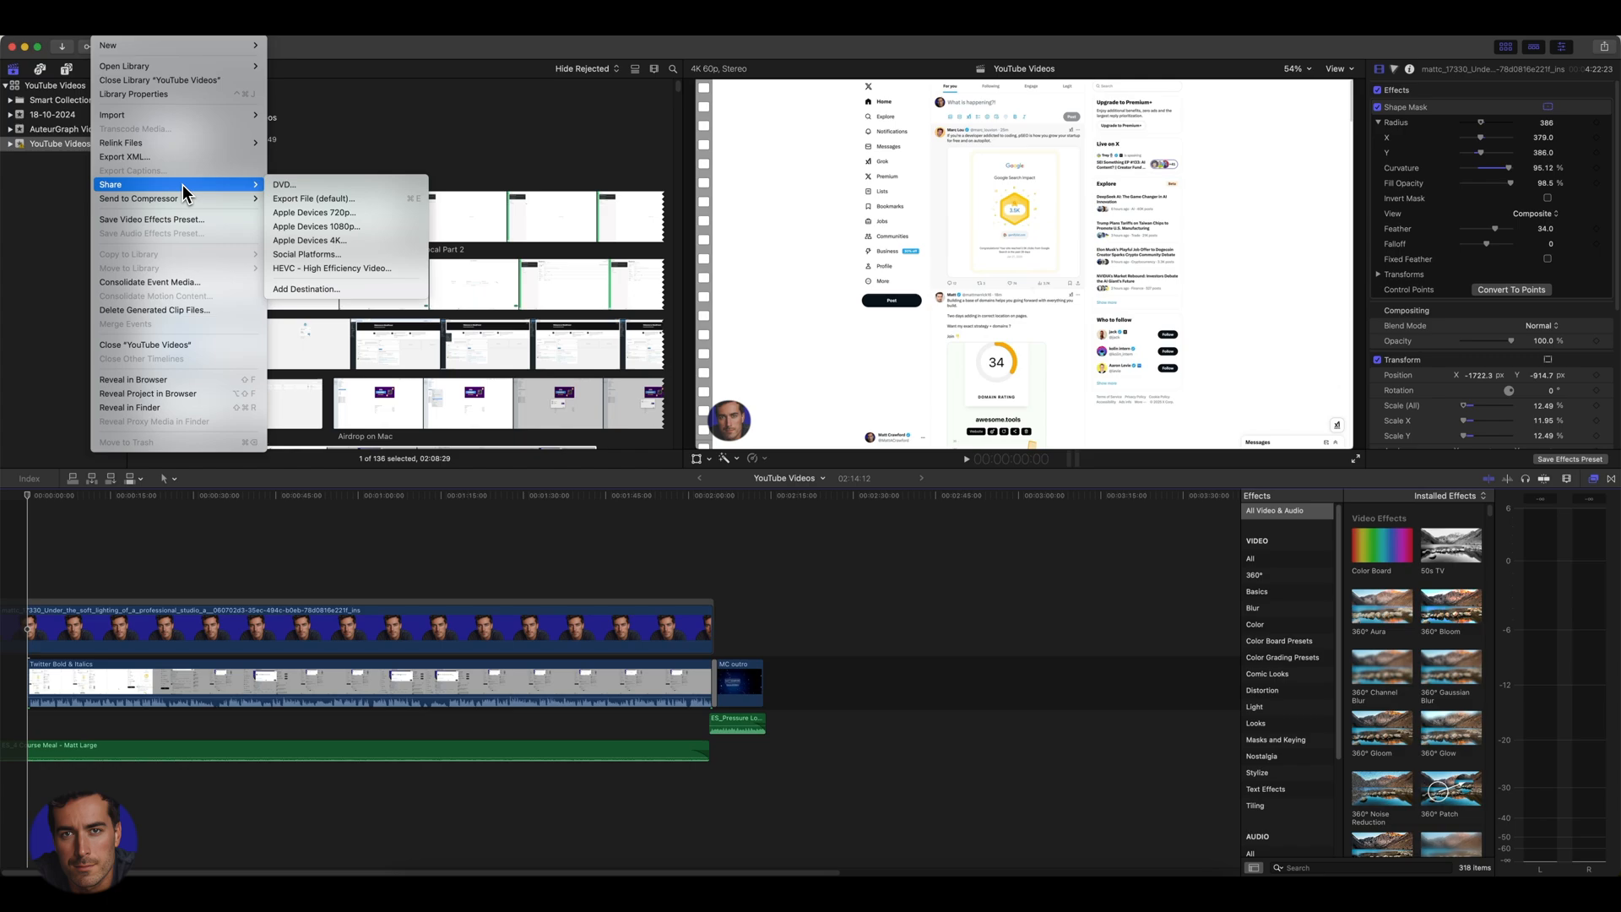
mouse_move(254, 199)
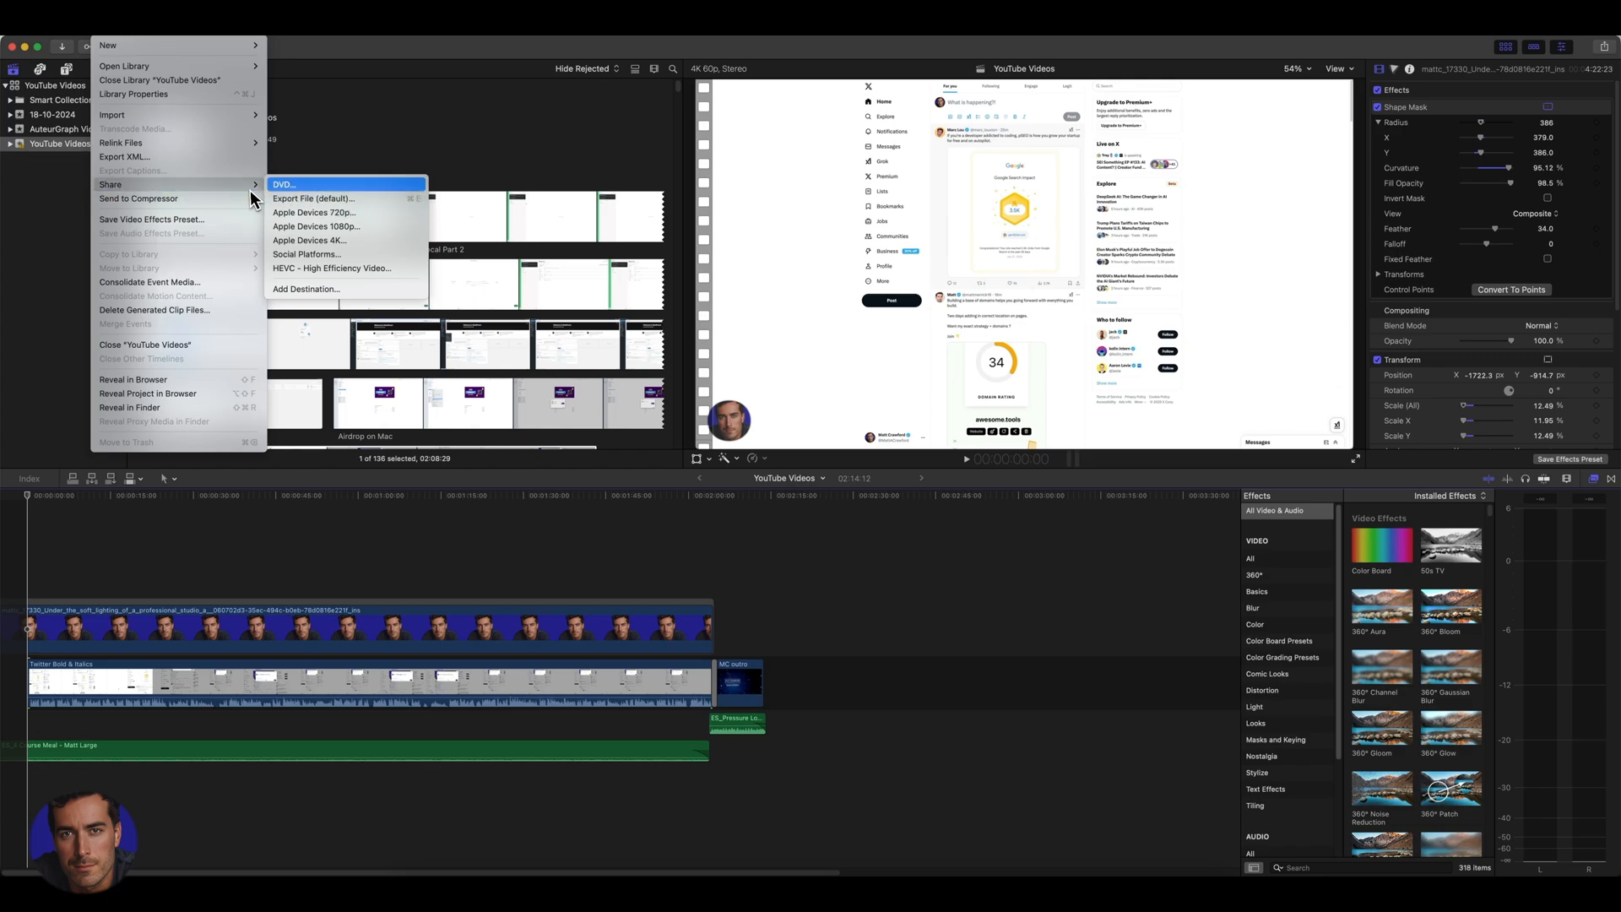
mouse_move(307, 240)
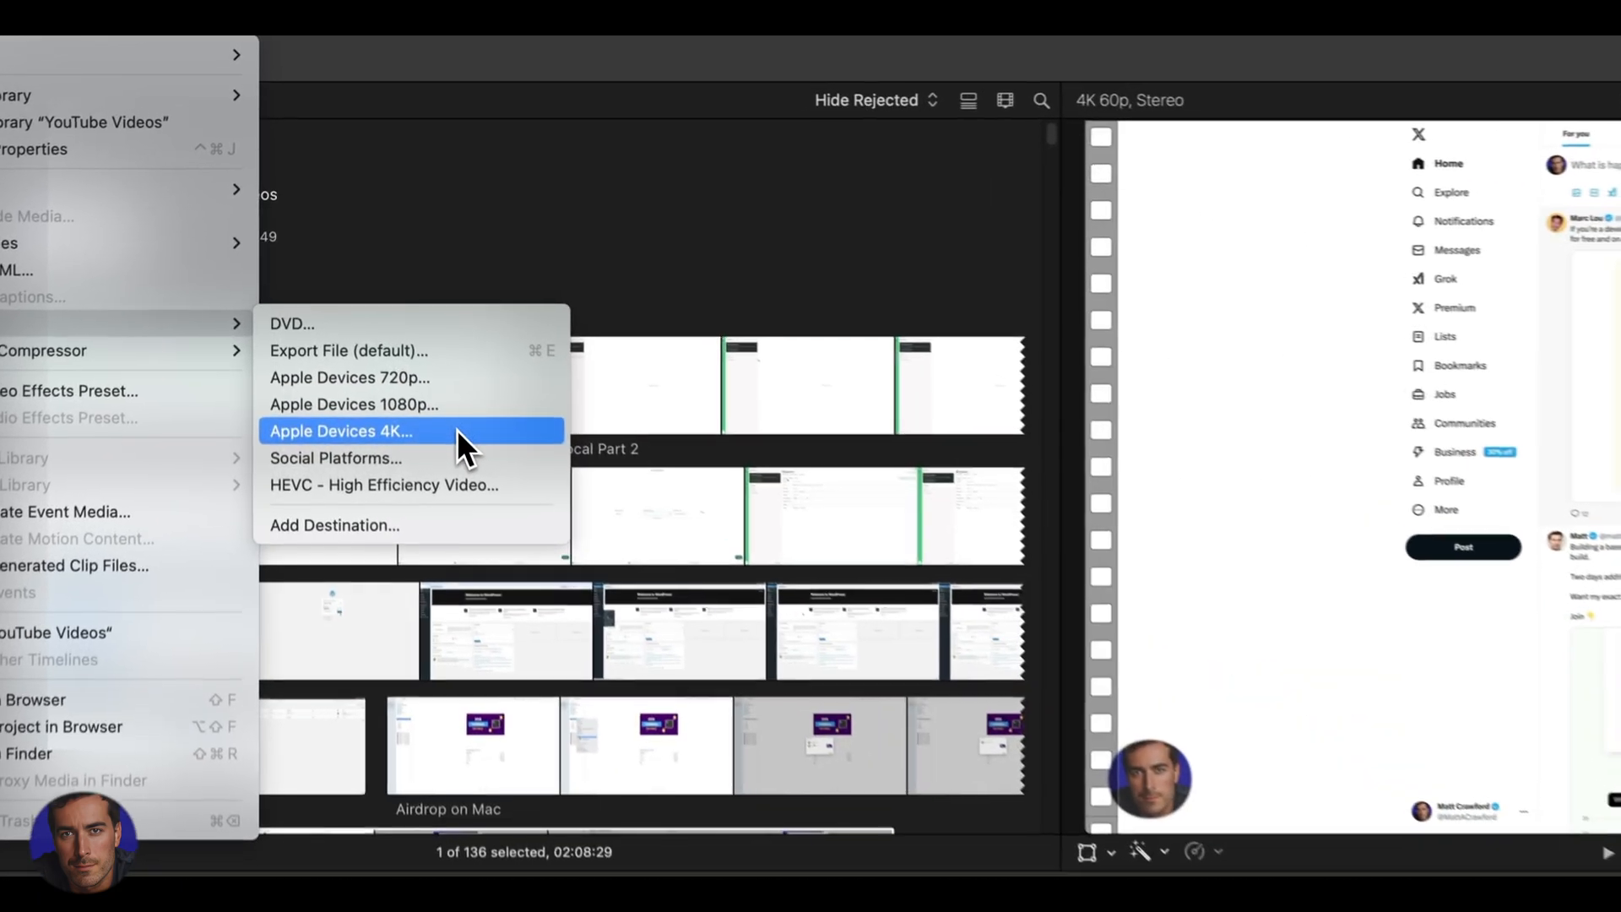
left_click(339, 431)
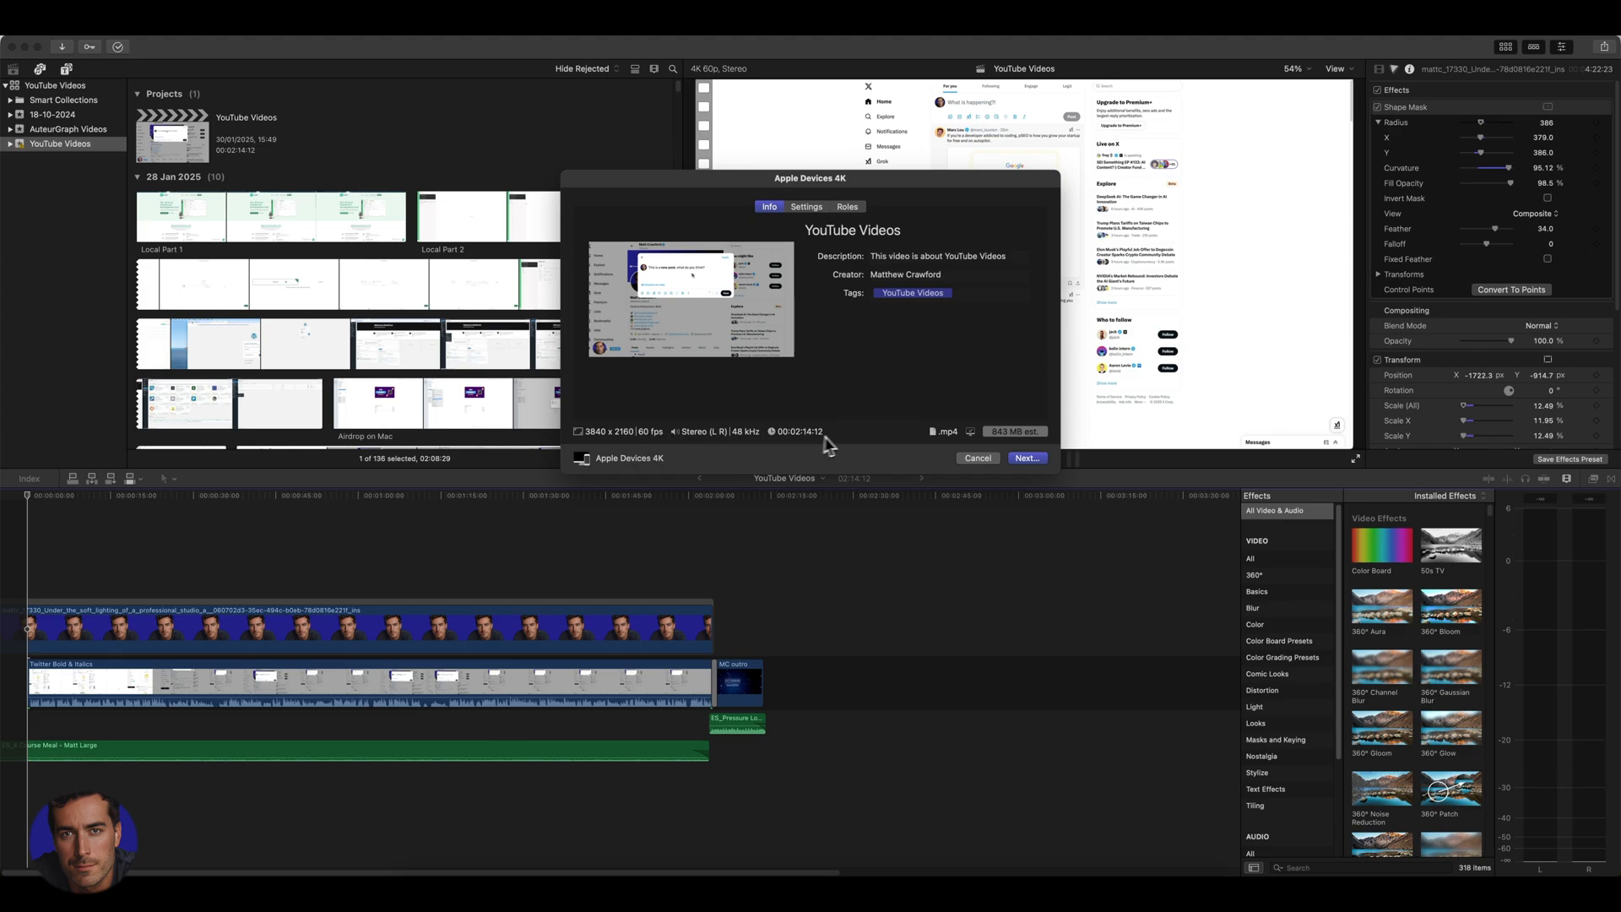
mouse_move(817, 439)
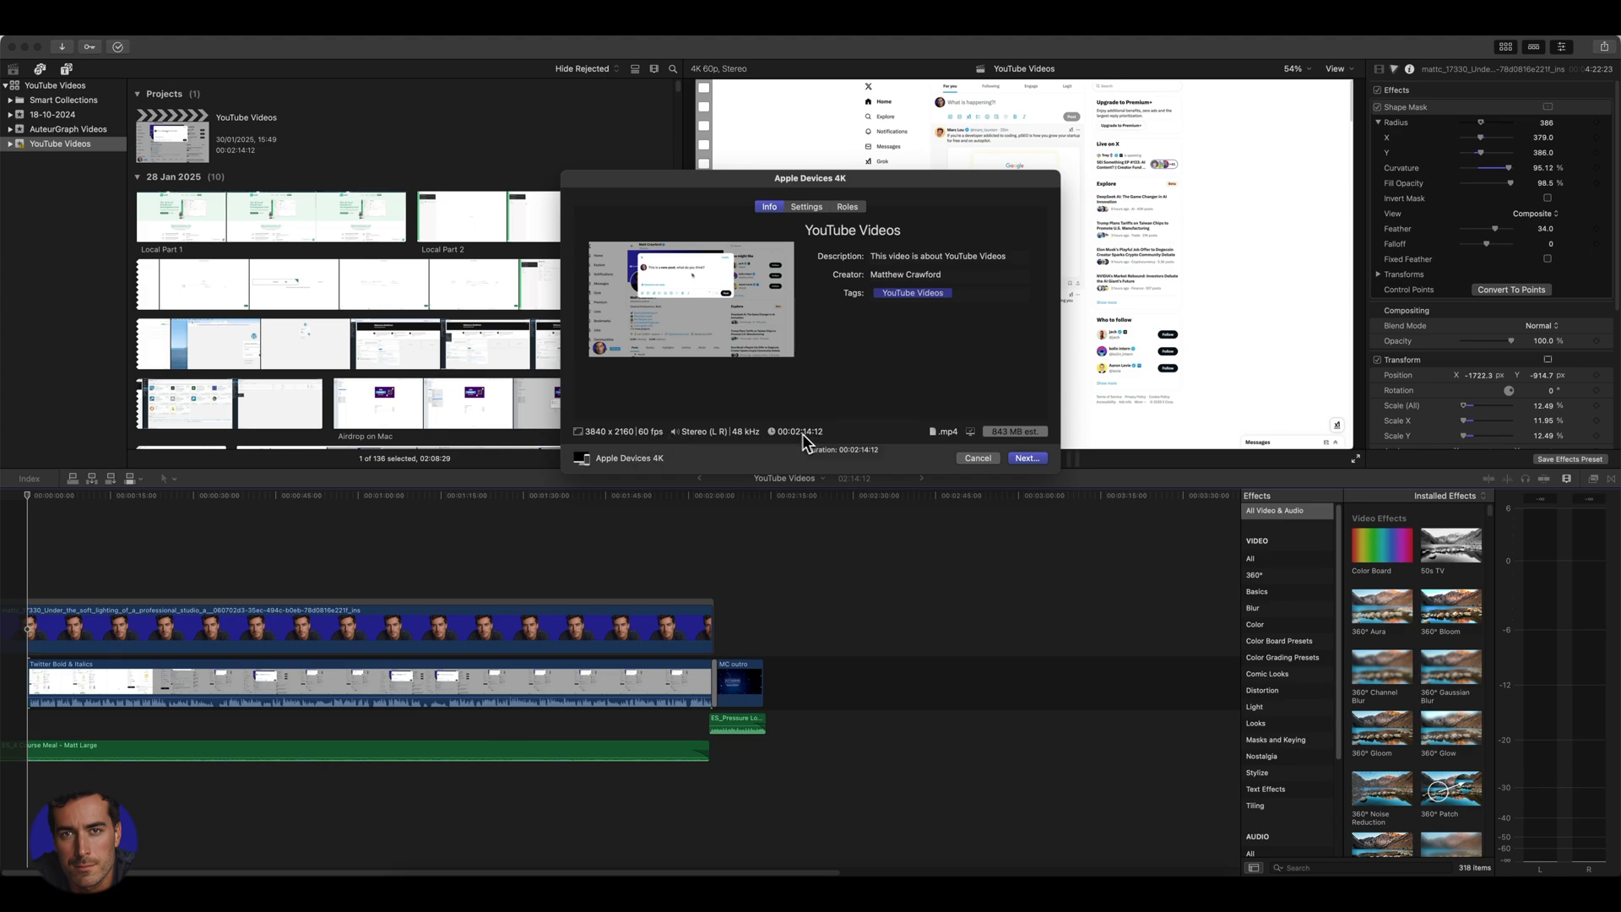
mouse_move(949, 442)
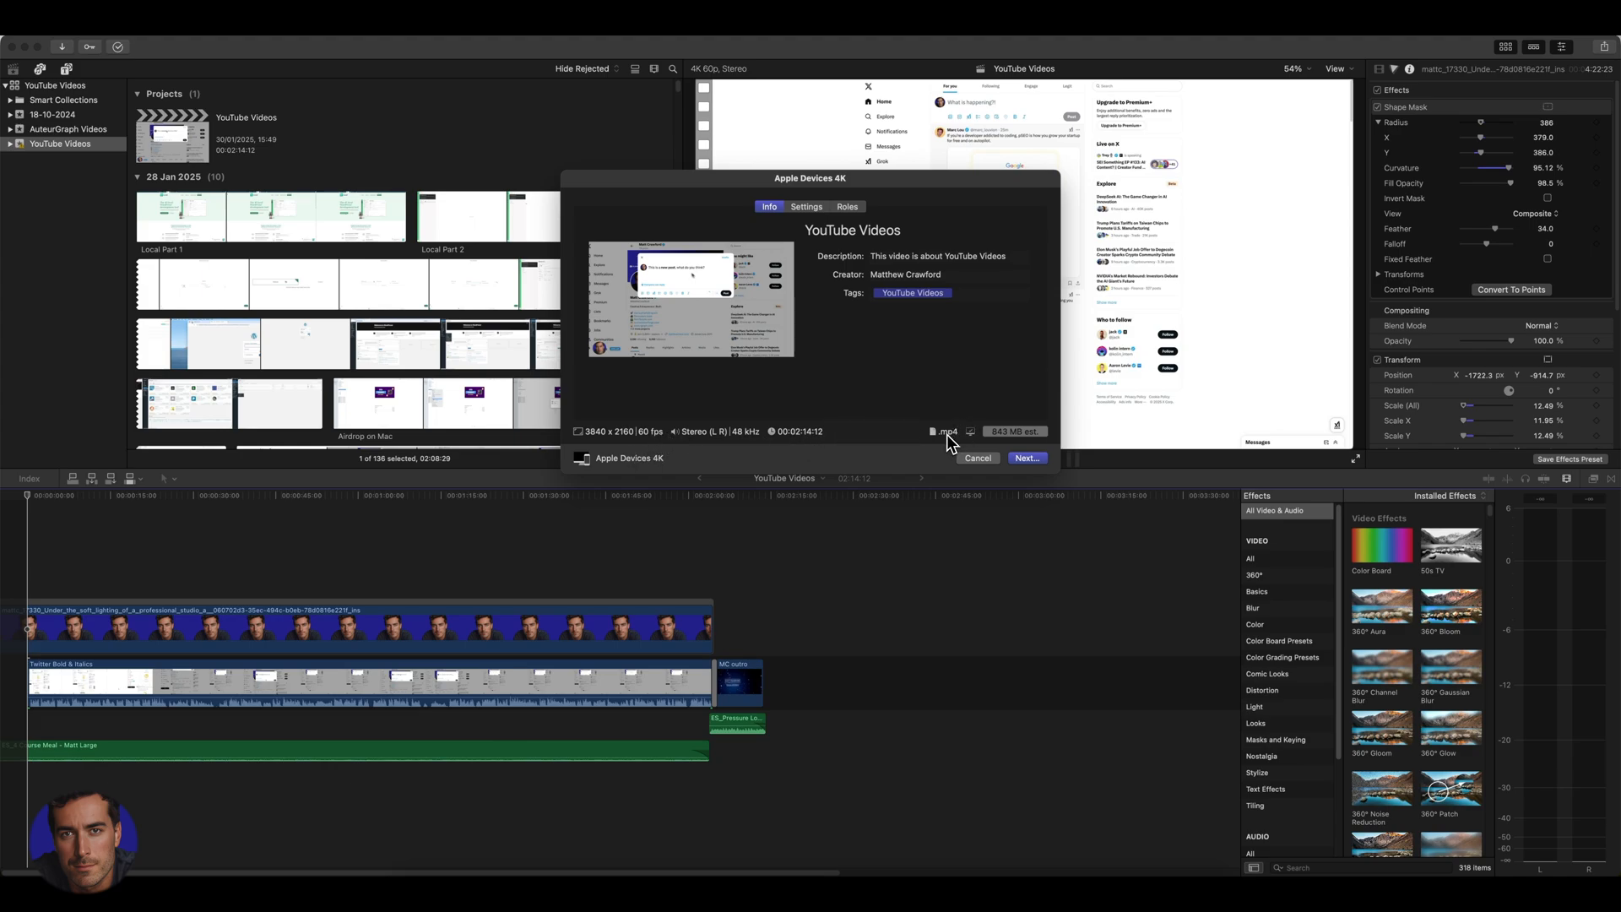
mouse_move(964, 444)
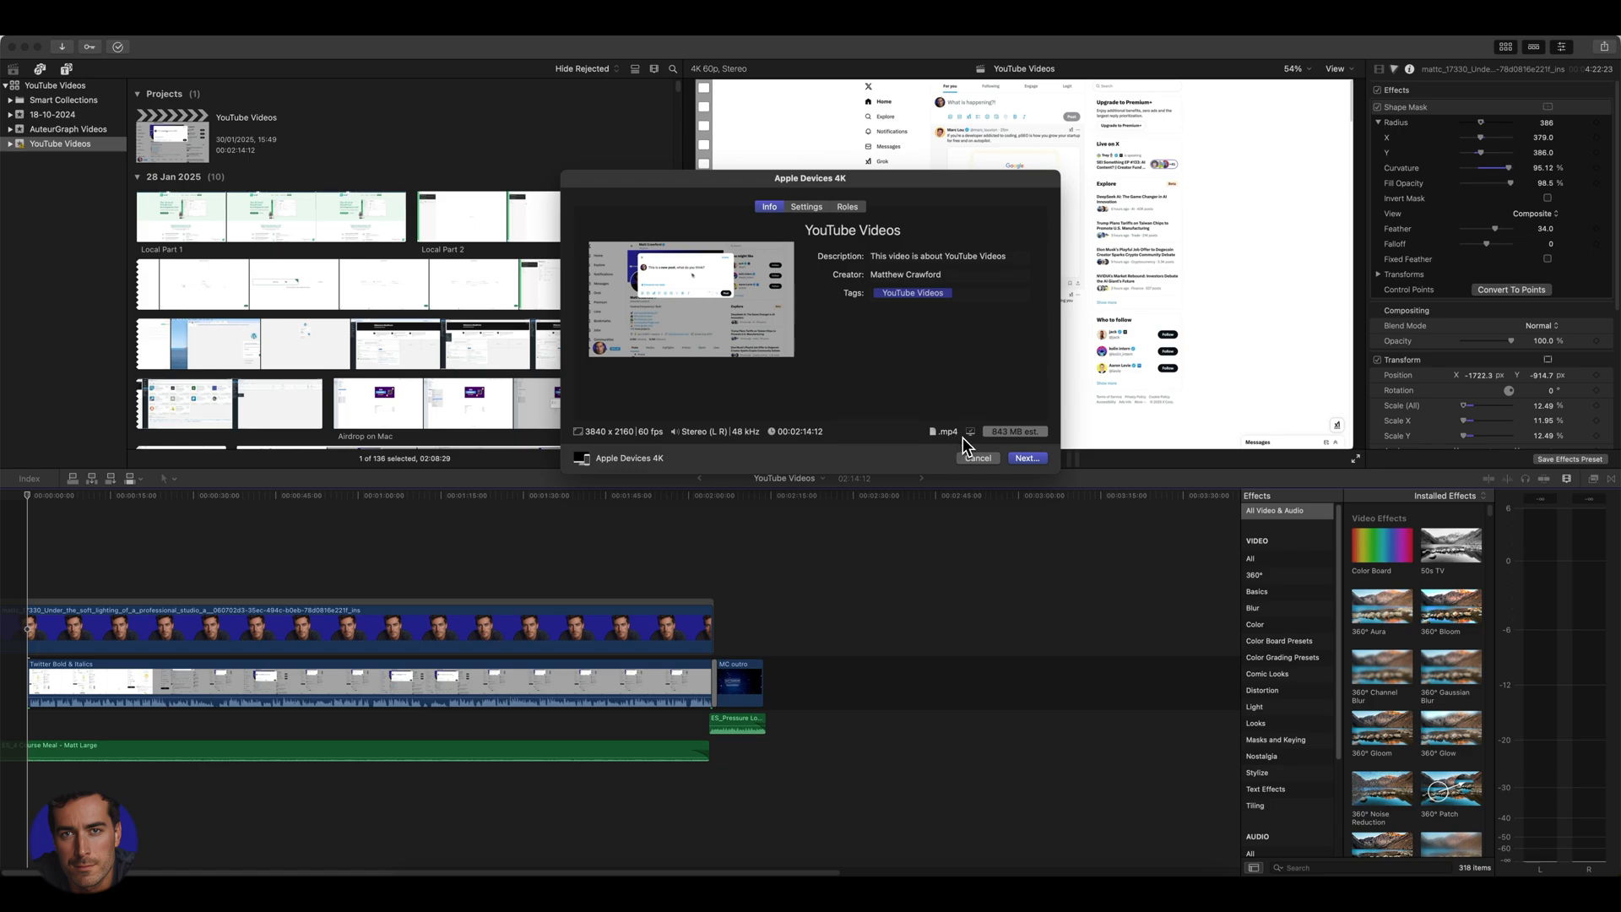
mouse_move(935, 444)
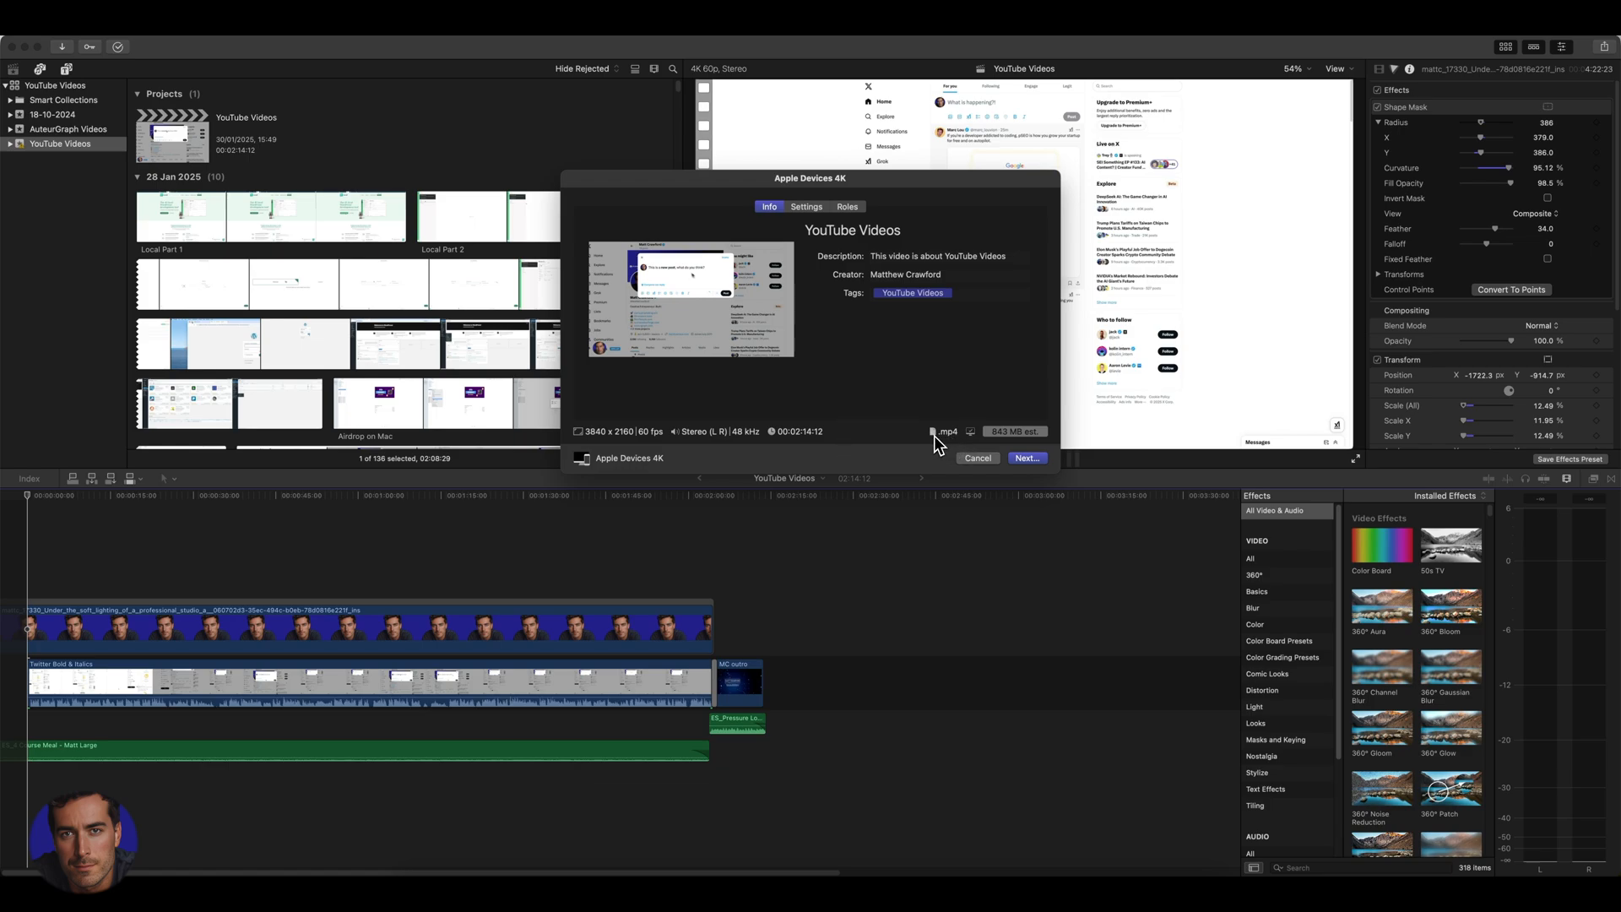
mouse_move(633, 467)
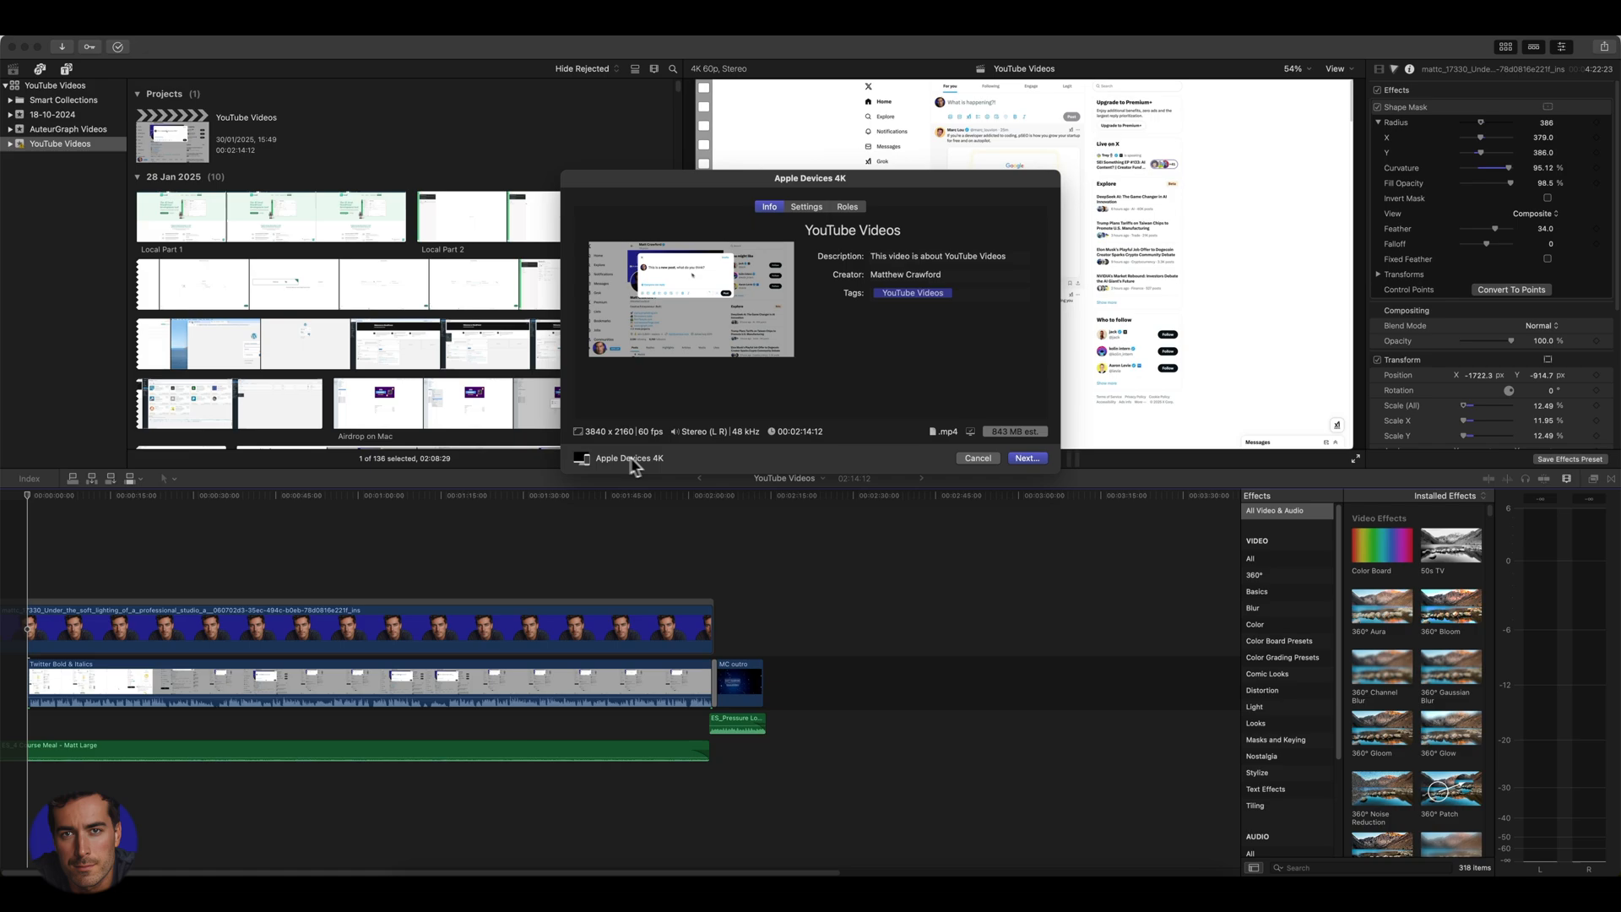
mouse_move(633, 468)
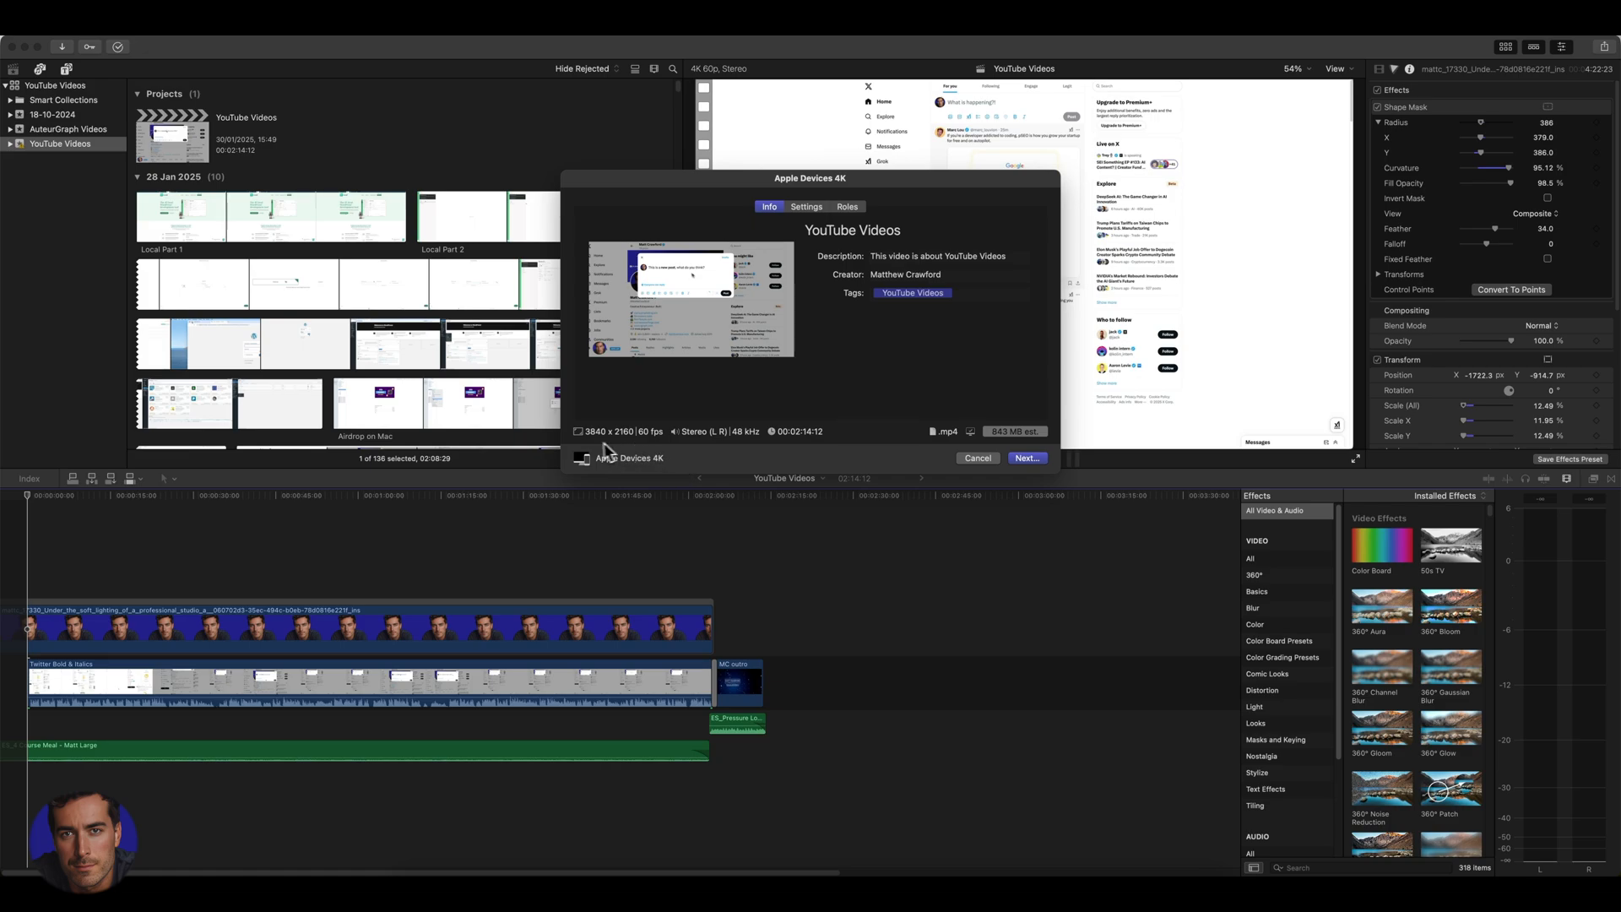
mouse_move(621, 444)
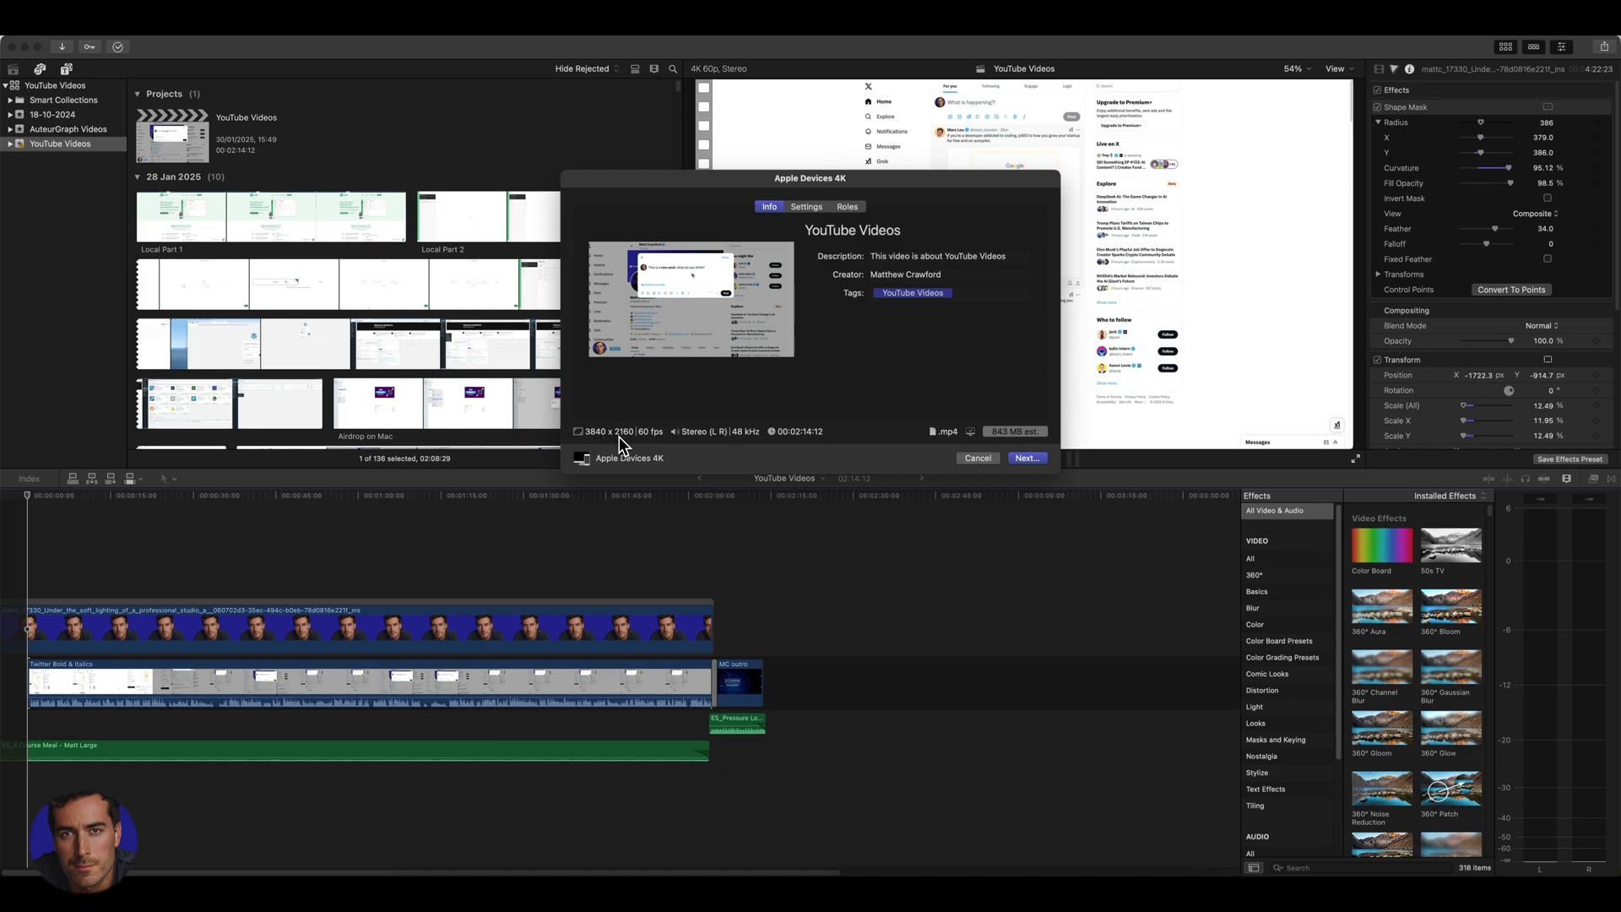
mouse_move(652, 446)
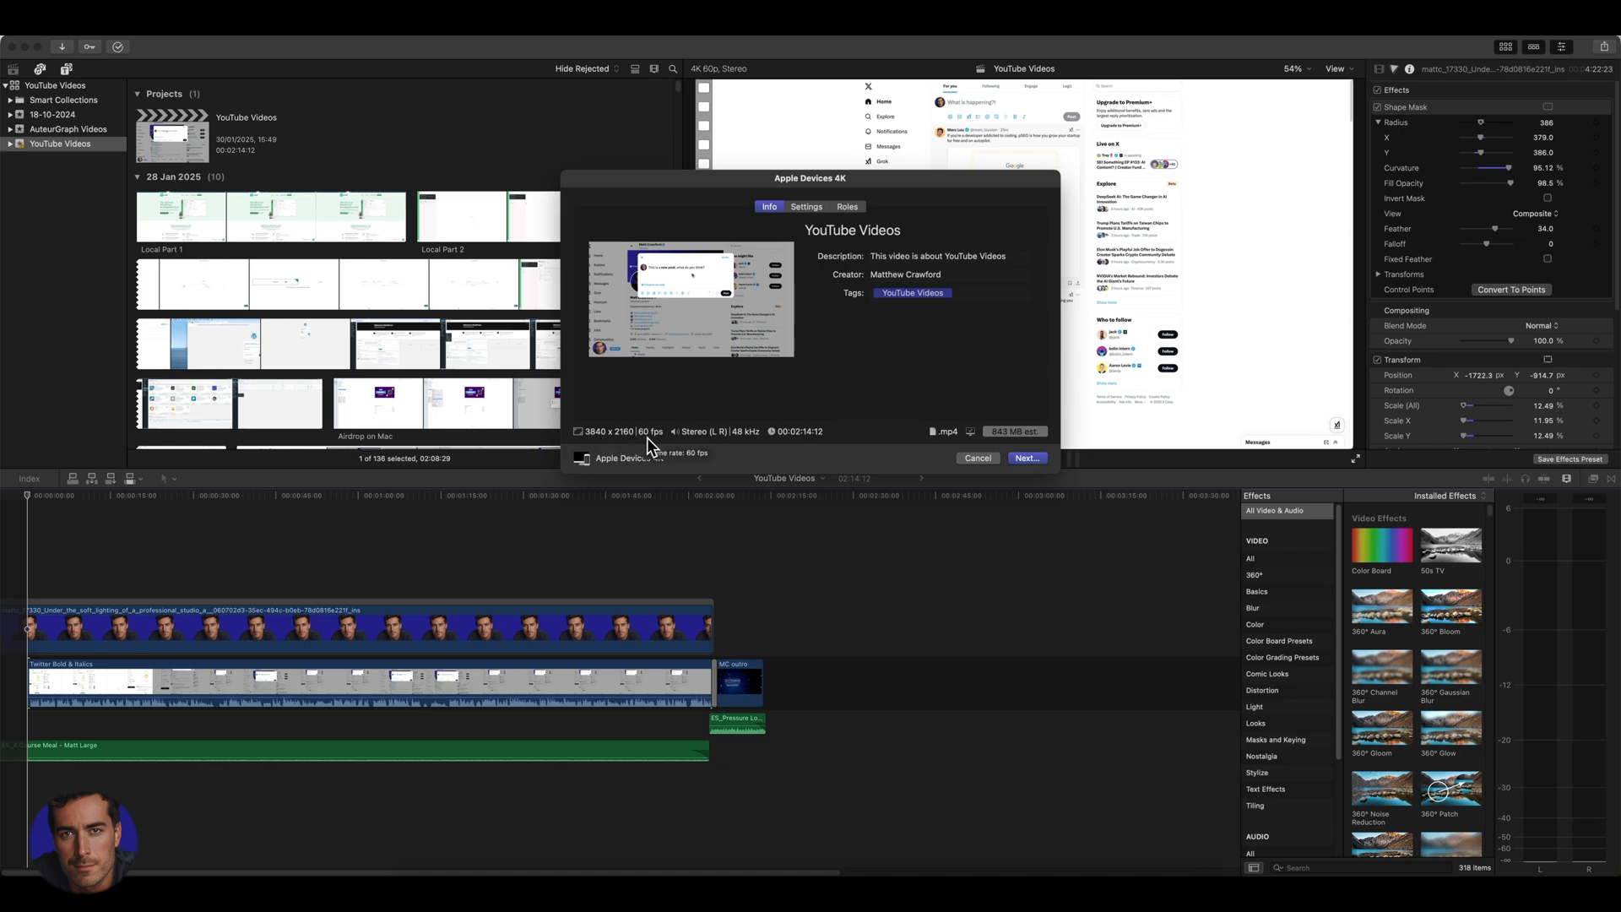
mouse_move(667, 444)
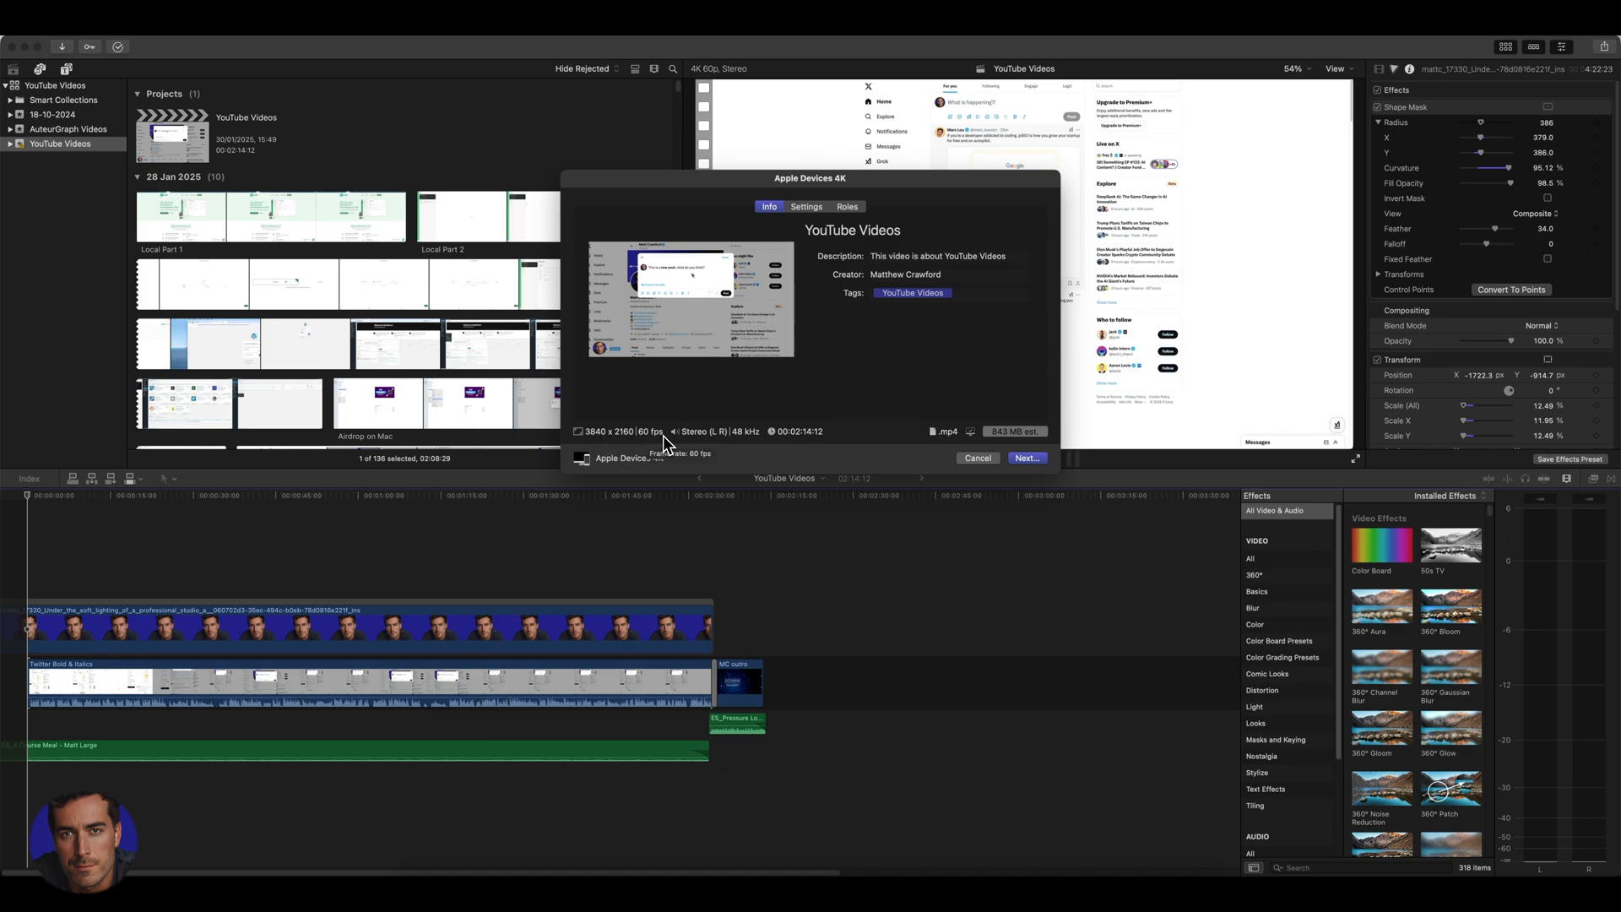
mouse_move(746, 426)
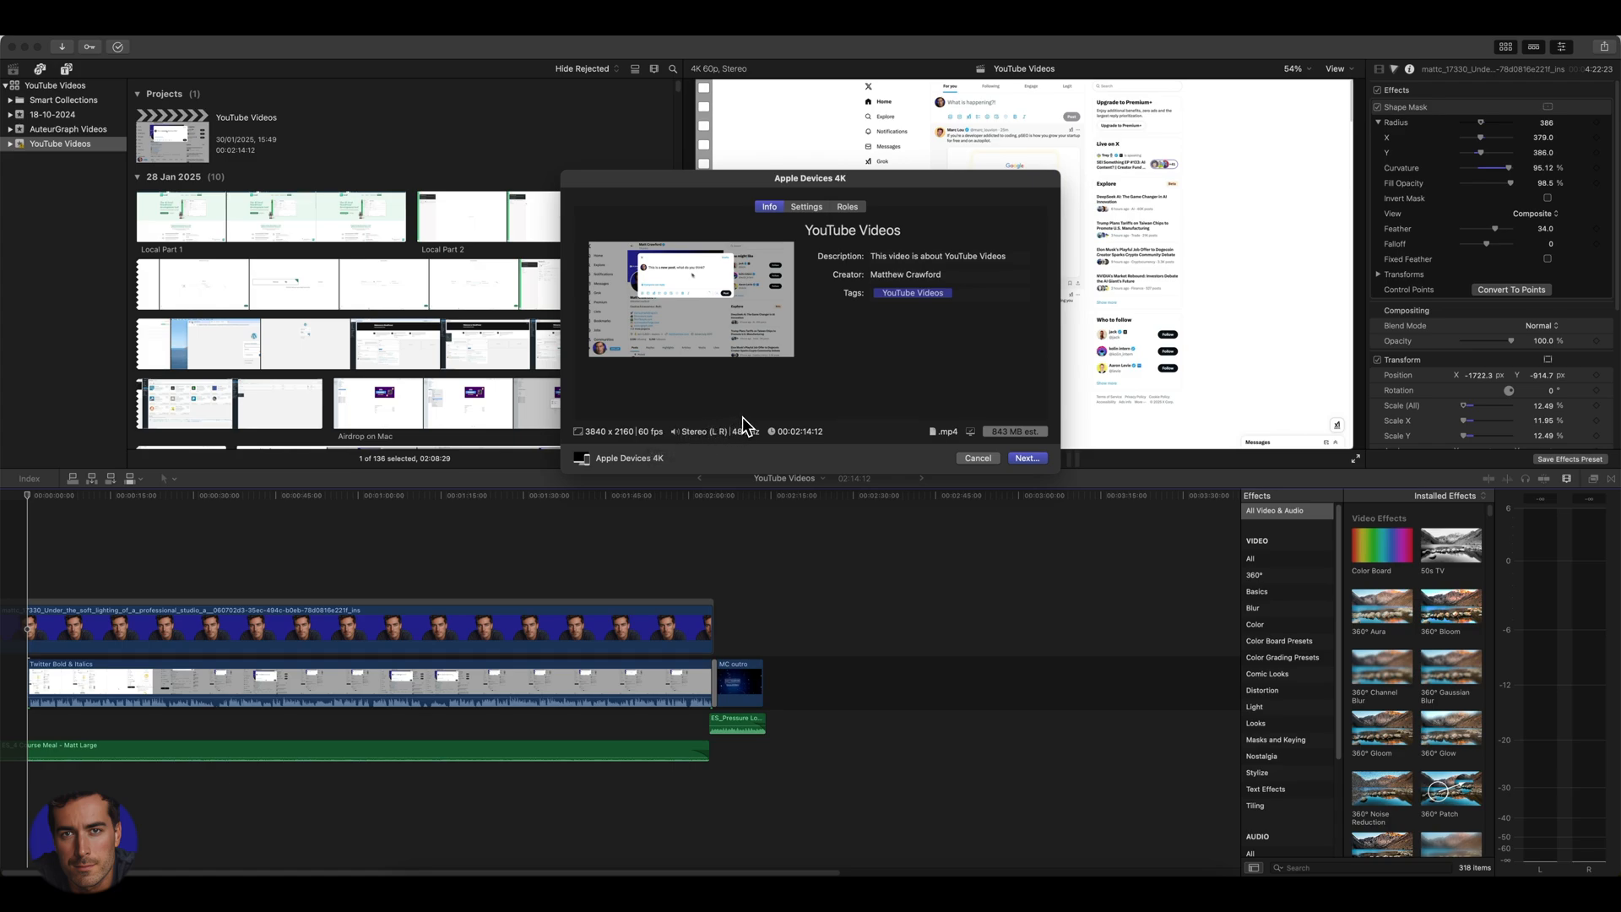
mouse_move(689, 452)
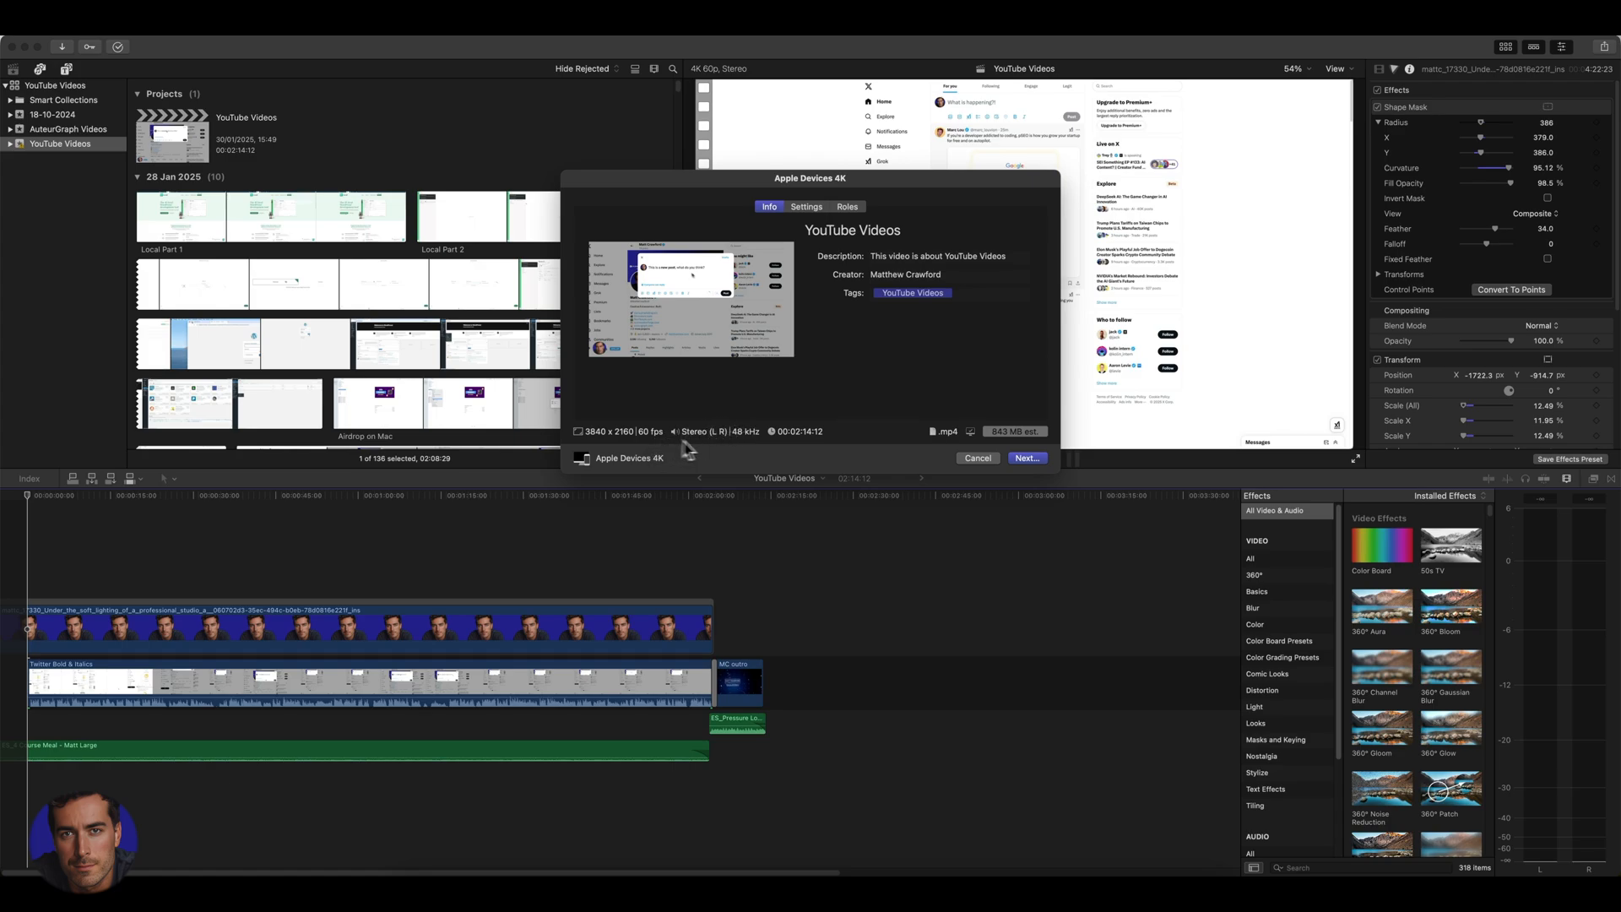
mouse_move(788, 420)
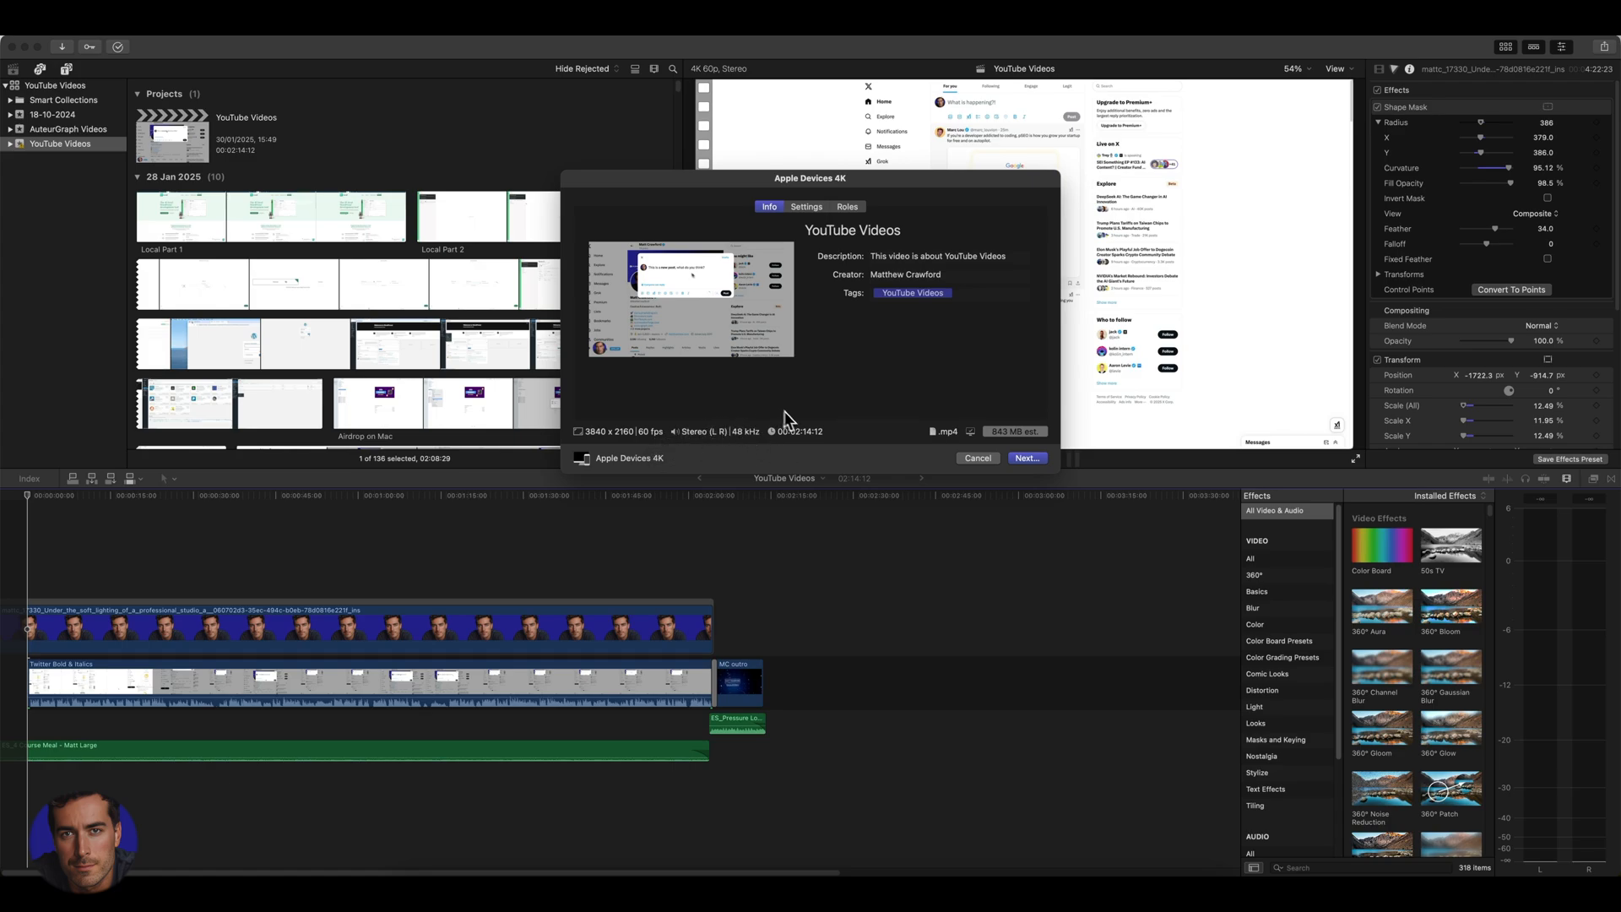
mouse_move(758, 444)
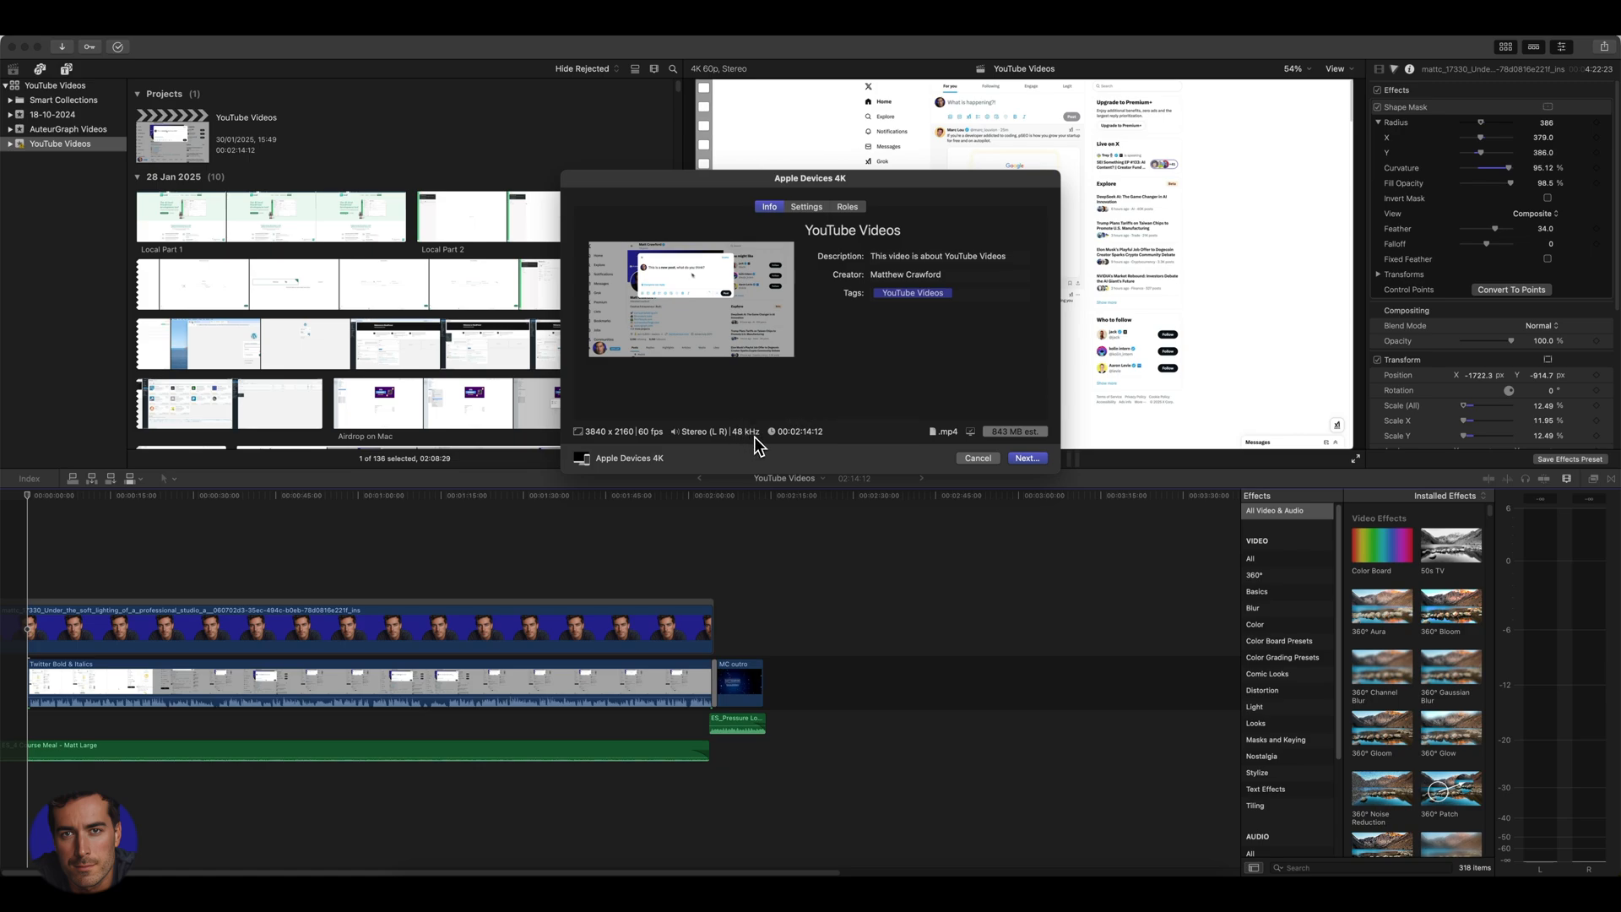
mouse_move(859, 258)
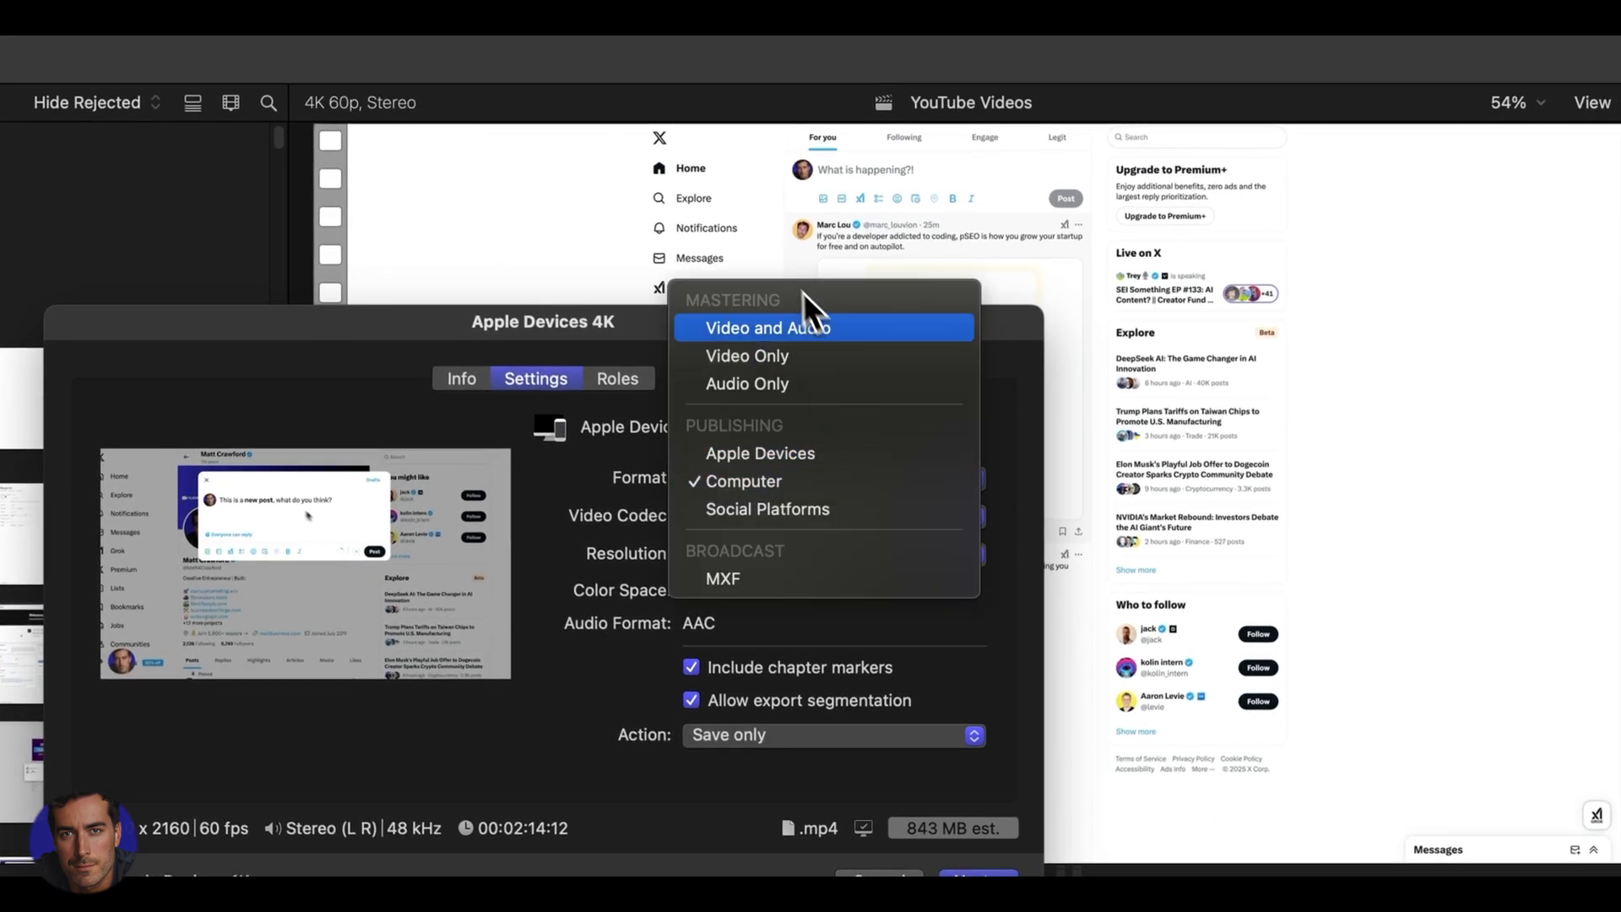
mouse_move(817, 481)
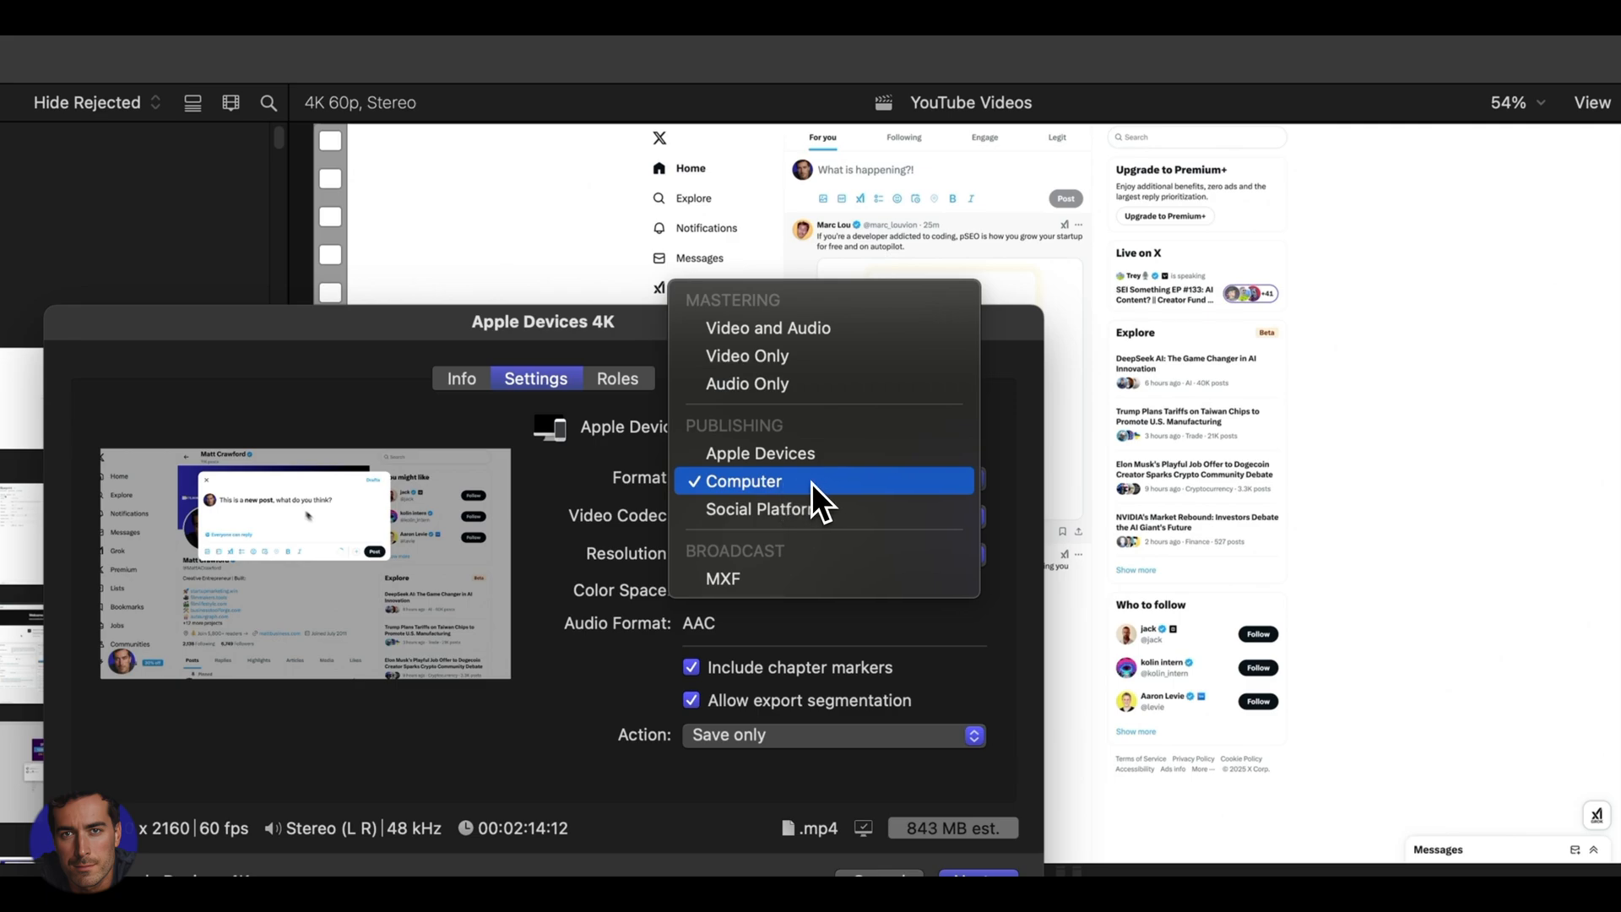
Choose Computer format, H.264 Multi-pass codec, 3840 x 2160 resolution and Save only
left_click(743, 481)
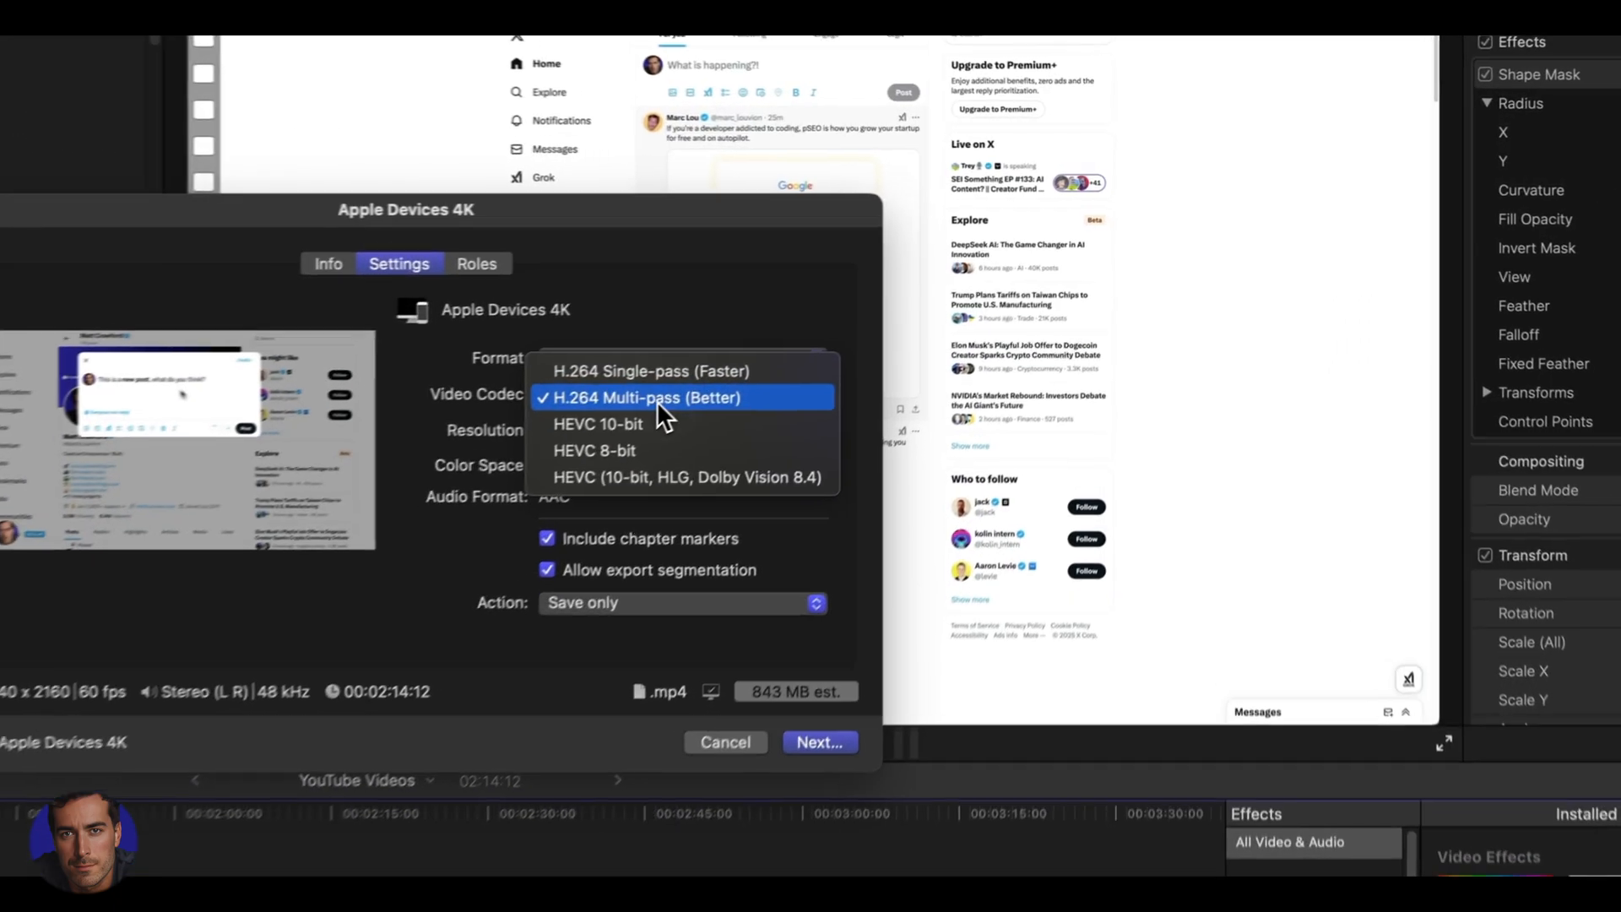
left_click(651, 396)
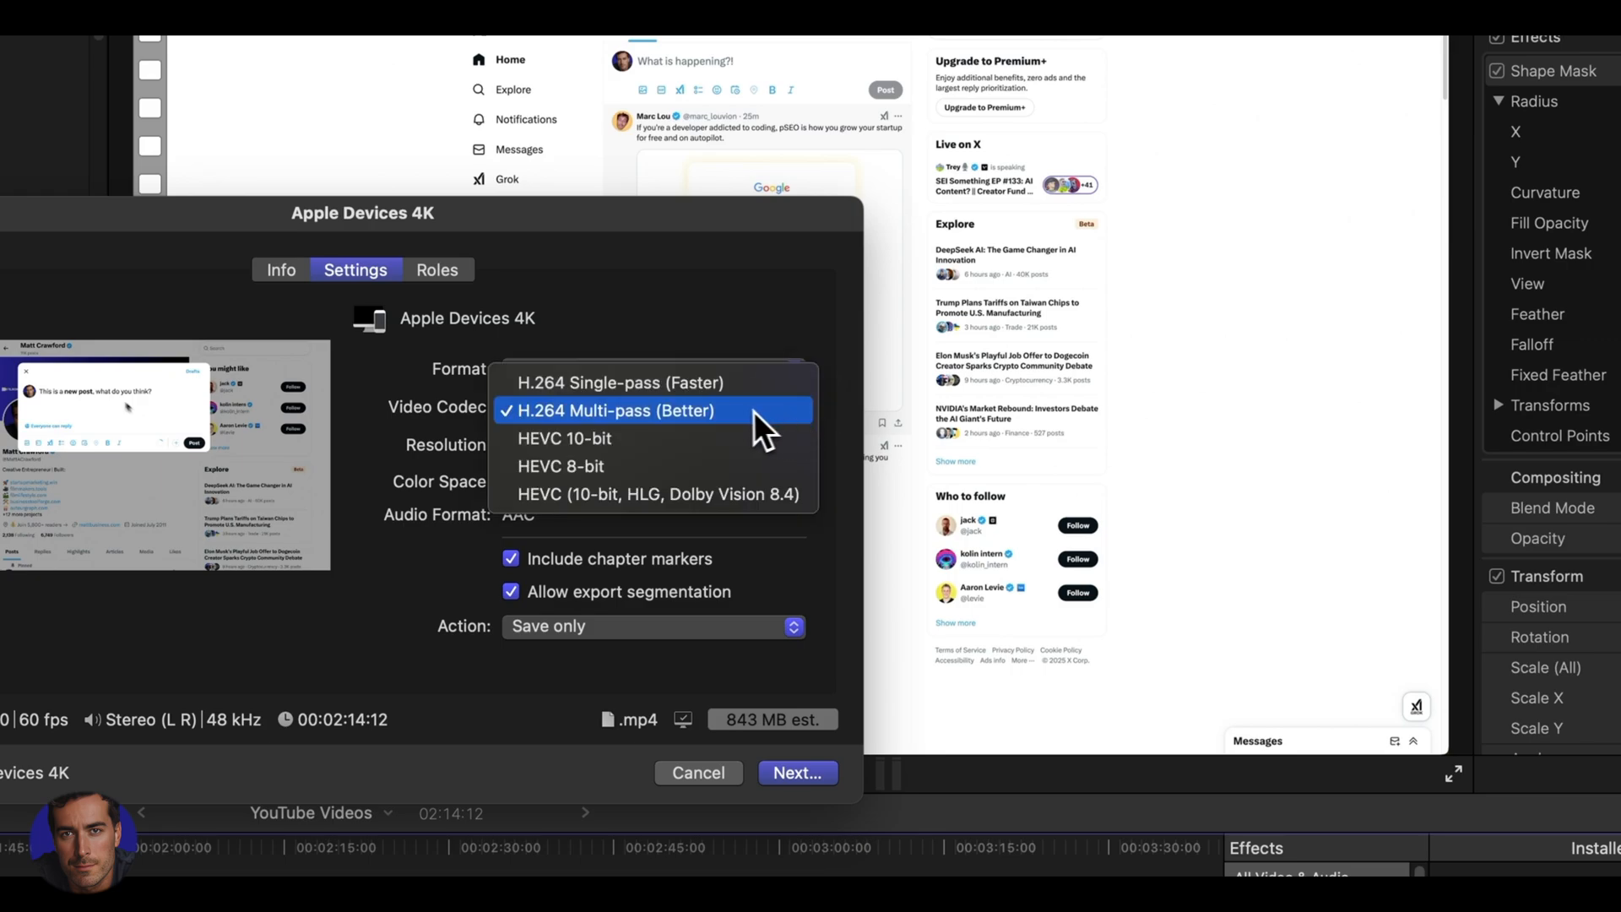
left_click(611, 408)
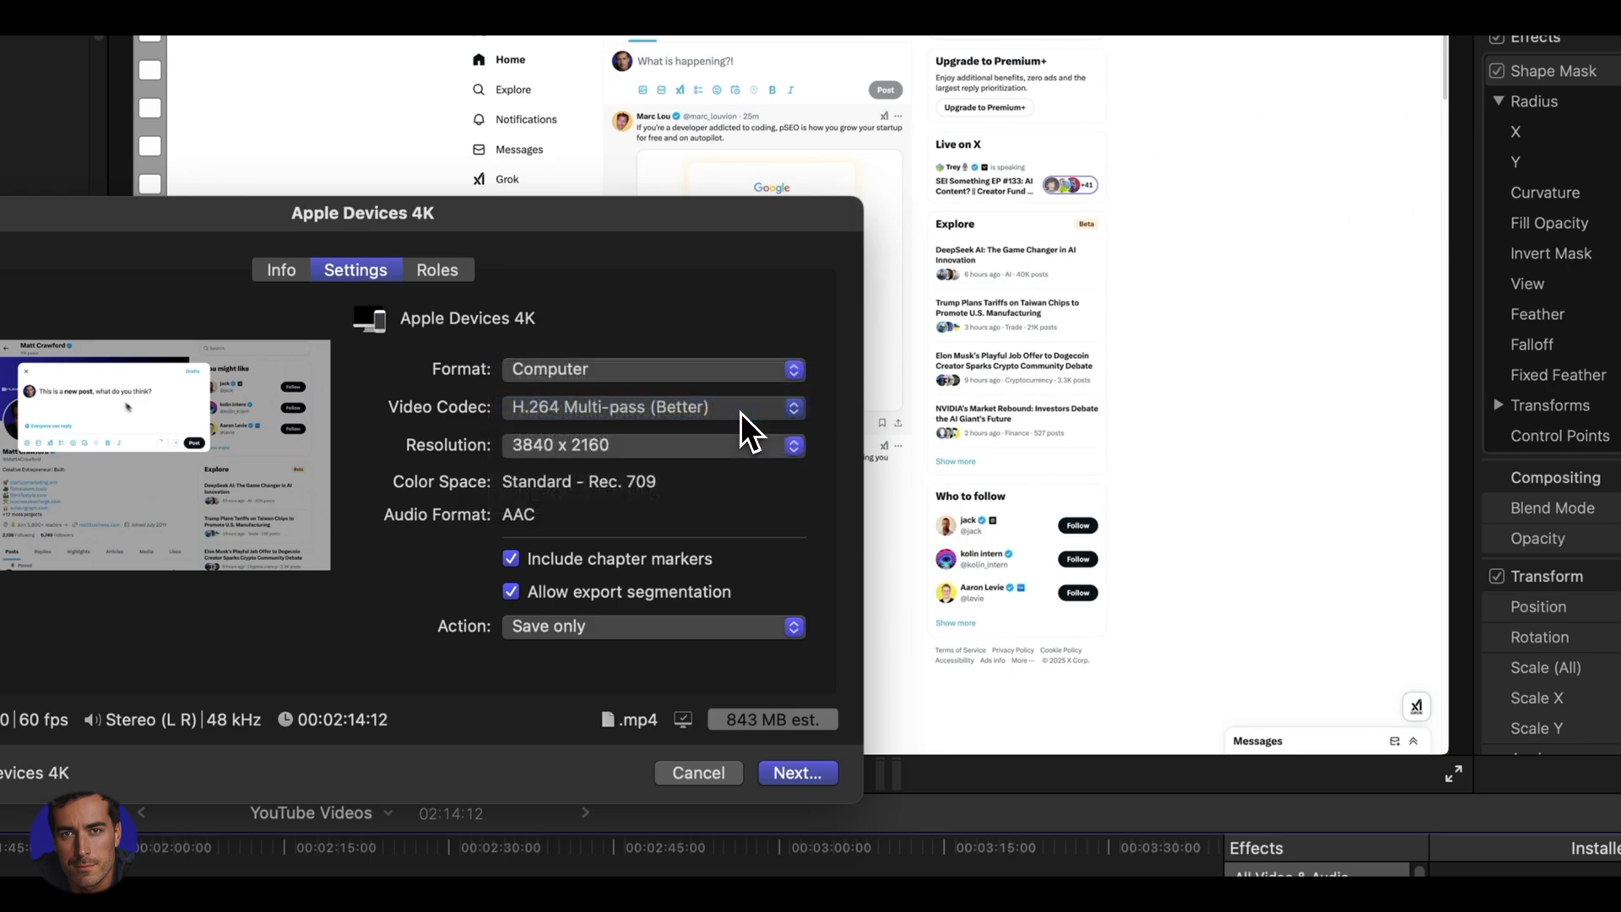
mouse_move(828, 444)
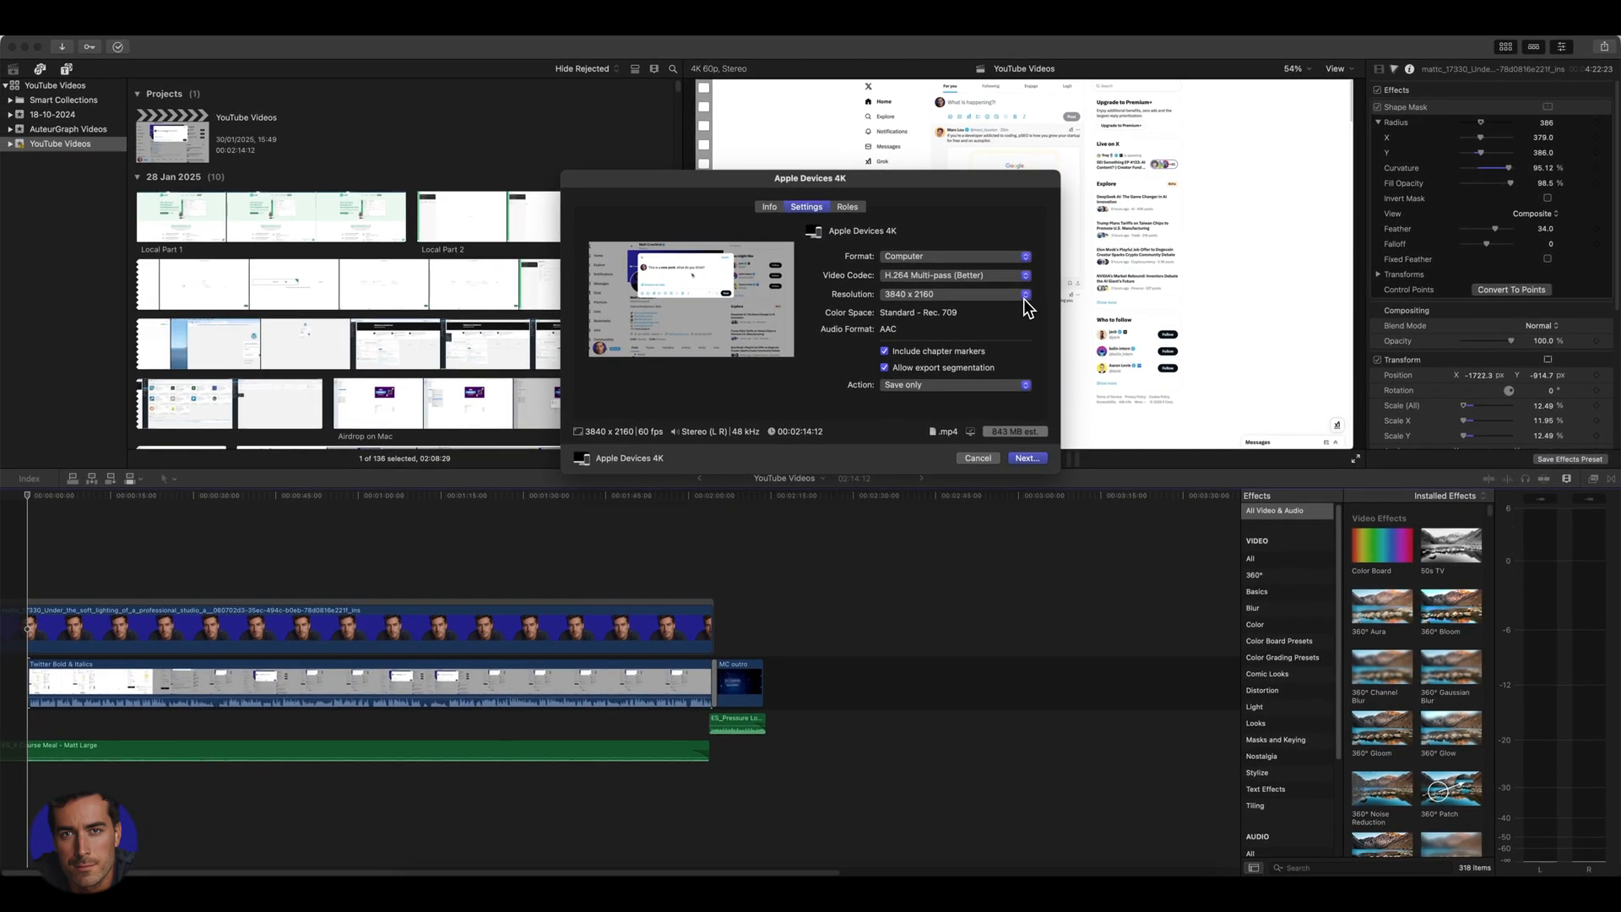
left_click(1023, 294)
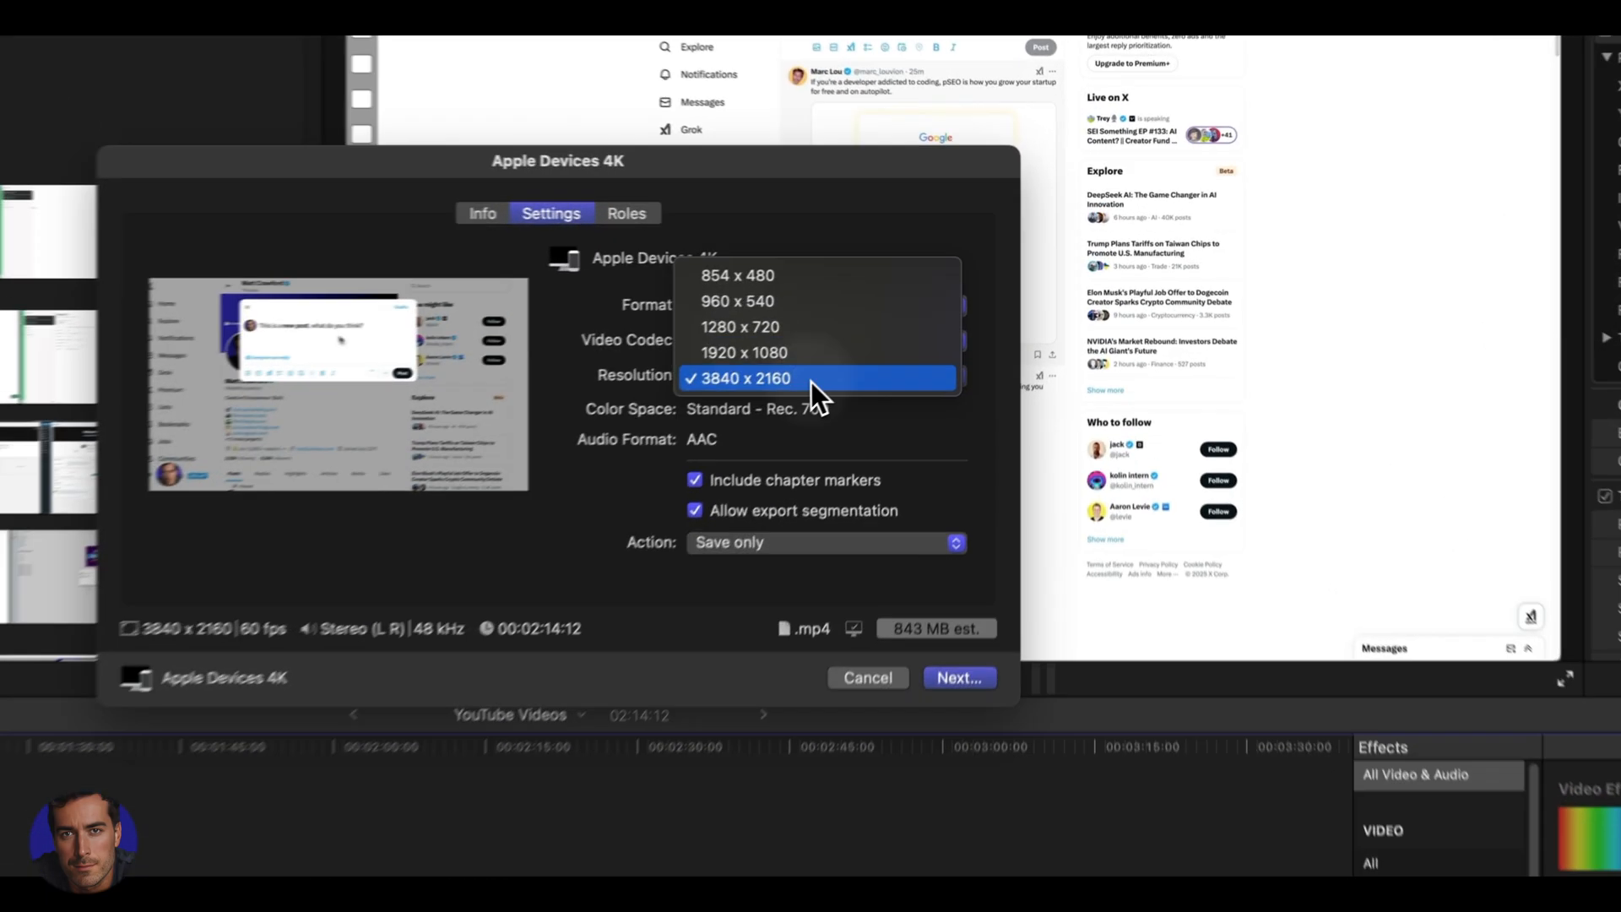
left_click(741, 377)
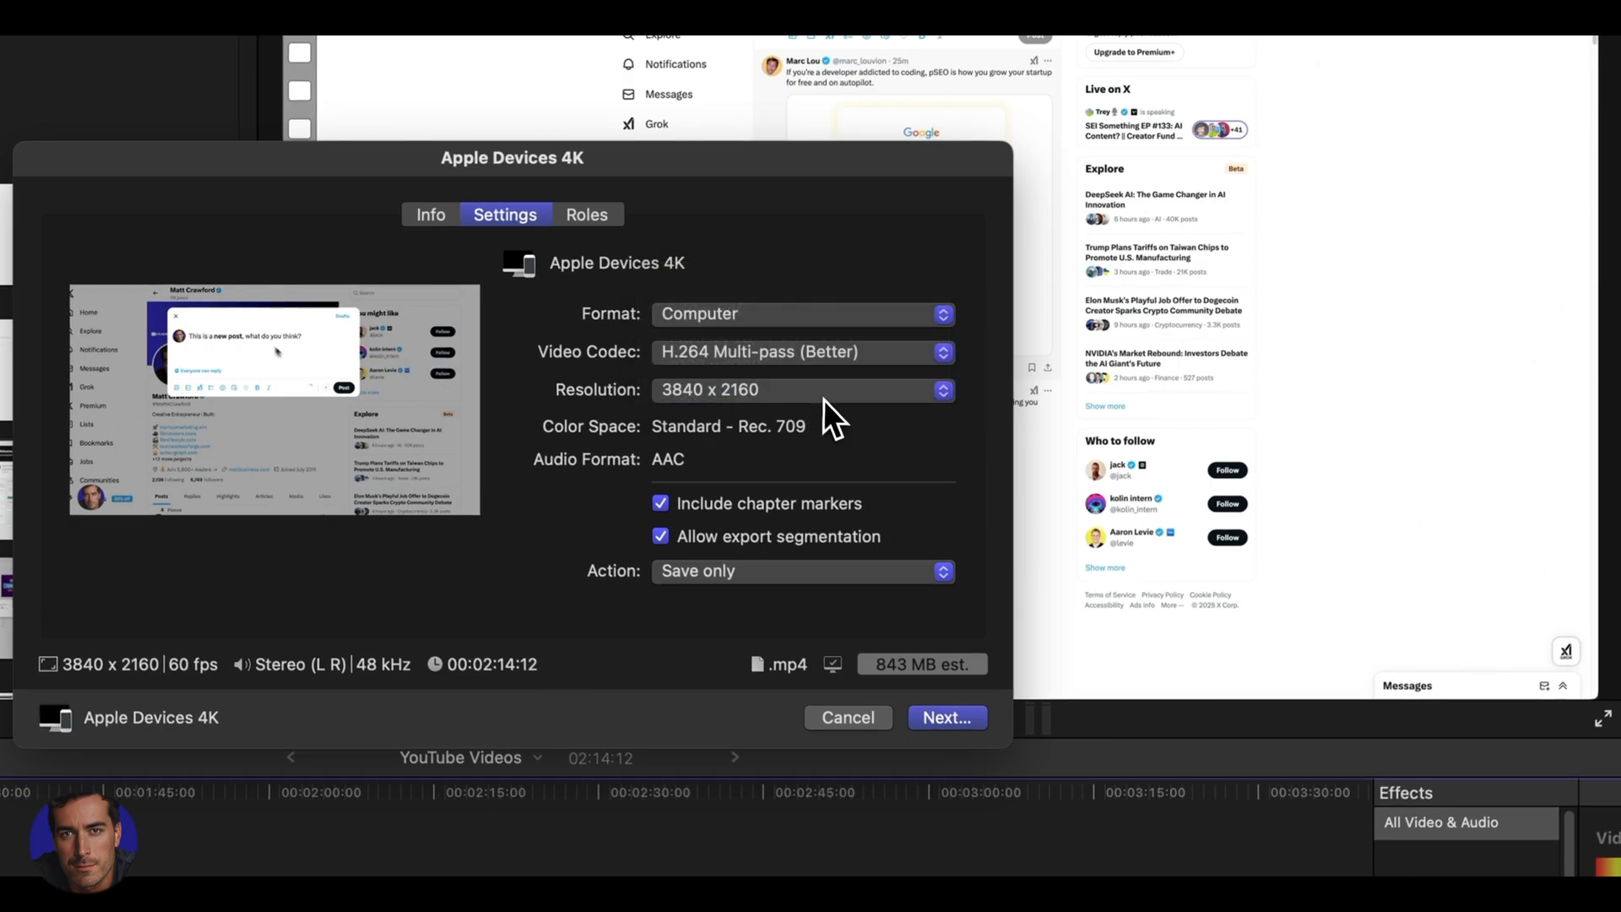
mouse_move(638, 341)
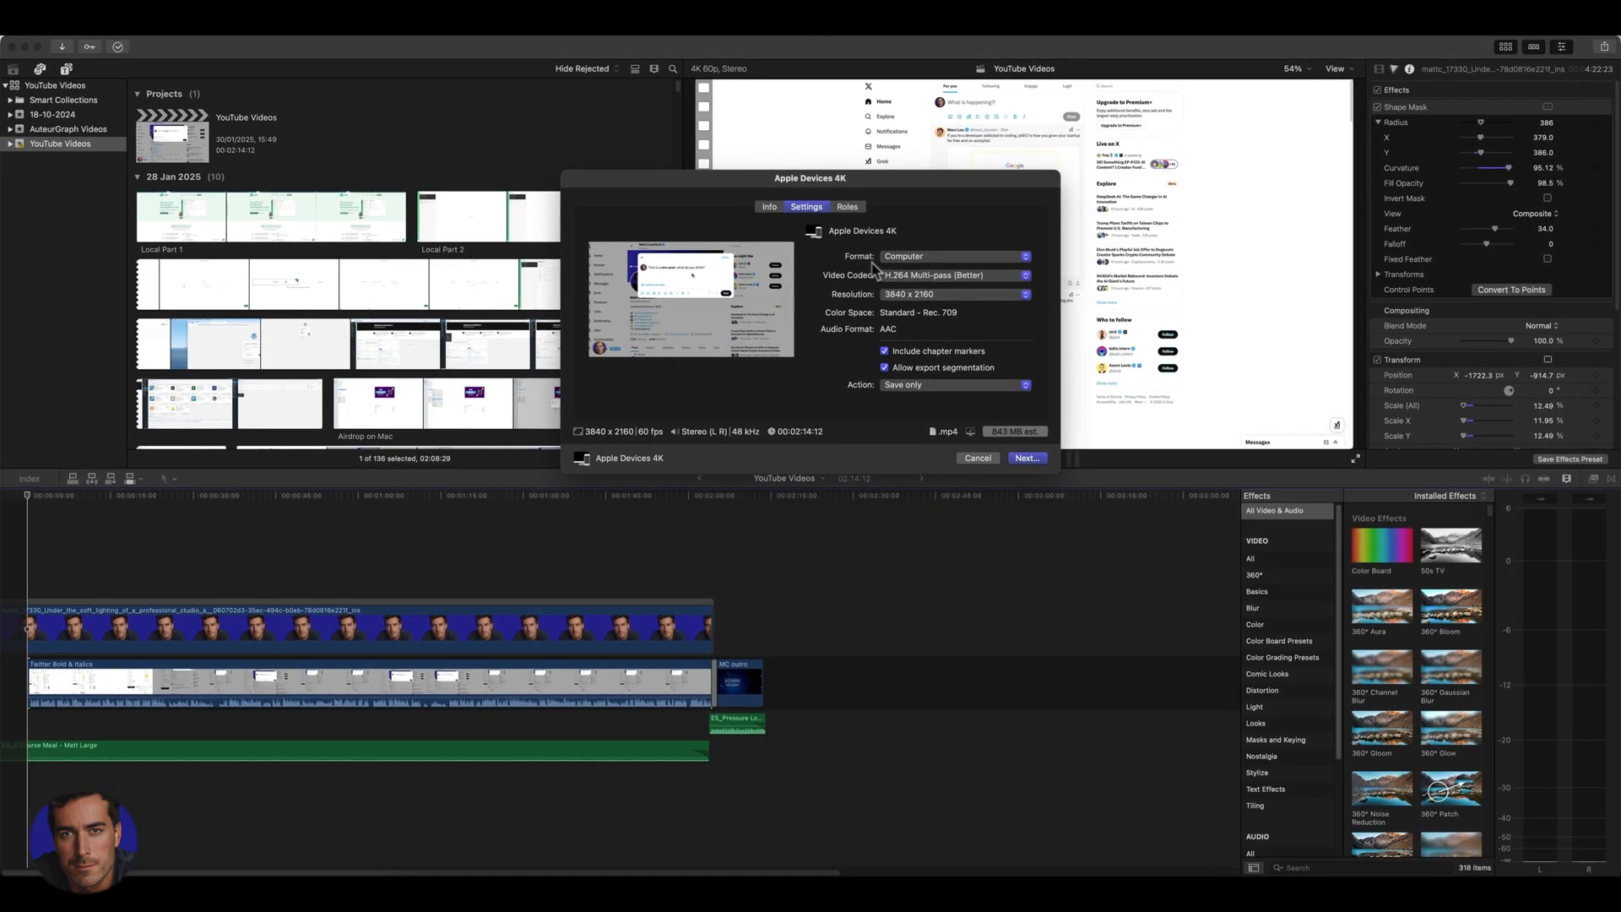
mouse_move(982, 361)
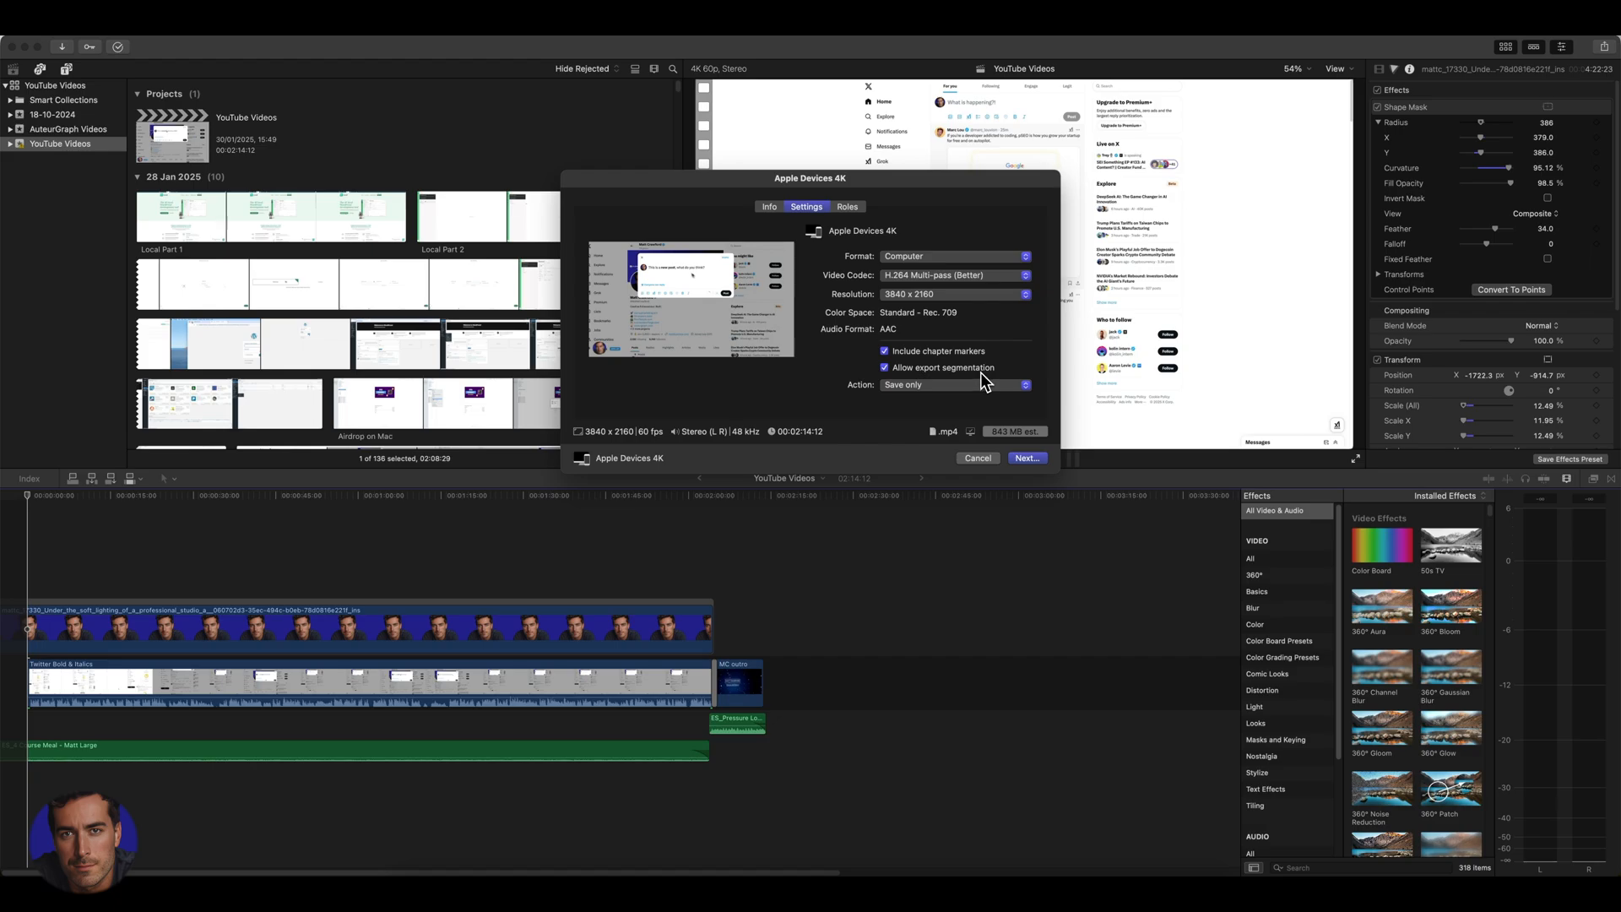
mouse_move(892, 393)
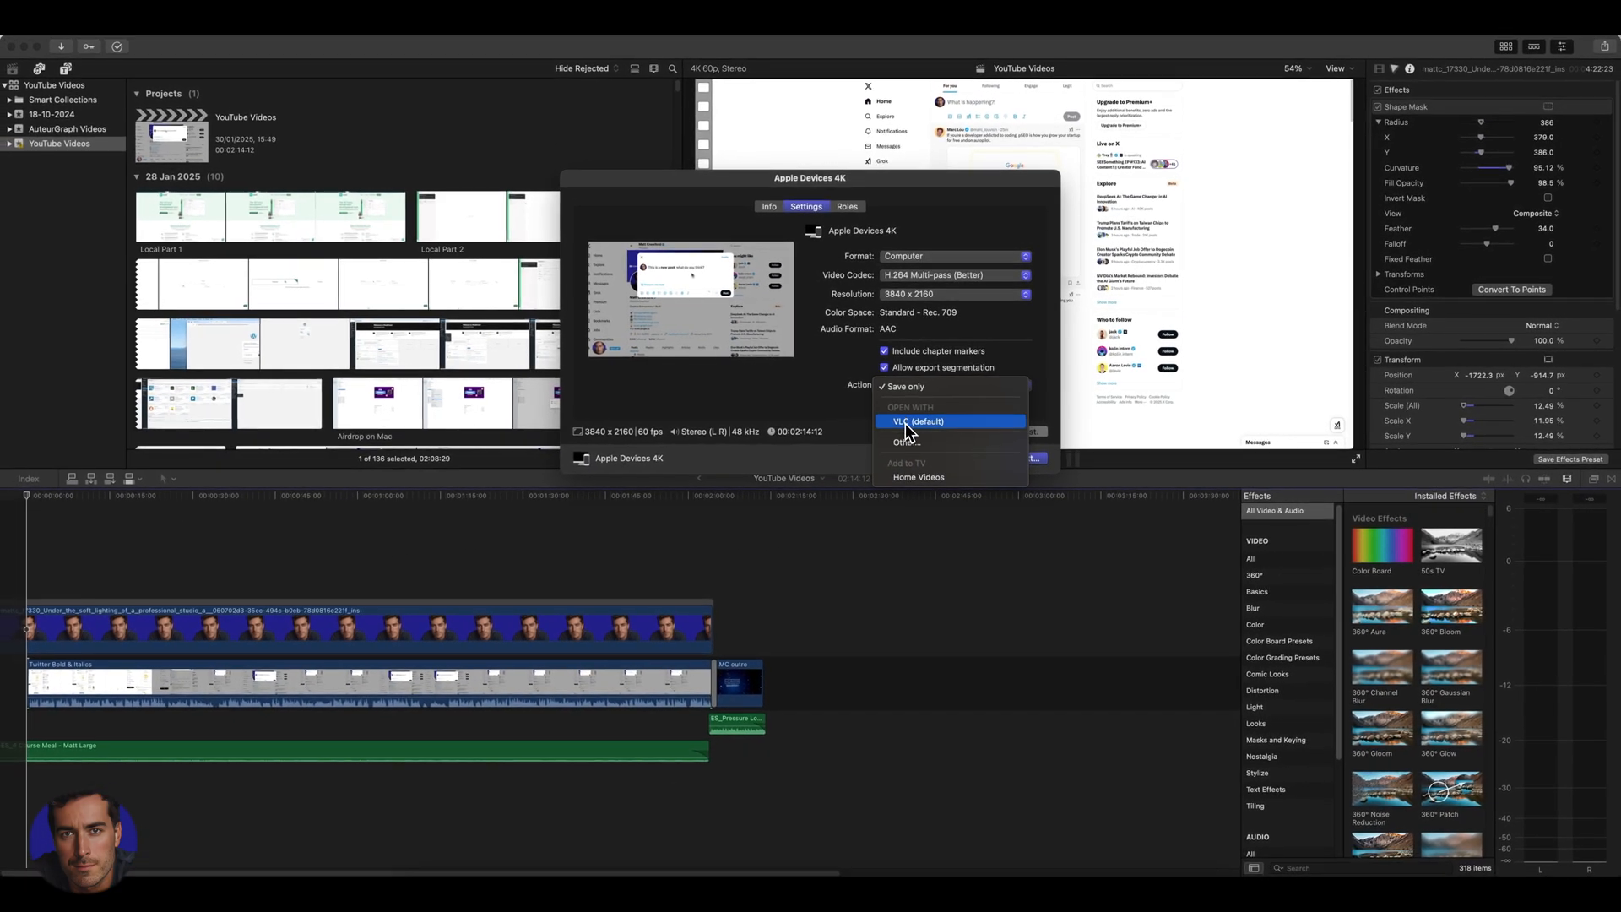
mouse_move(930, 434)
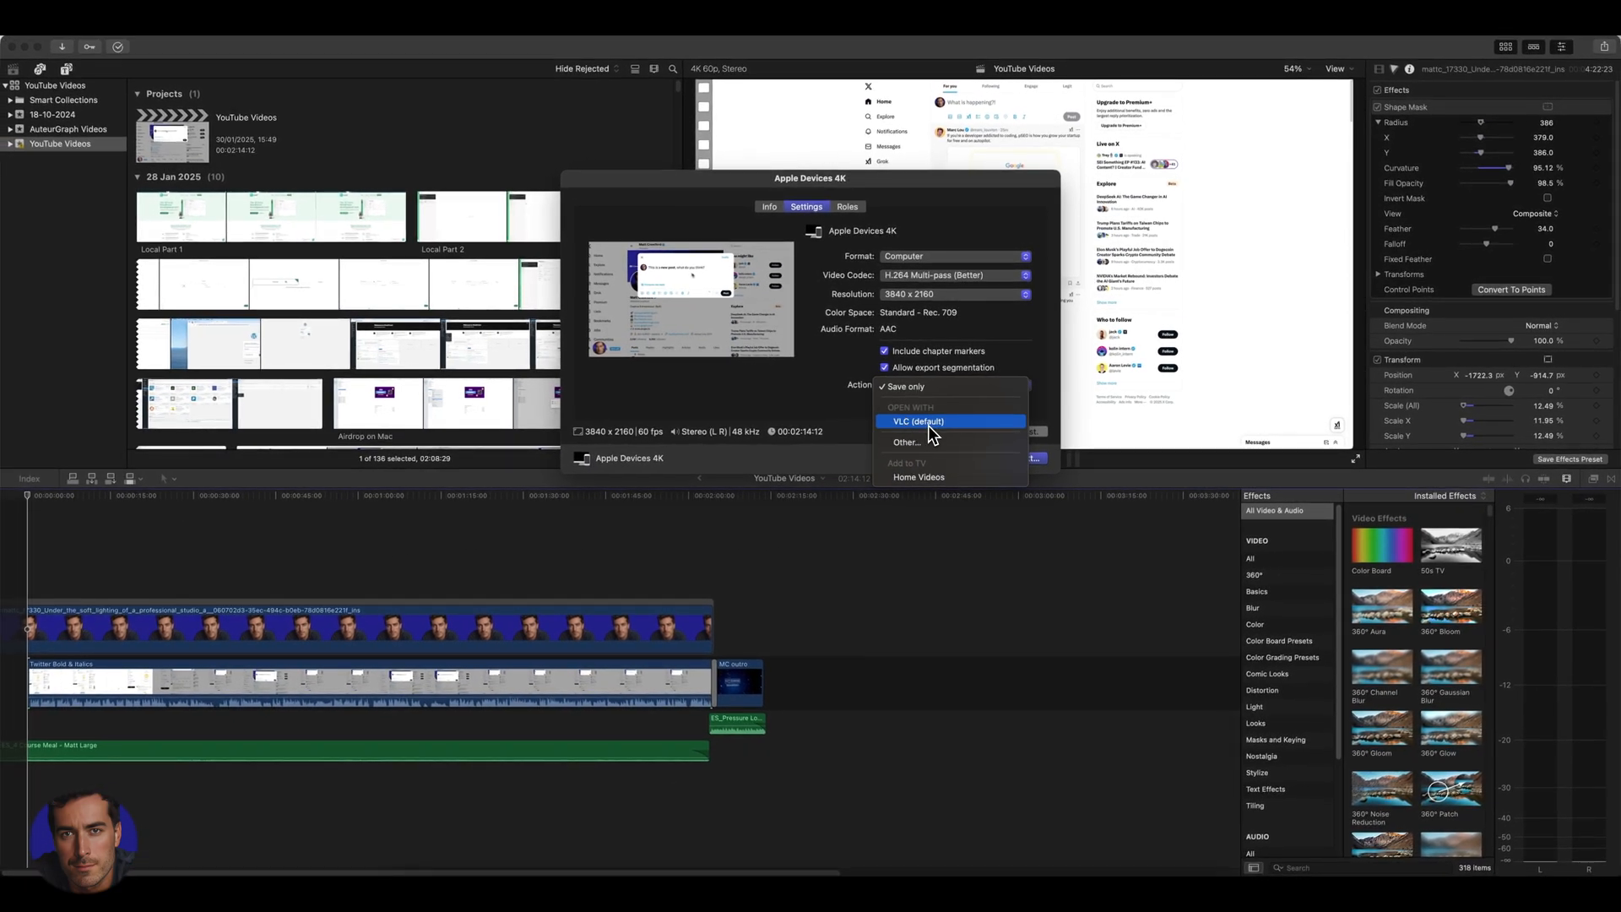
mouse_move(920, 427)
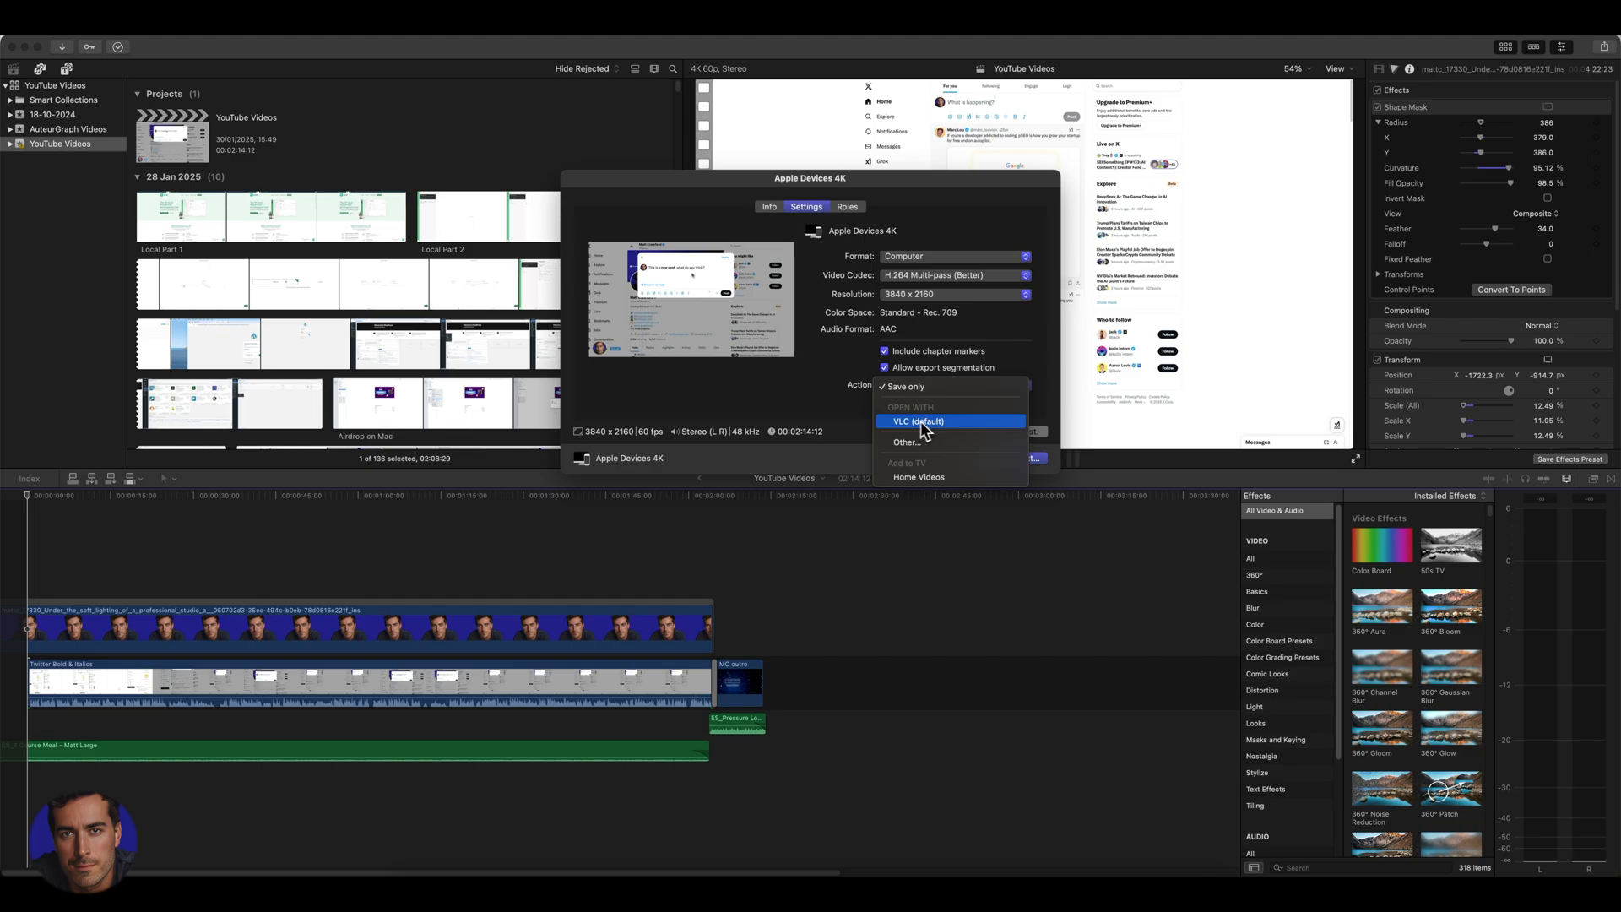
mouse_move(924, 385)
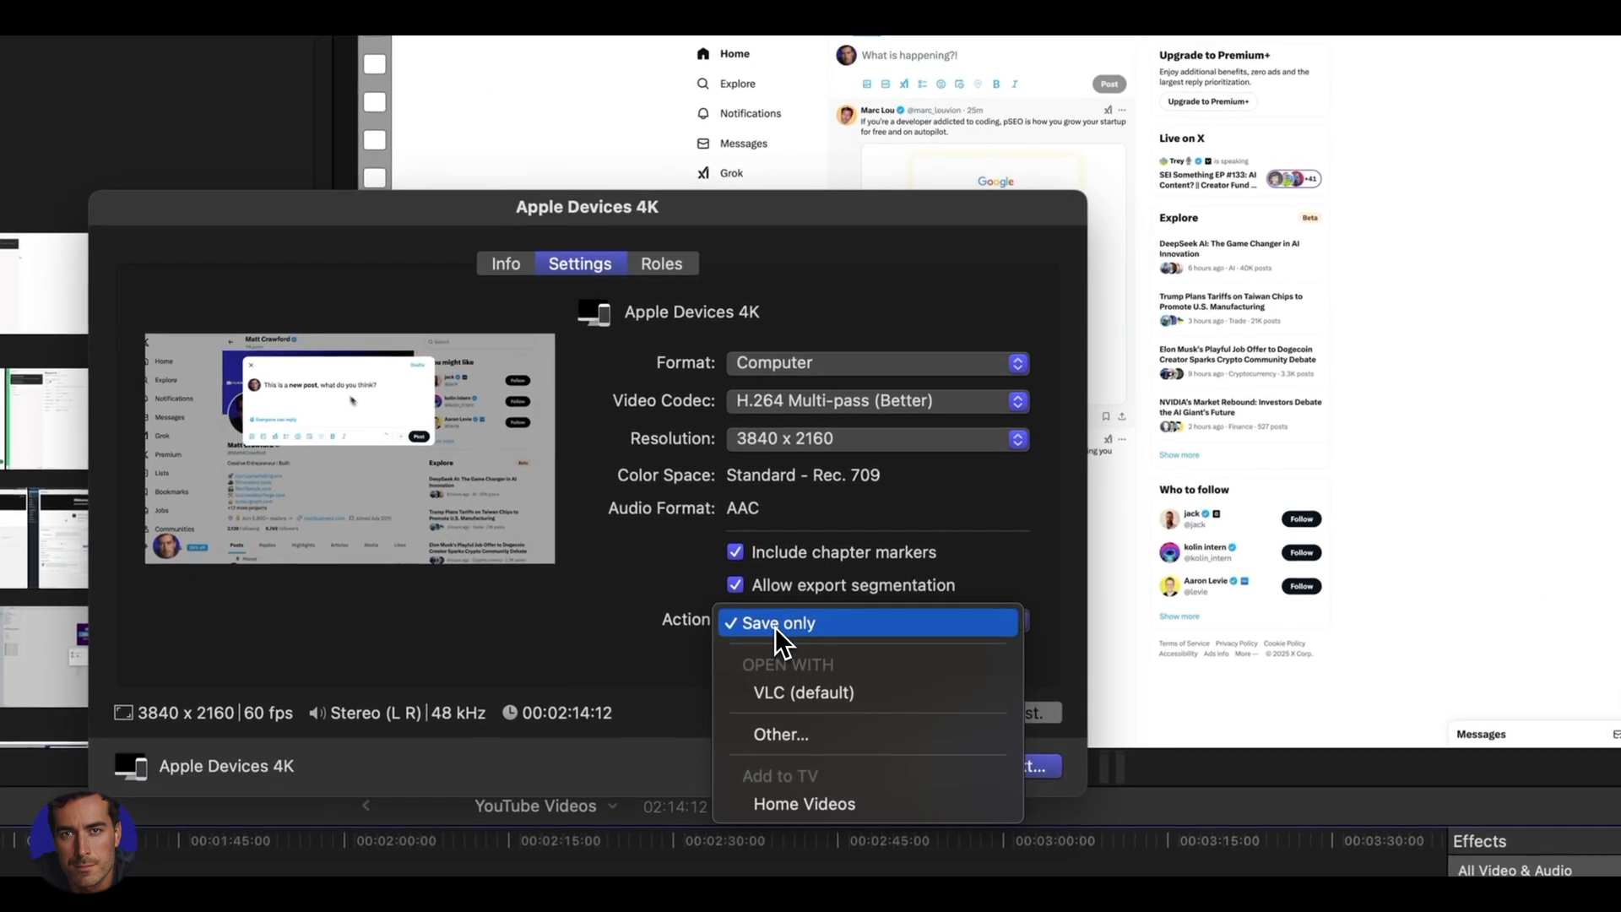
left_click(776, 624)
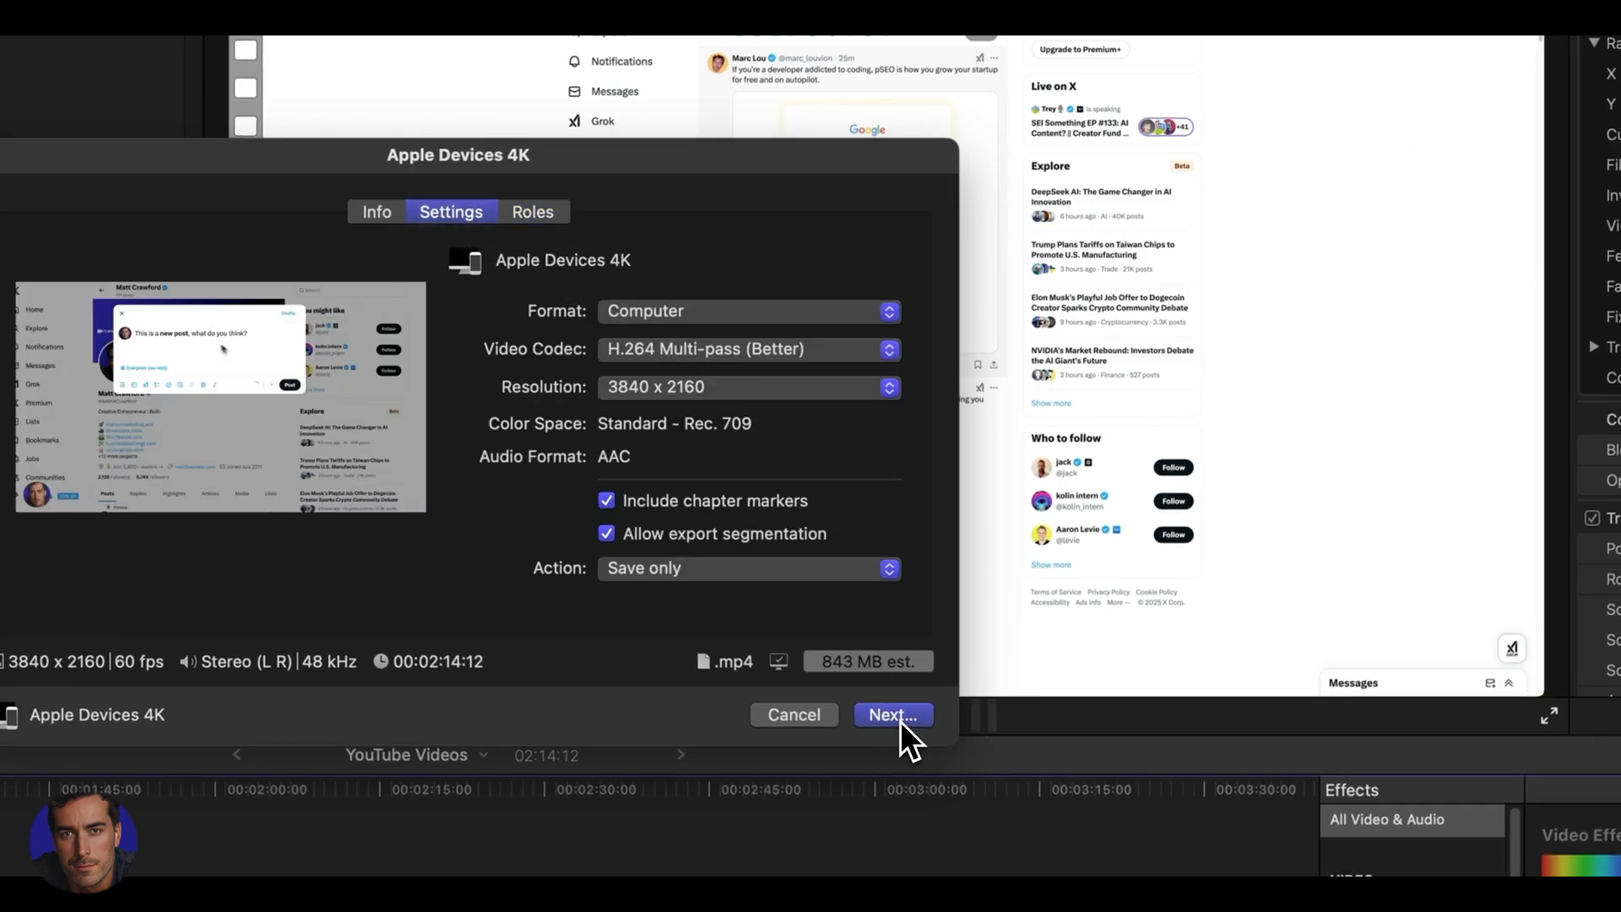
Save the exported MP4 to the Desktop, starting the export
left_click(891, 714)
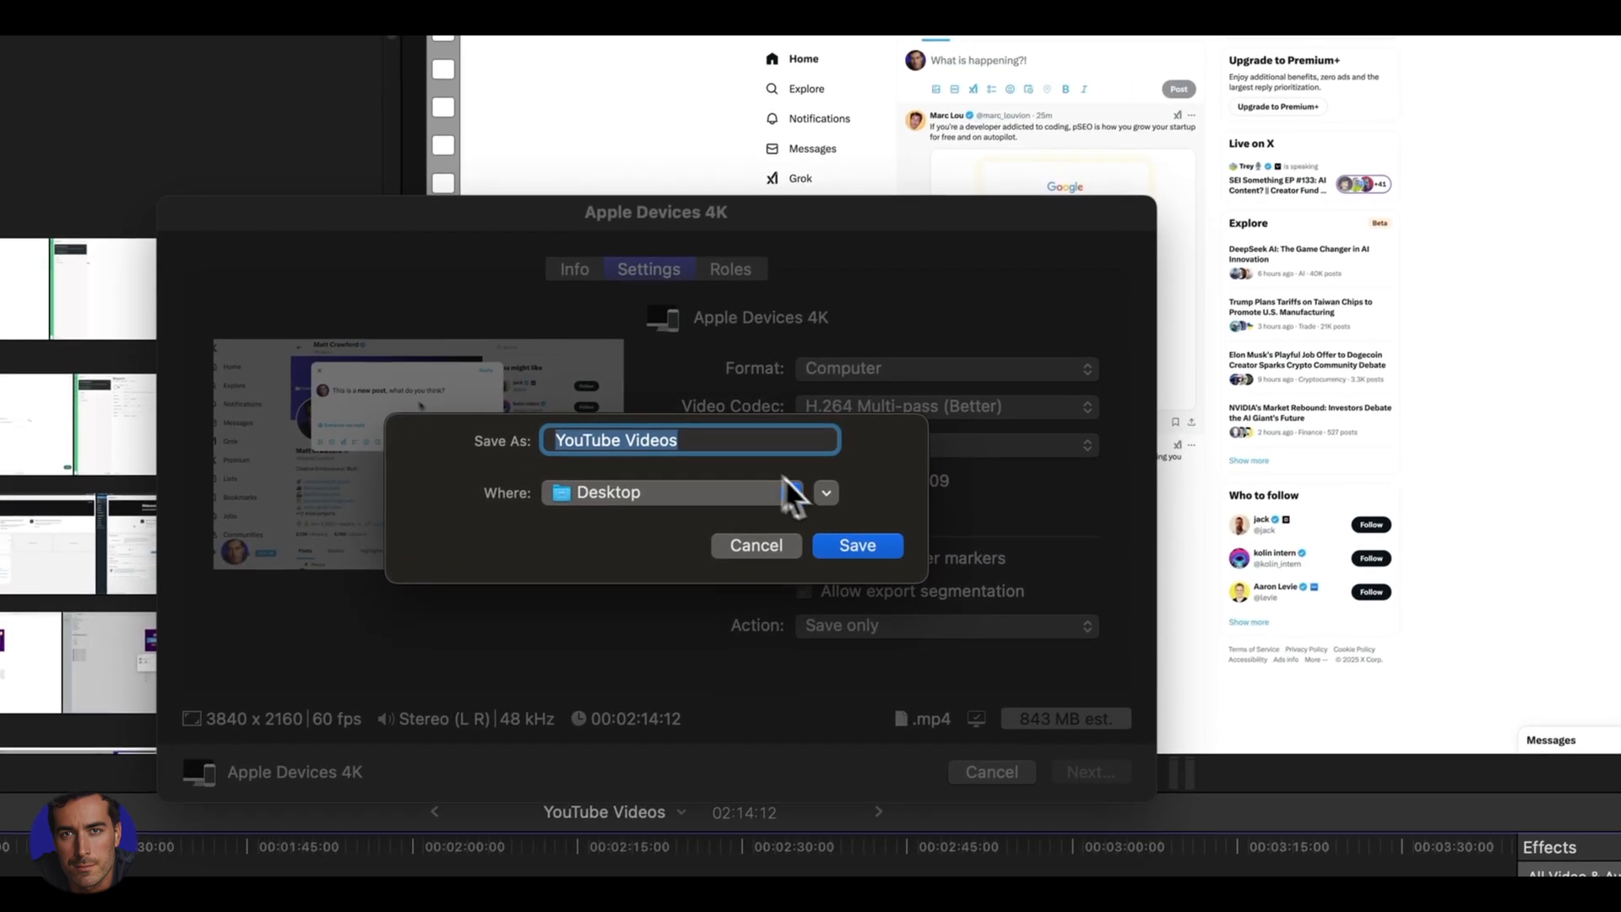
left_click(824, 492)
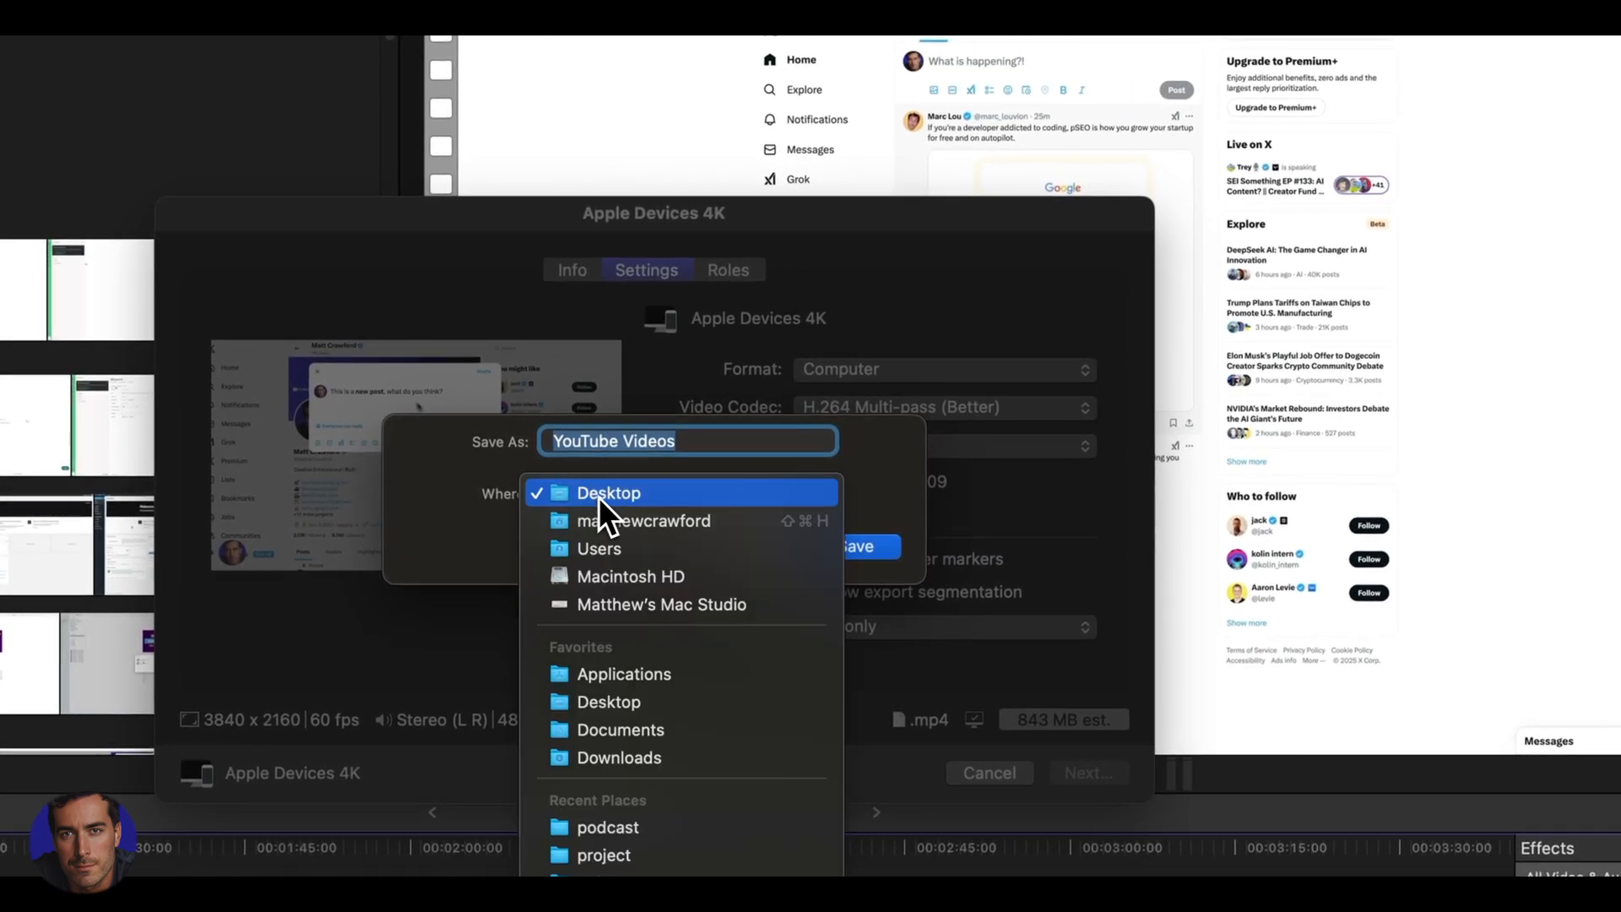
left_click(610, 491)
type("dndjd")
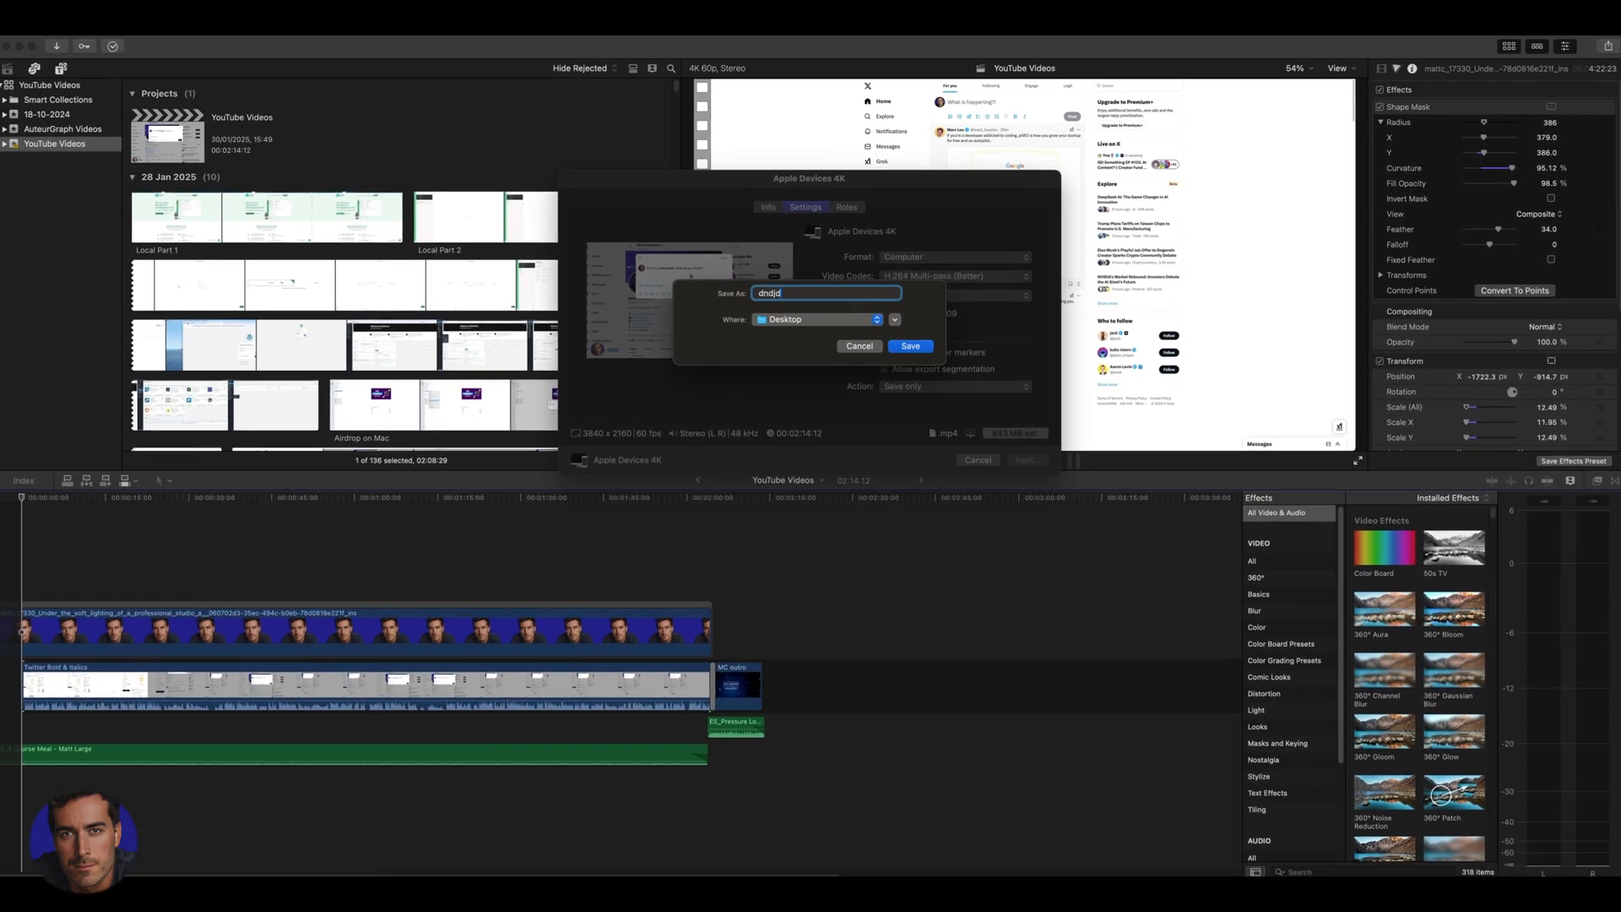
left_click(908, 345)
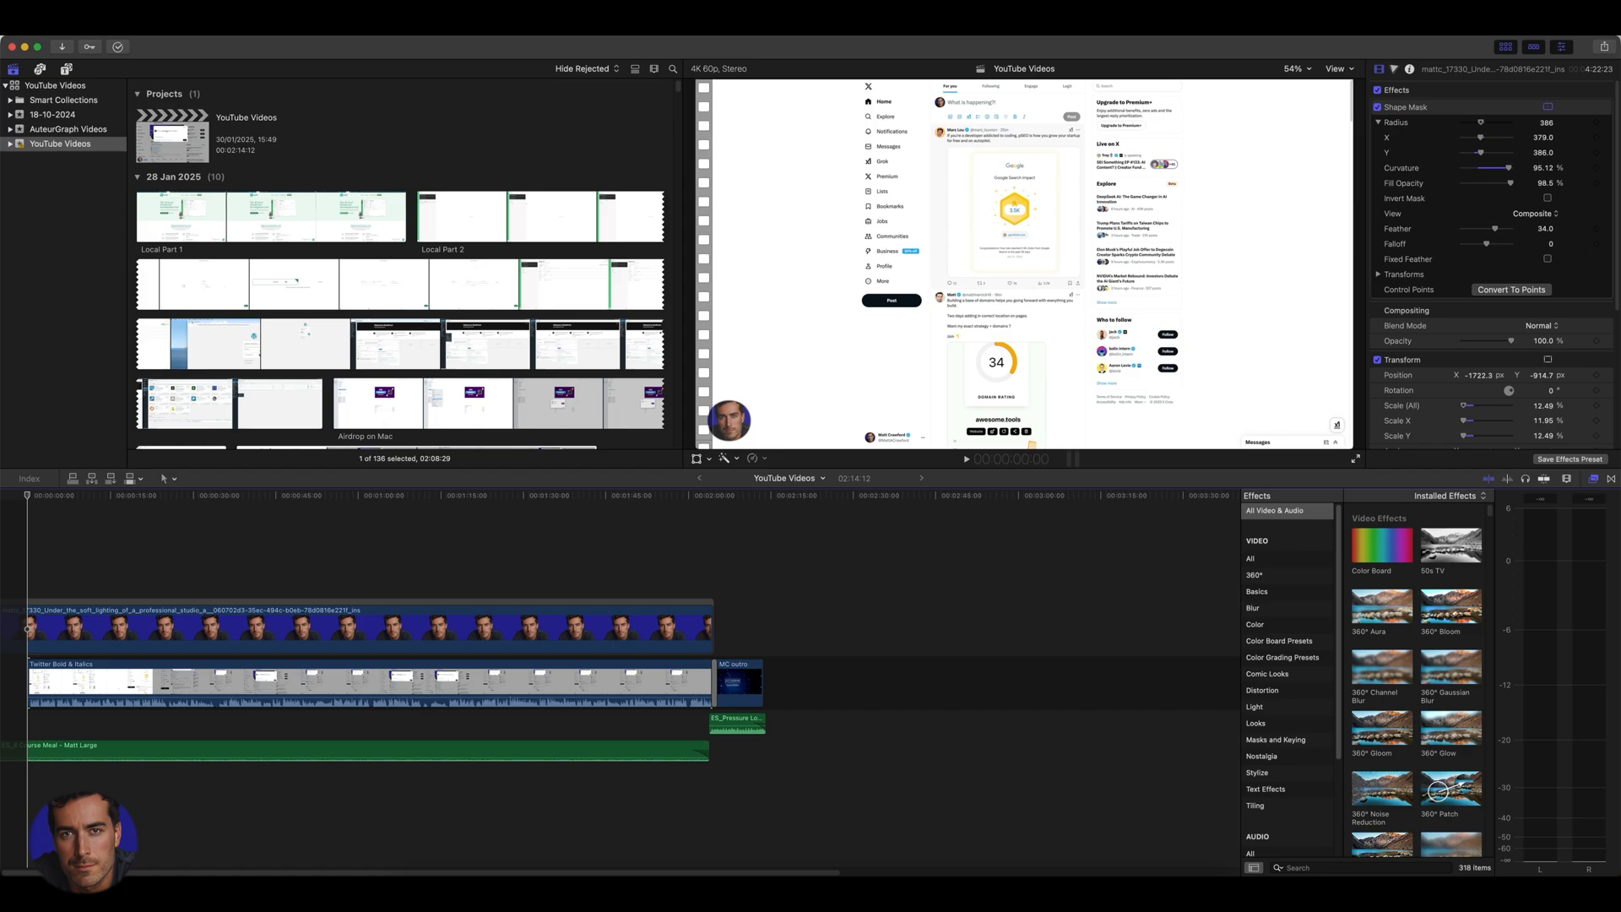
mouse_move(542, 135)
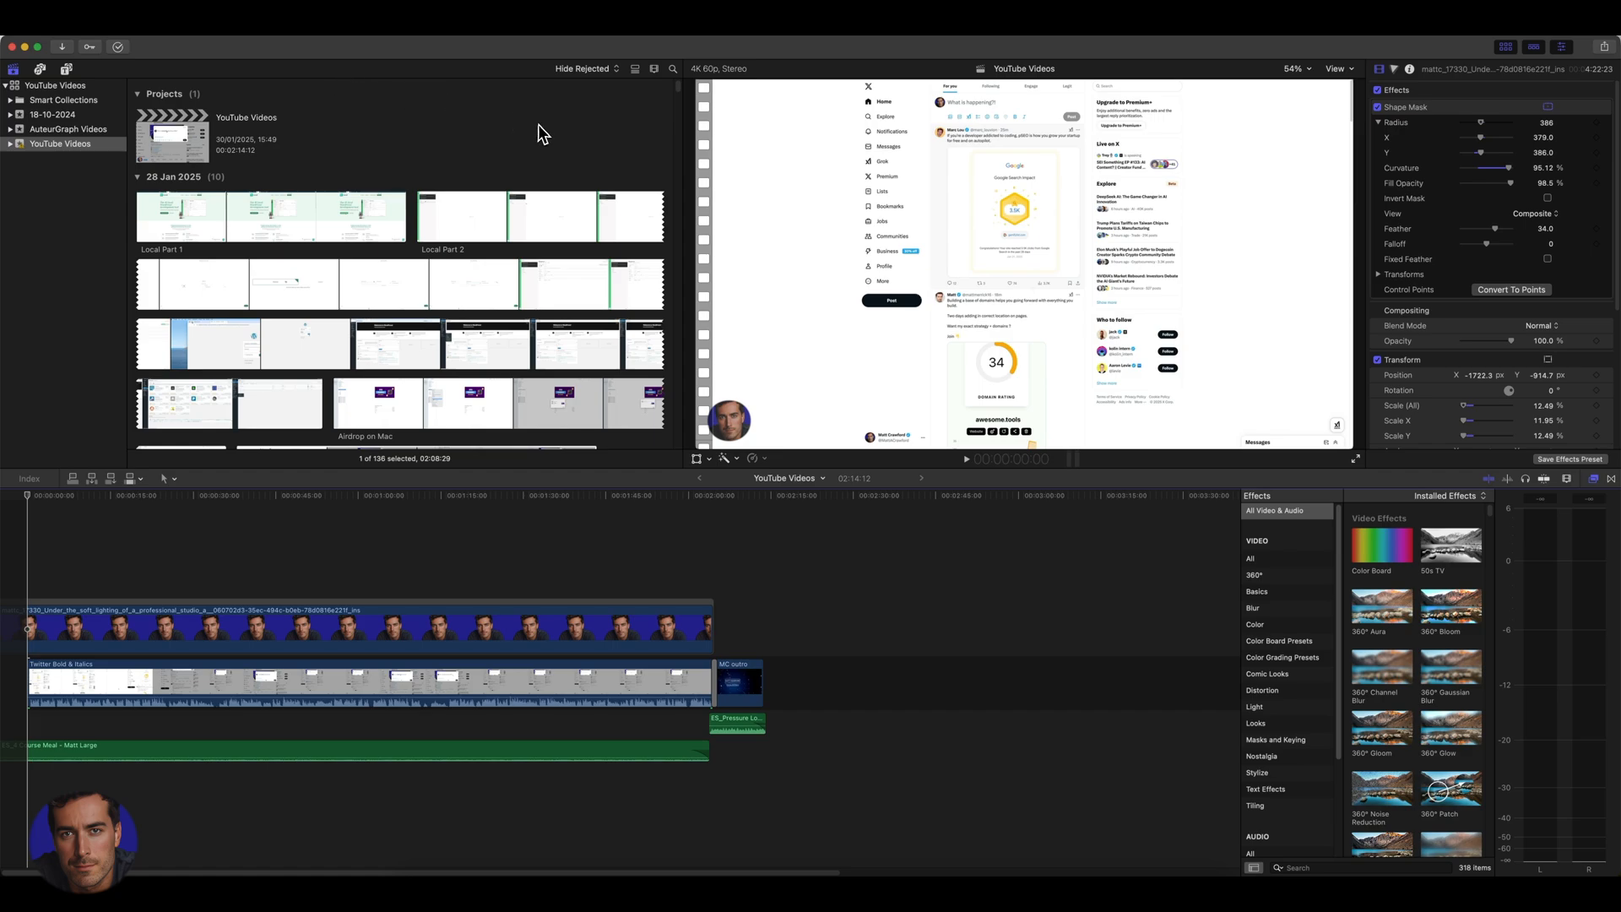
mouse_move(544, 128)
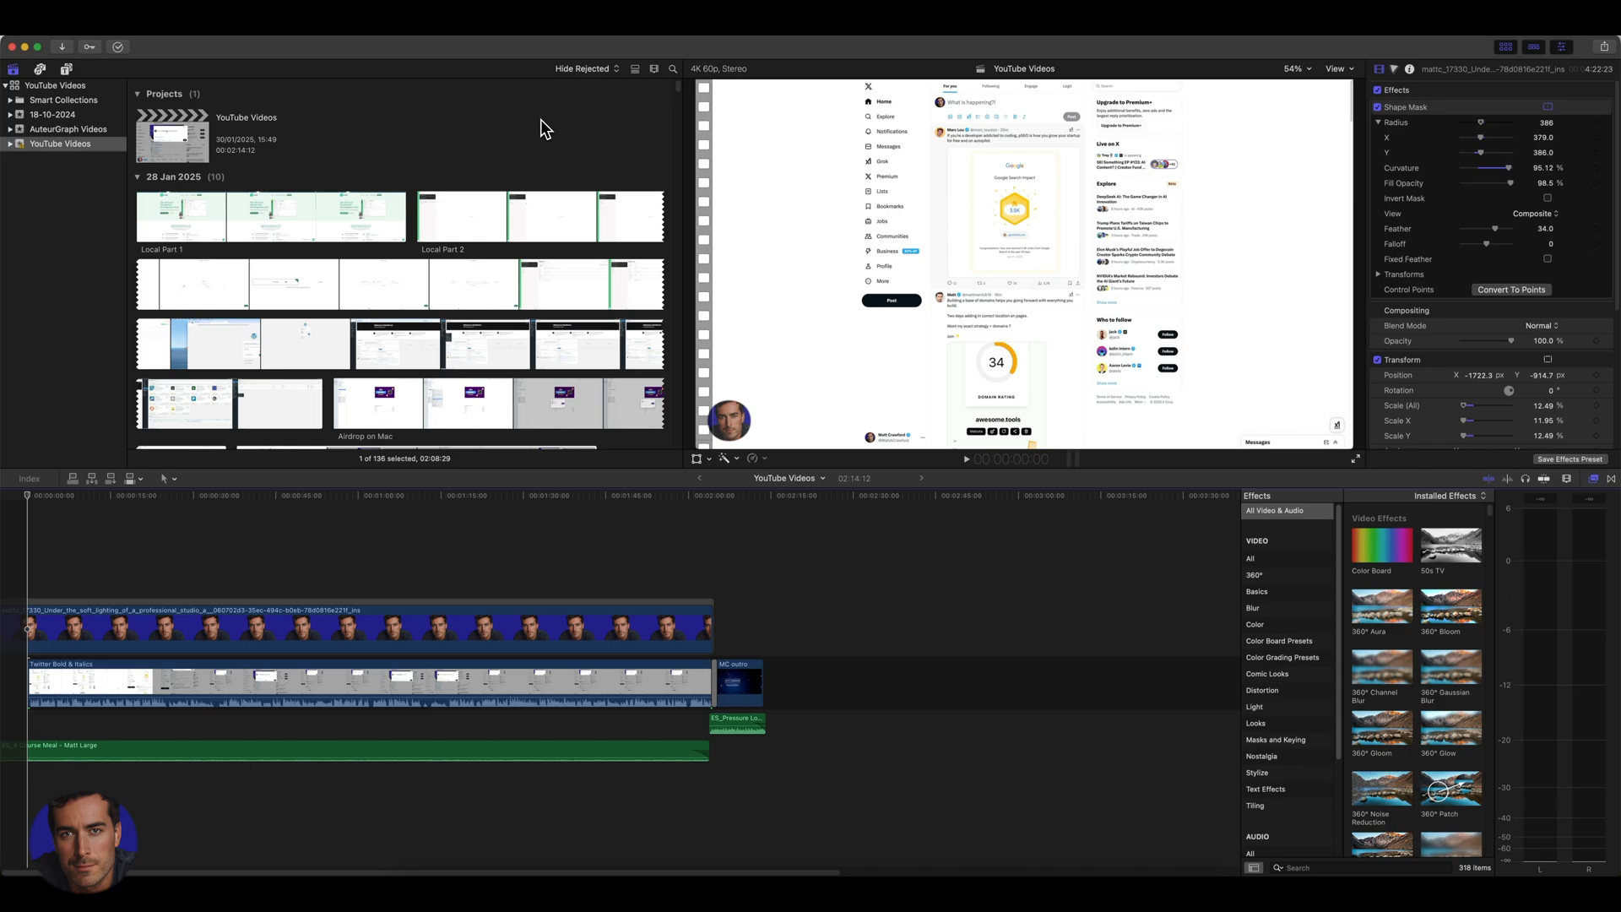